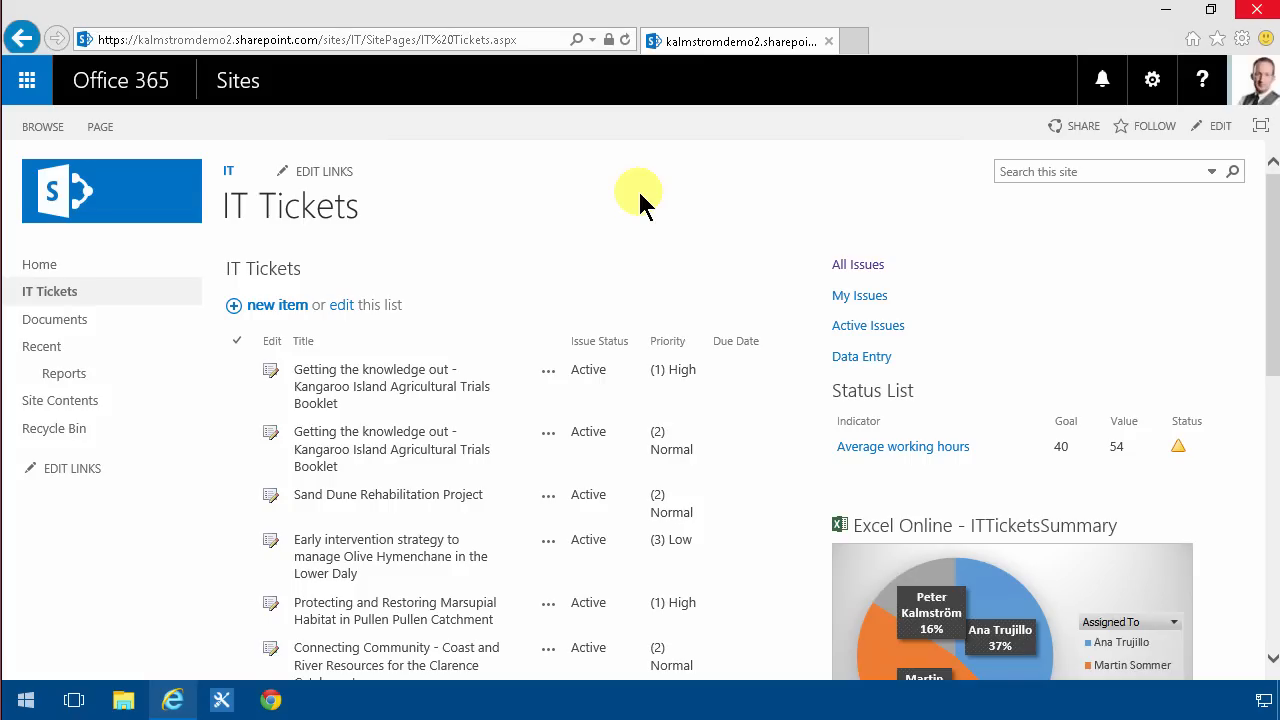
pyautogui.moveTo(340, 275)
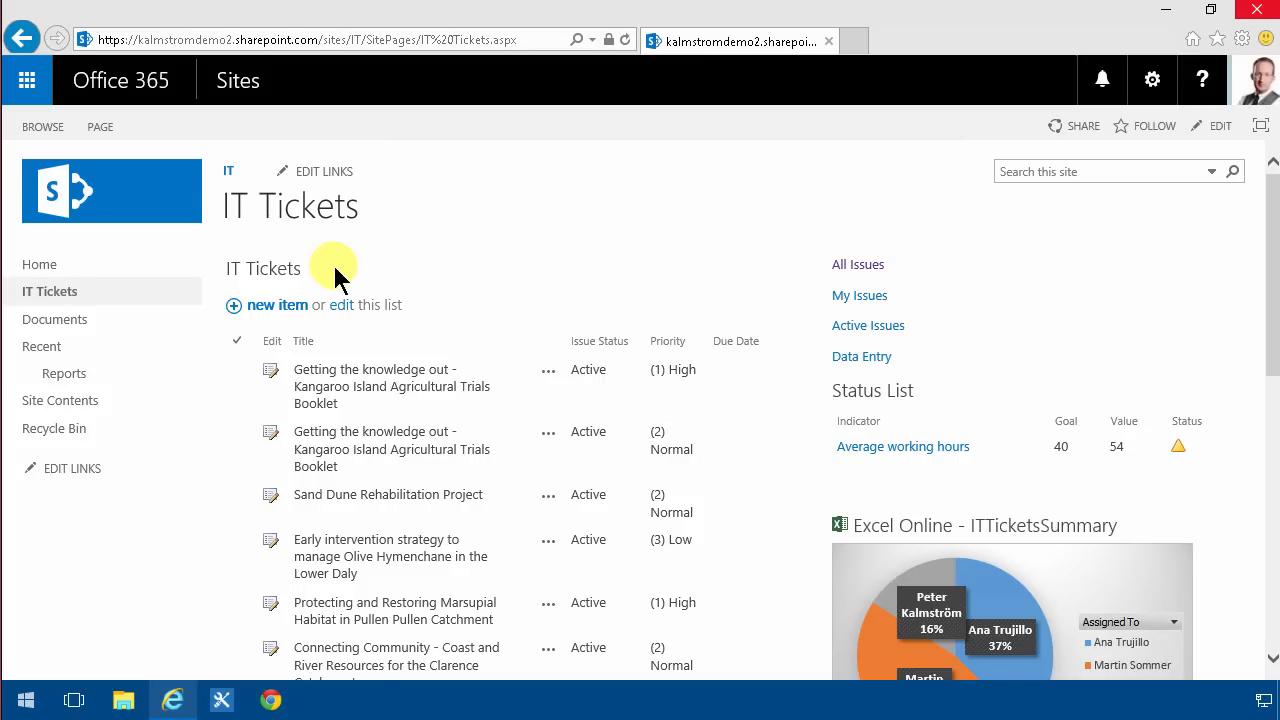
# Open the IT Tickets list, then view and close the Yuku-Baja-Muliku ticket's form twice.
pyautogui.click(263, 268)
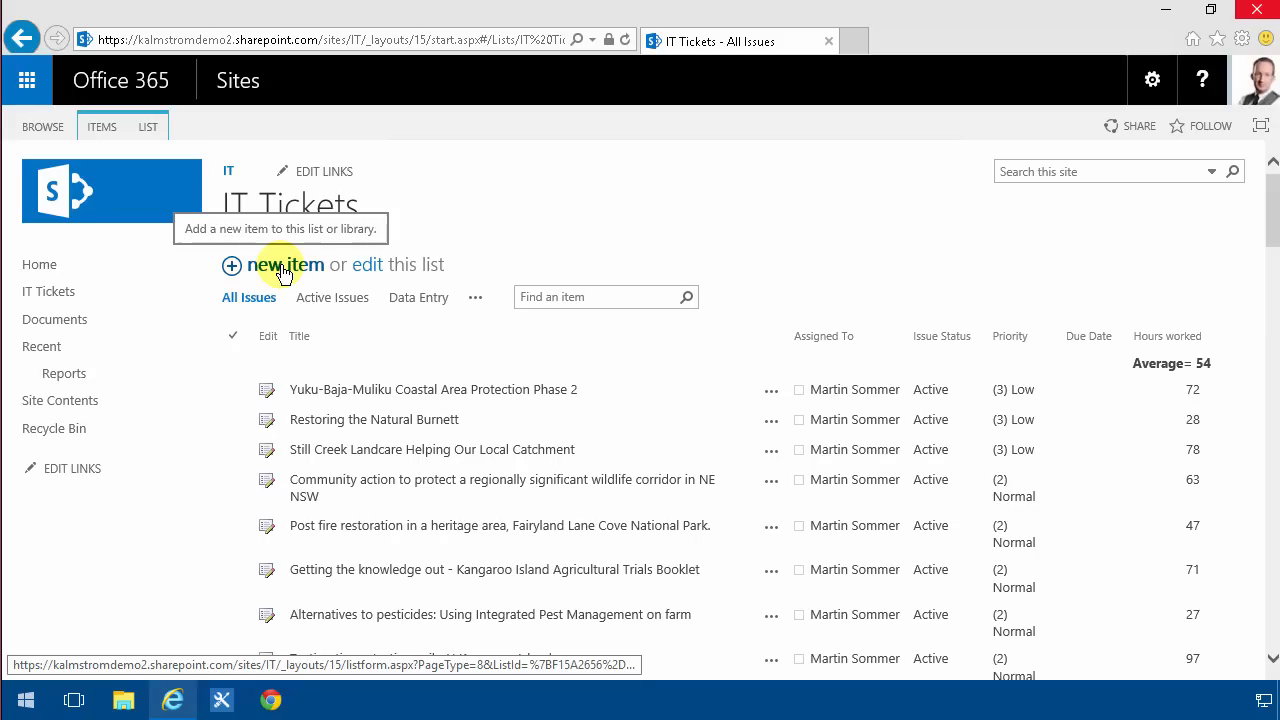
pyautogui.moveTo(490, 253)
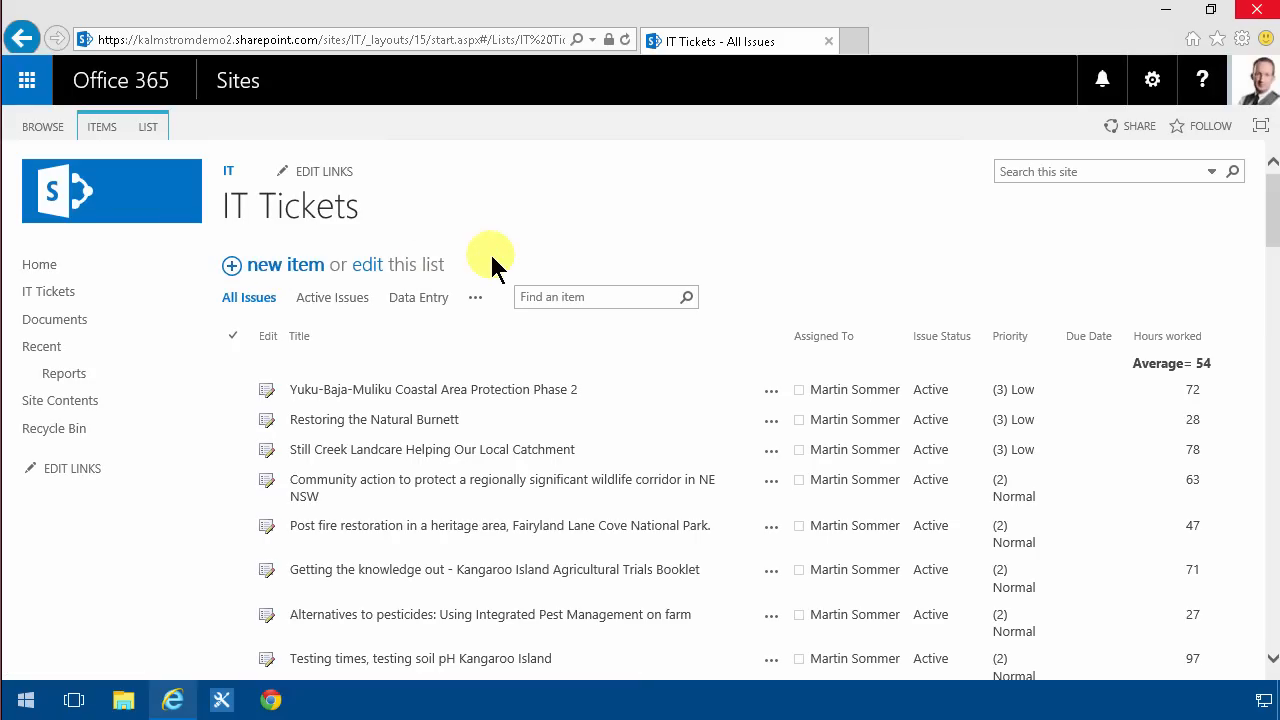
pyautogui.moveTo(390, 380)
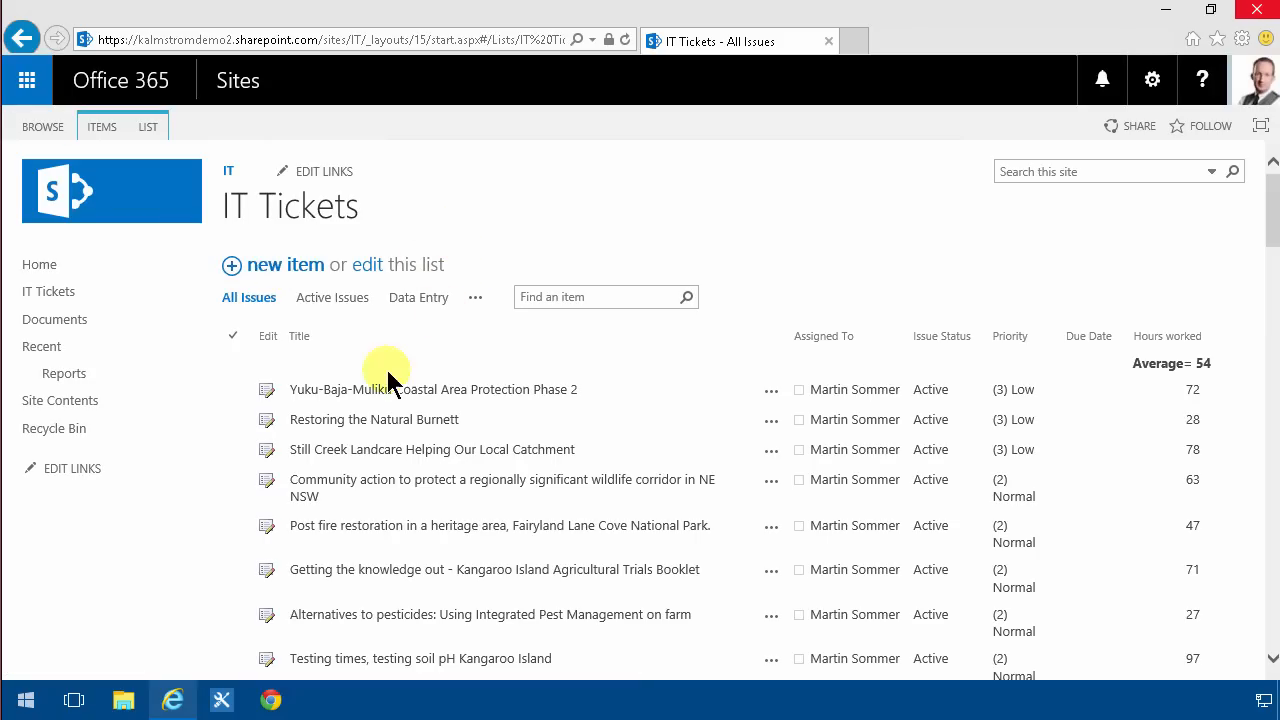
pyautogui.click(433, 389)
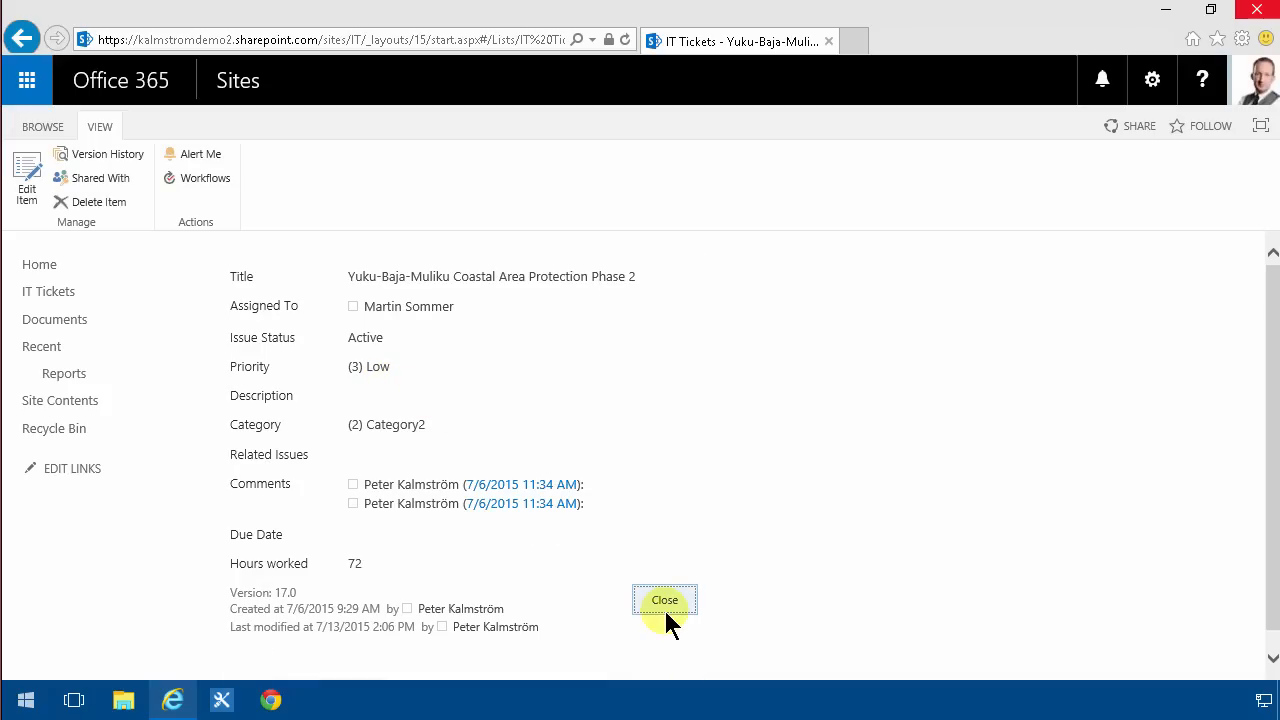
pyautogui.click(664, 600)
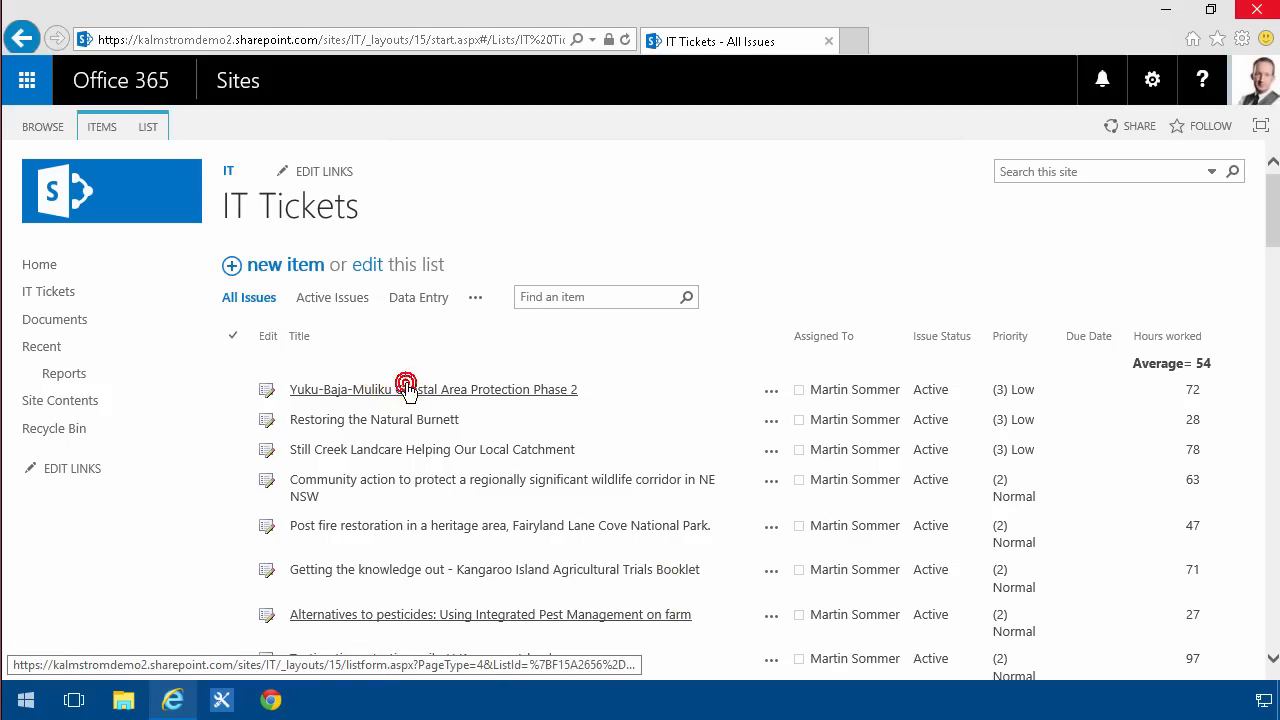
pyautogui.click(433, 389)
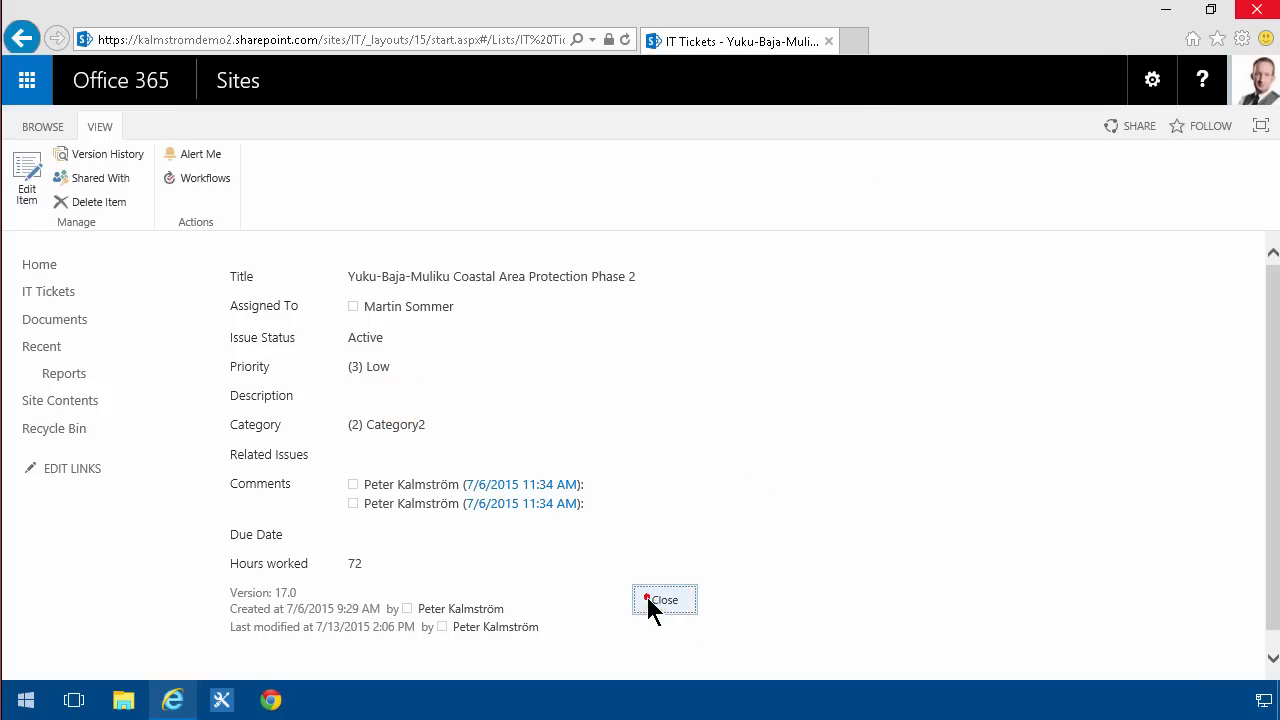
pyautogui.click(664, 600)
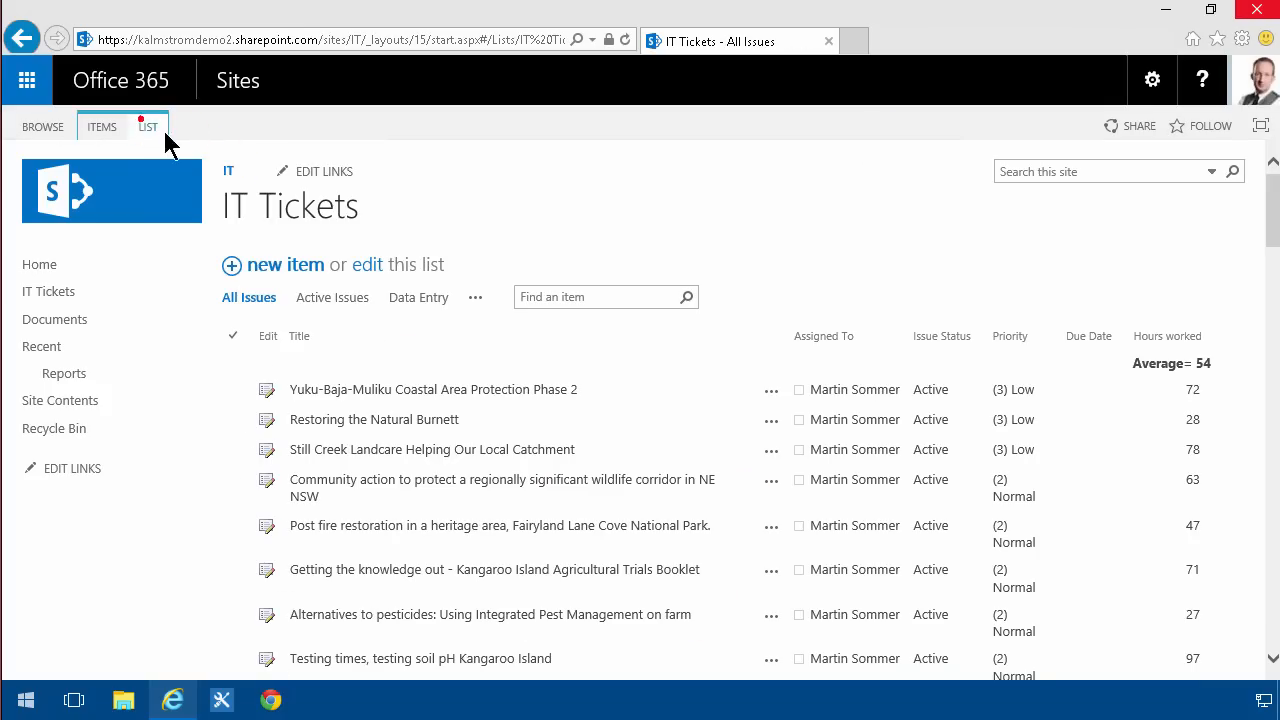
# In the IT Tickets advanced settings, set 'Launch forms in a dialog?' to Yes and save.
pyautogui.click(147, 126)
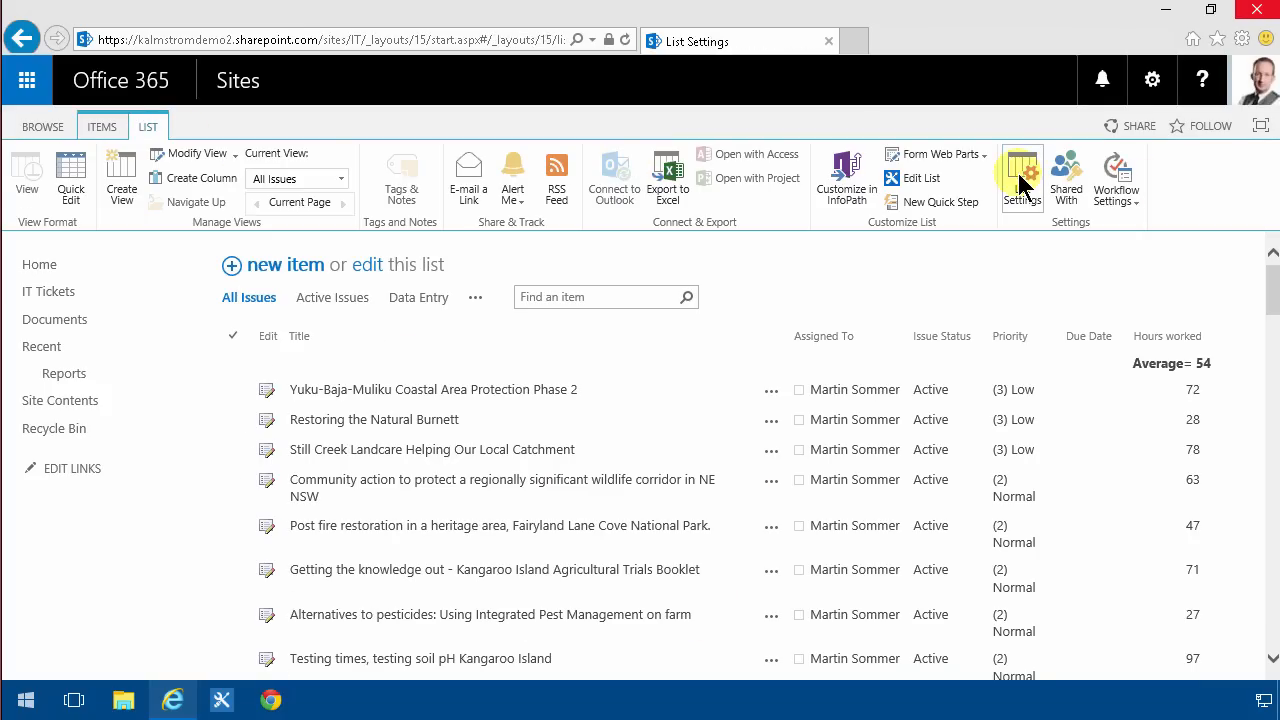
pyautogui.click(1021, 177)
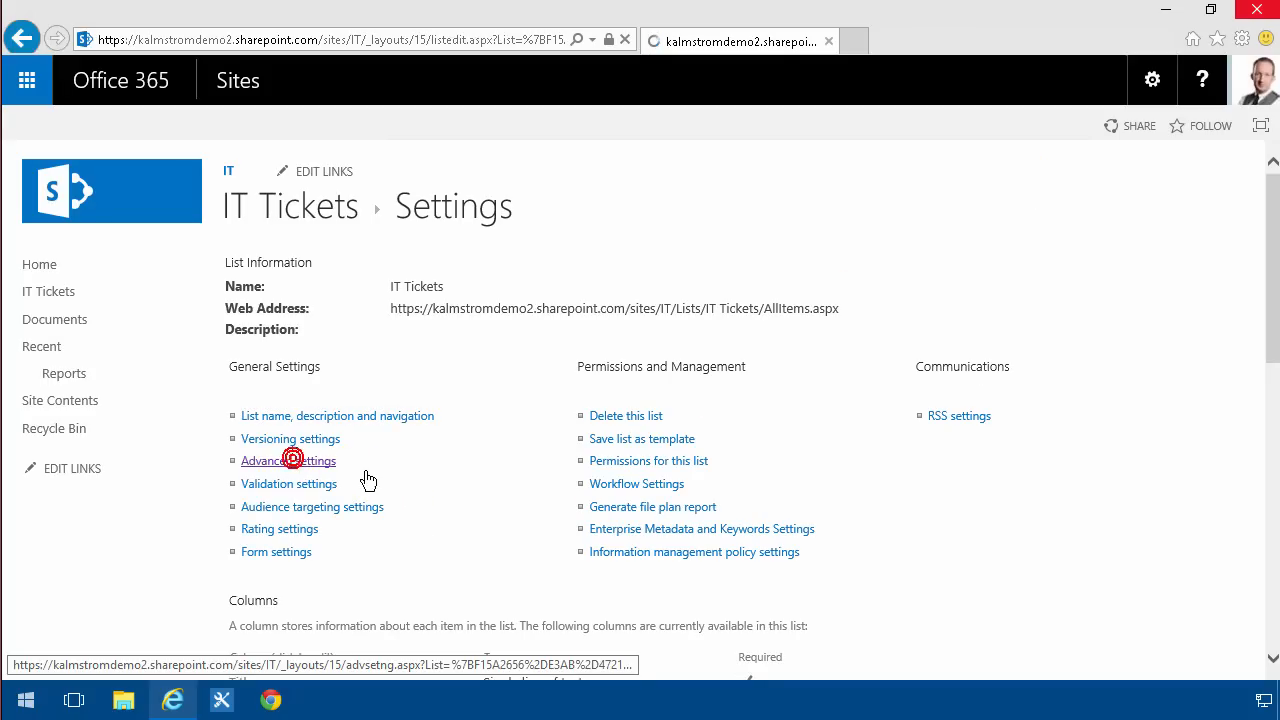
pyautogui.click(288, 460)
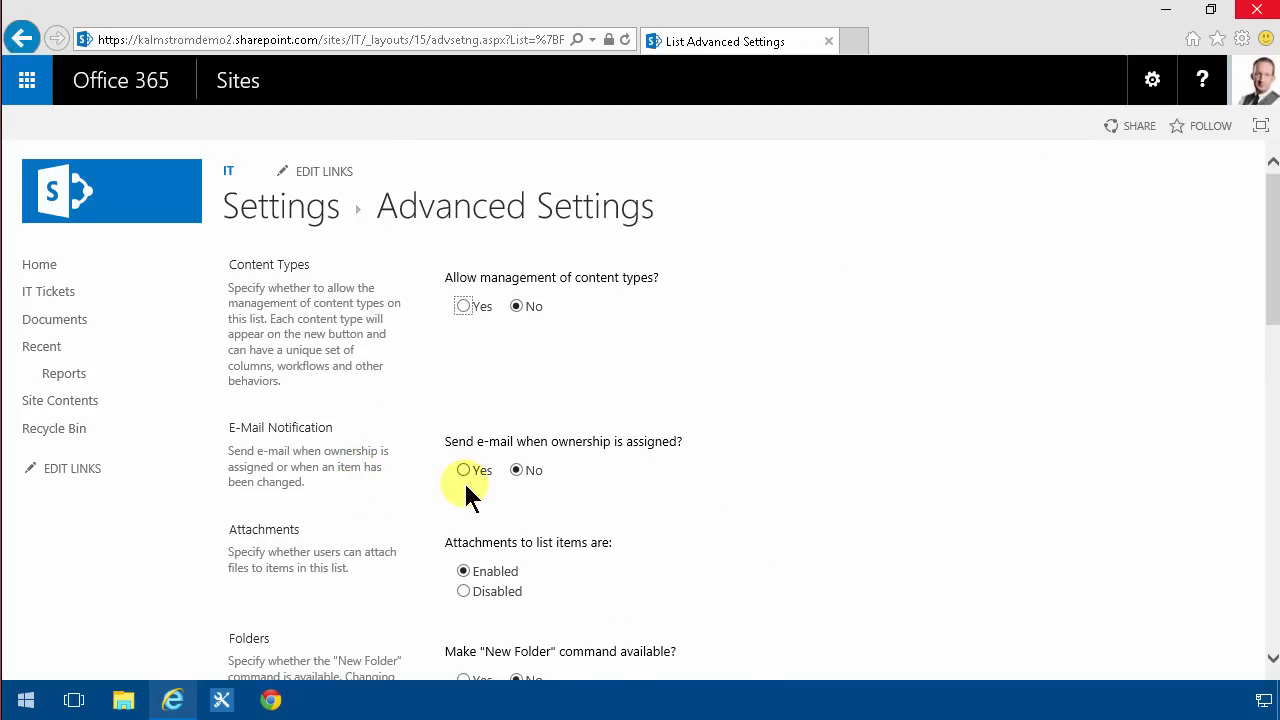
pyautogui.scroll(-3)
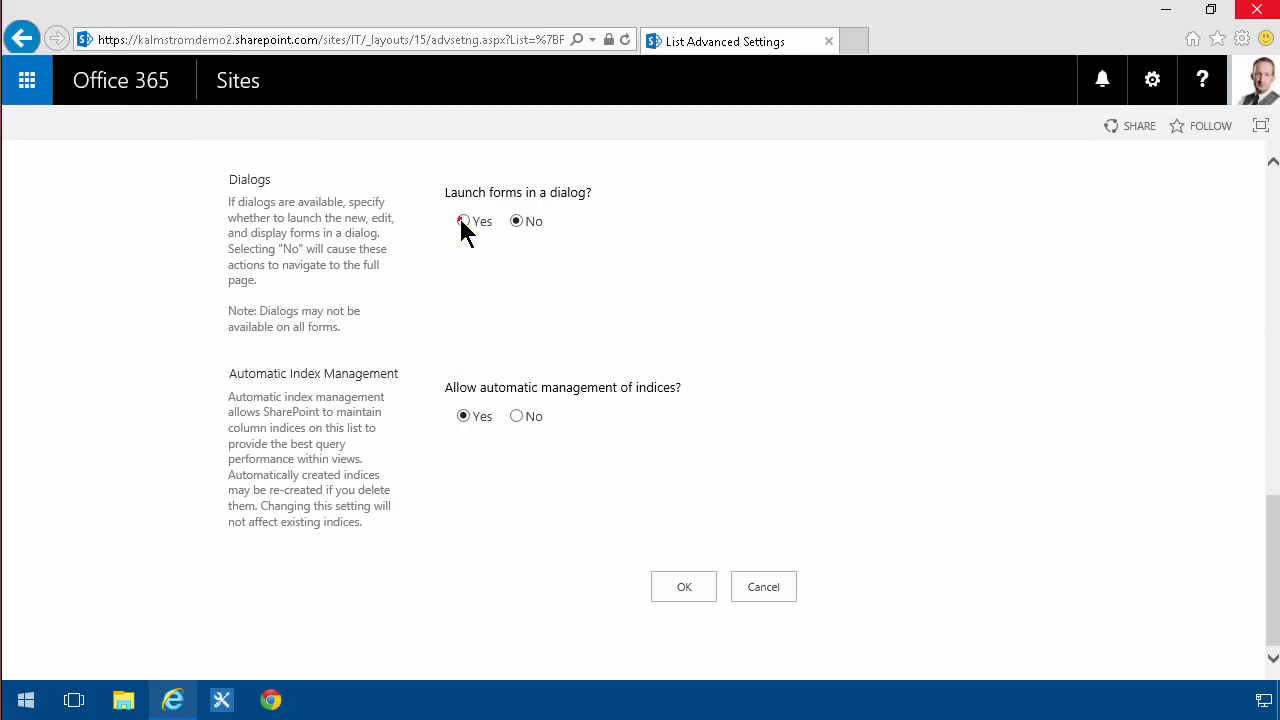
pyautogui.click(684, 586)
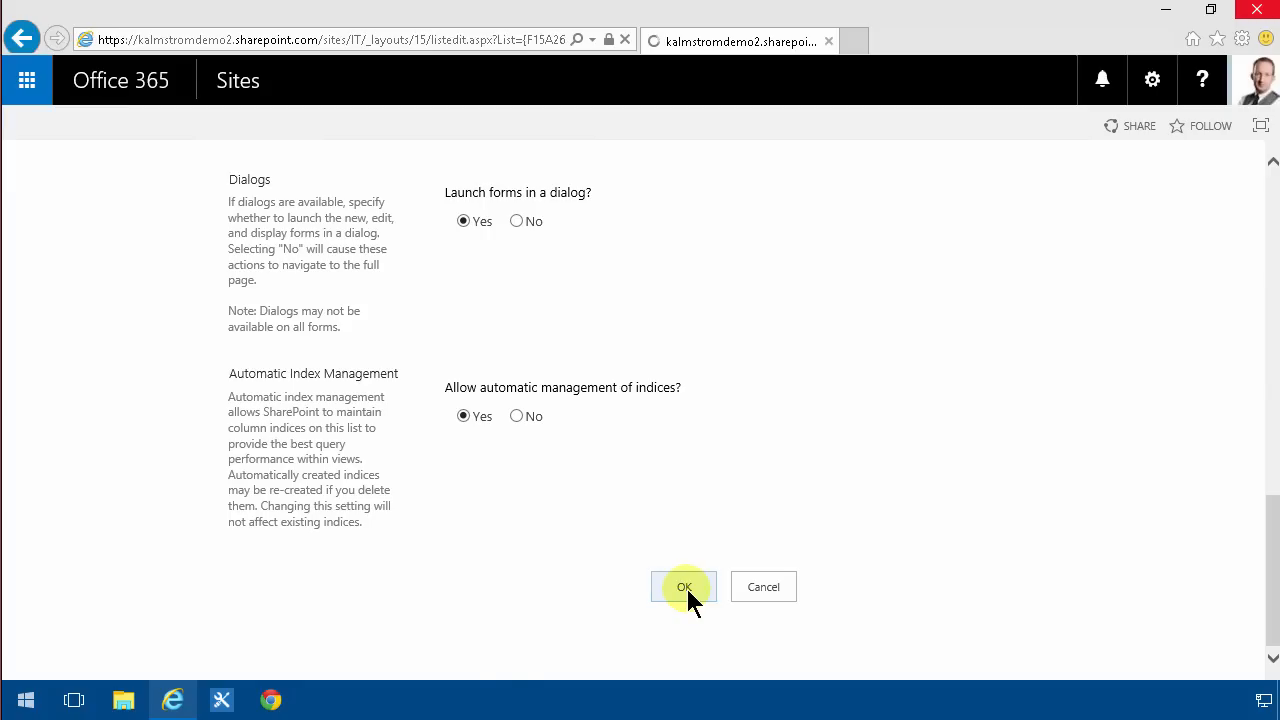
pyautogui.click(684, 586)
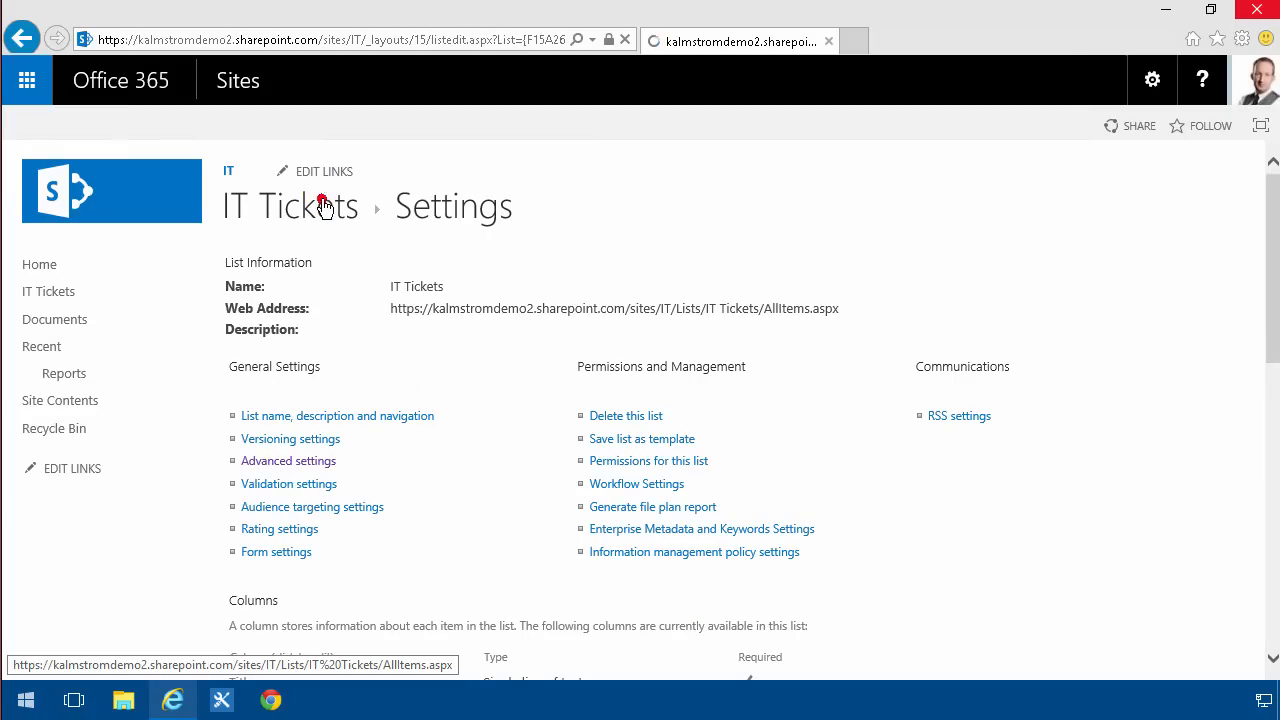
# Back on IT Tickets, view the Yuku-Baja-Muliku ticket in its pop-up dialog, then close it.
pyautogui.click(291, 205)
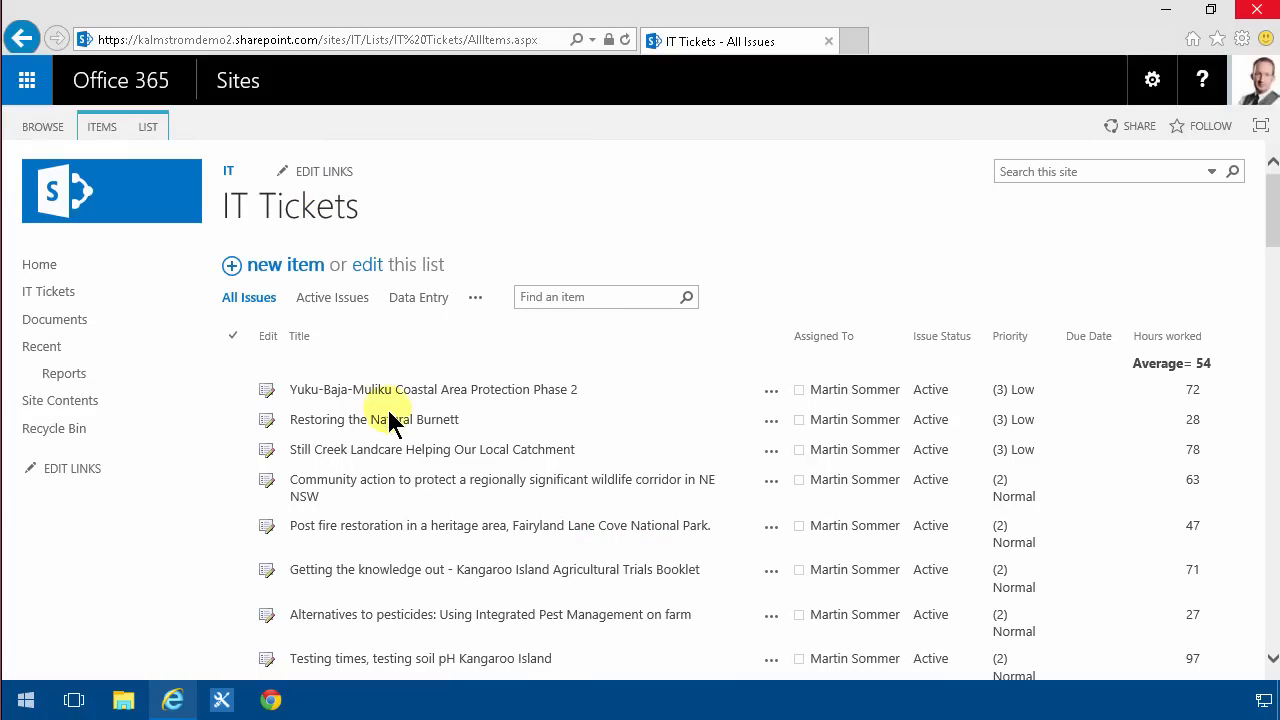
pyautogui.click(433, 389)
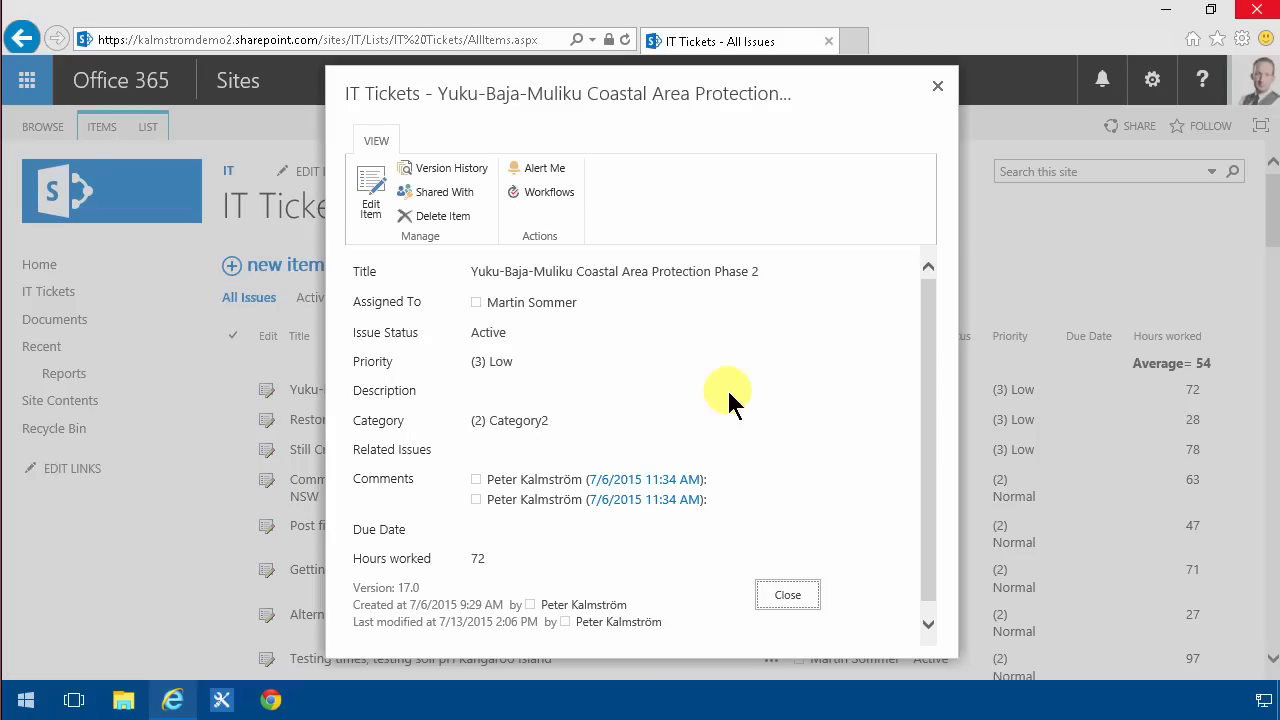
pyautogui.scroll(-3)
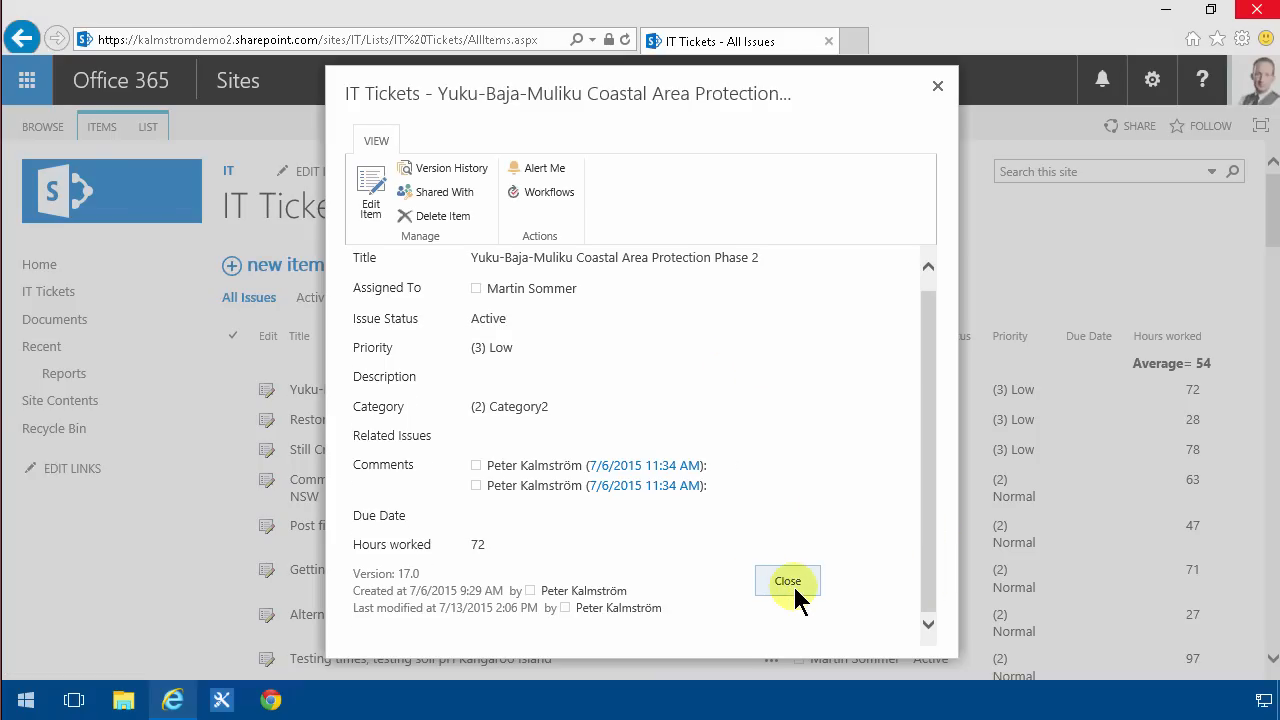
pyautogui.click(788, 581)
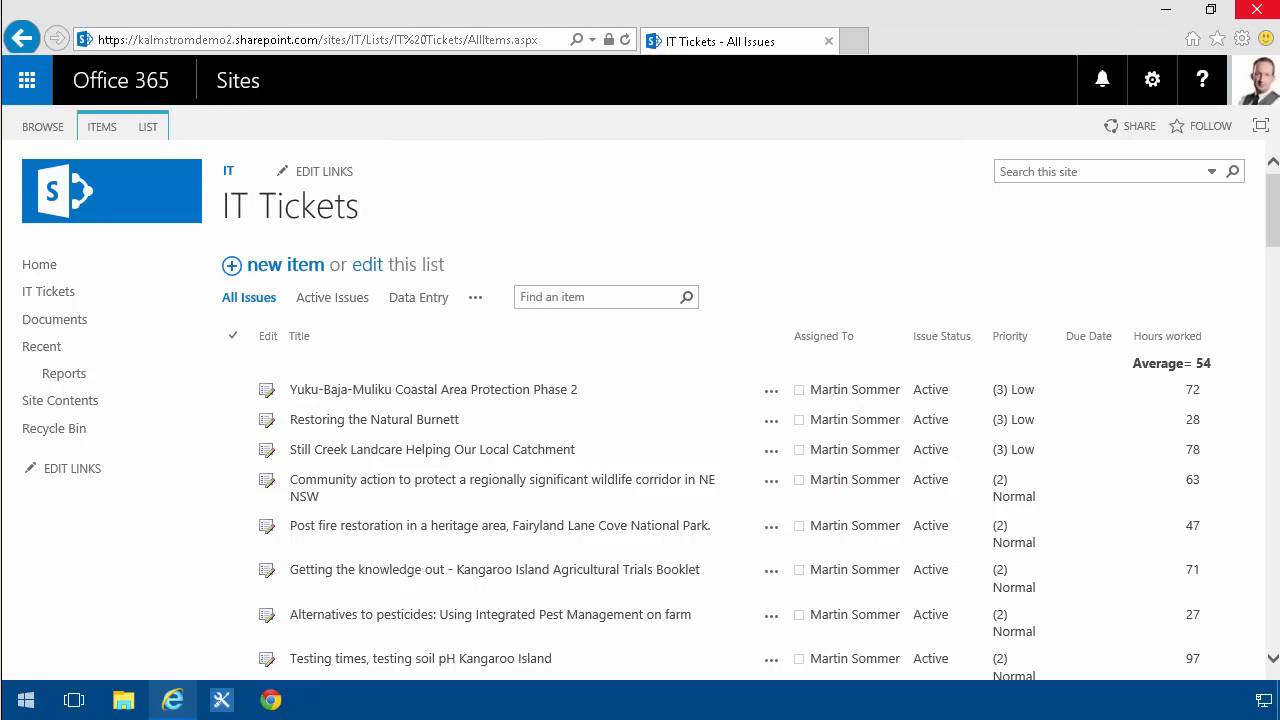
pyautogui.moveTo(470, 213)
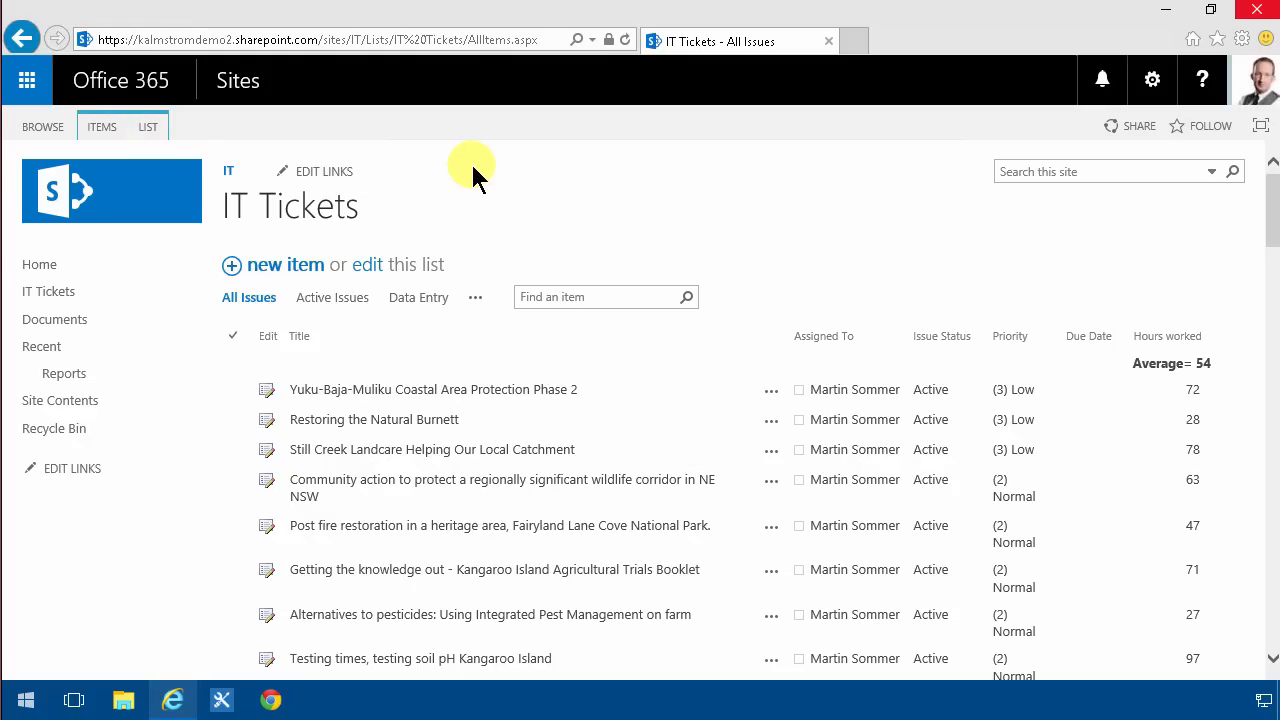
pyautogui.moveTo(463, 195)
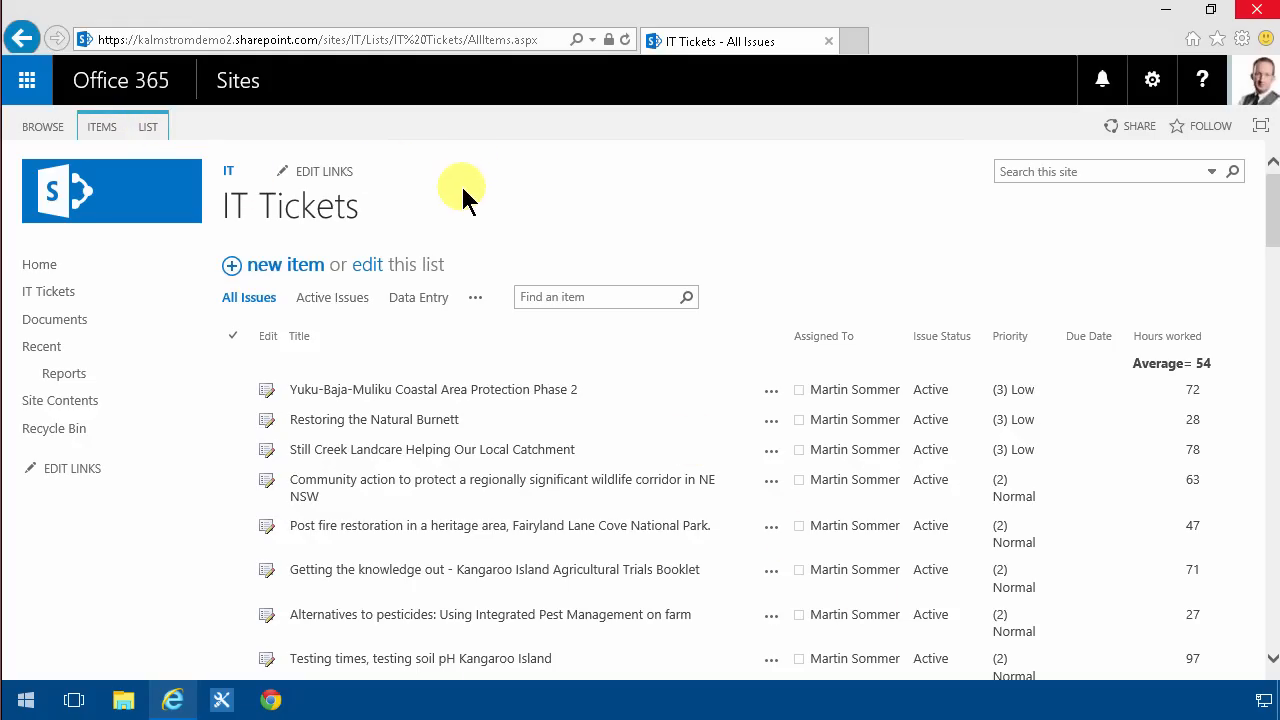
pyautogui.moveTo(490, 188)
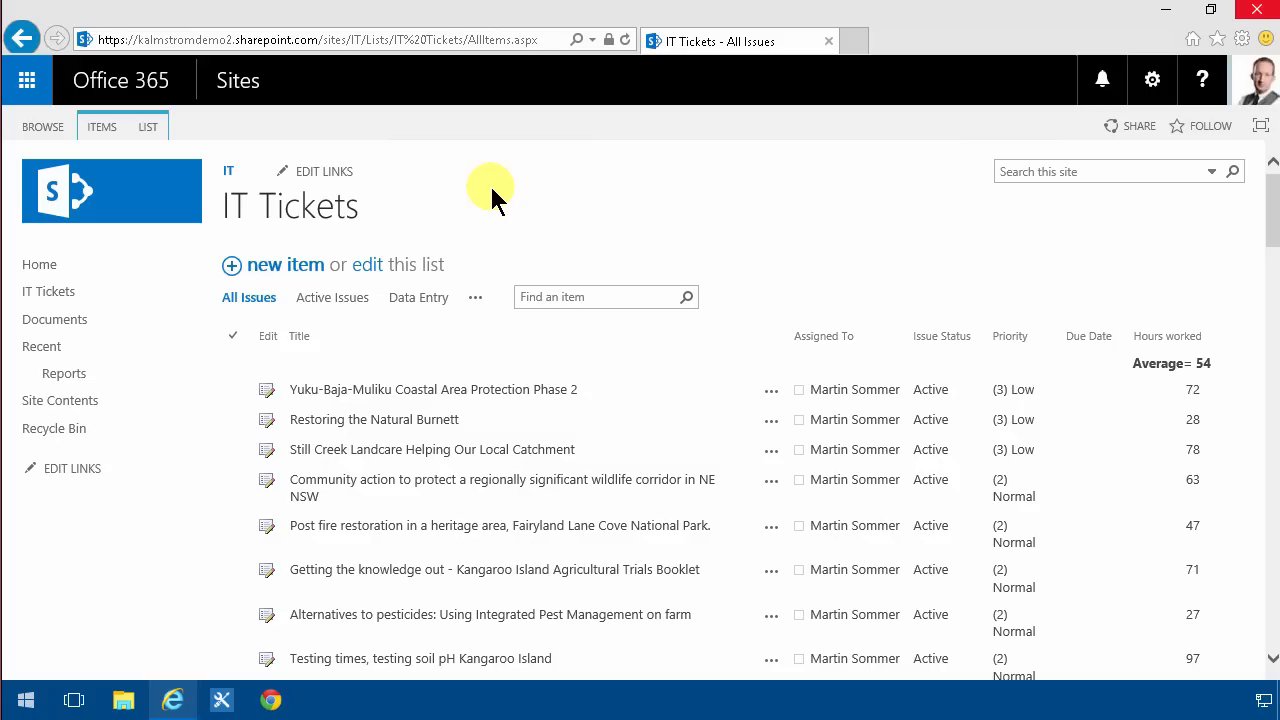
# Edit the IT Tickets display form page, apply its web part properties, and show page editing options.
pyautogui.click(147, 126)
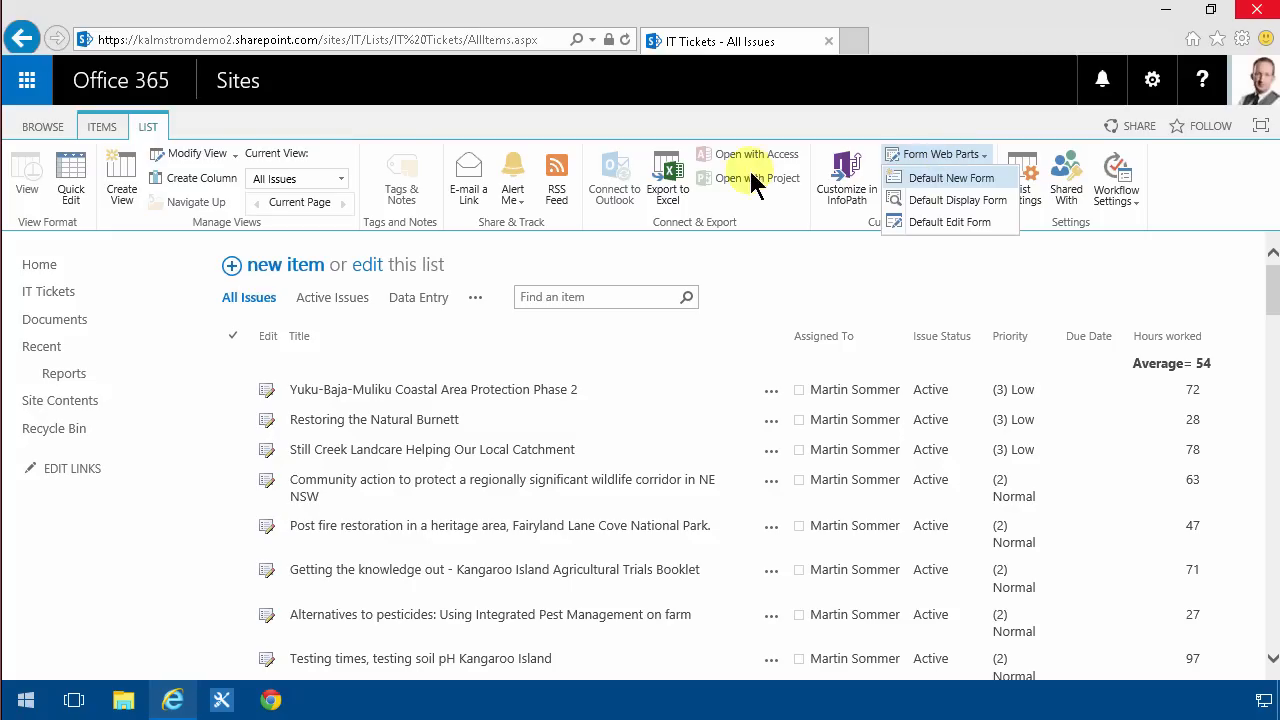
pyautogui.moveTo(938, 199)
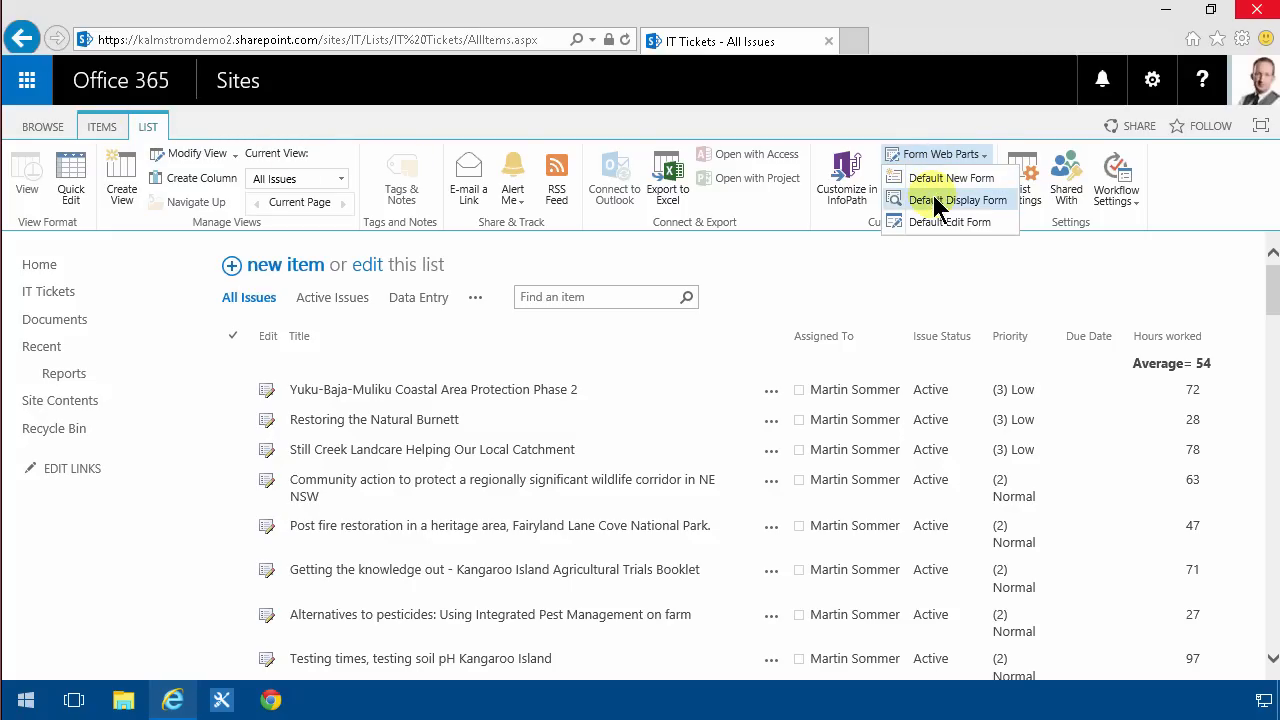
pyautogui.click(958, 199)
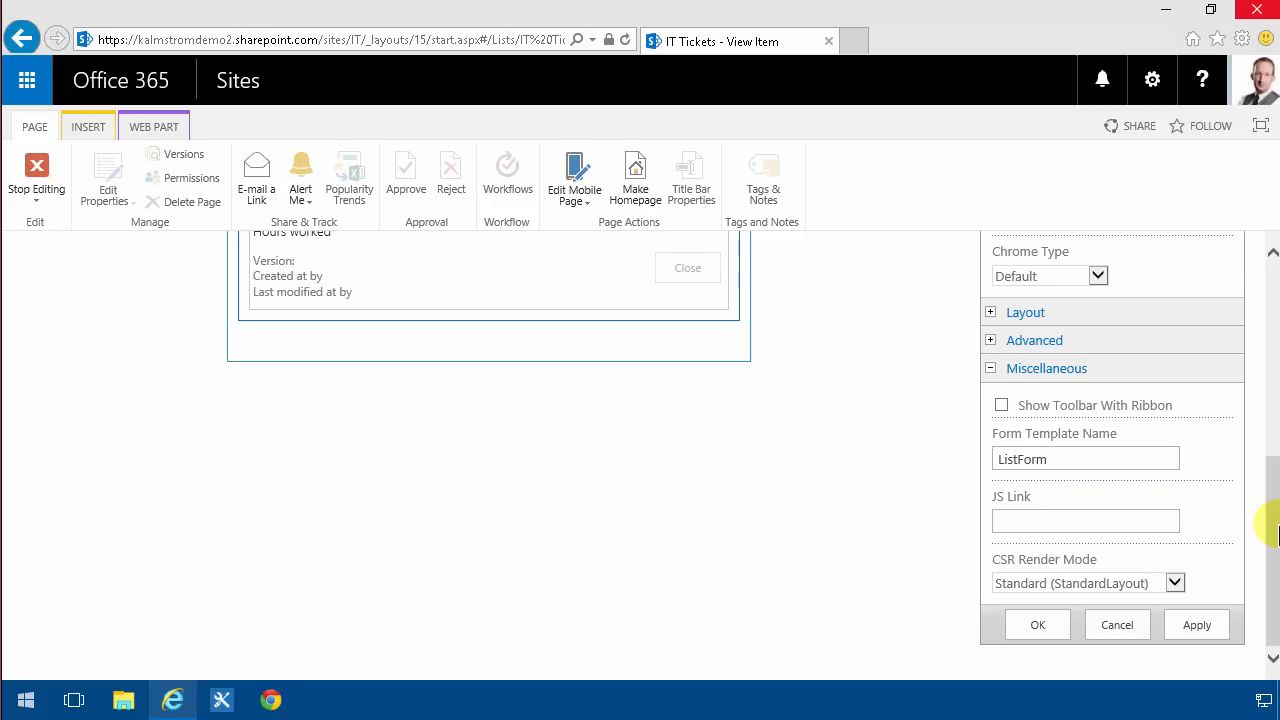
pyautogui.moveTo(1270, 535)
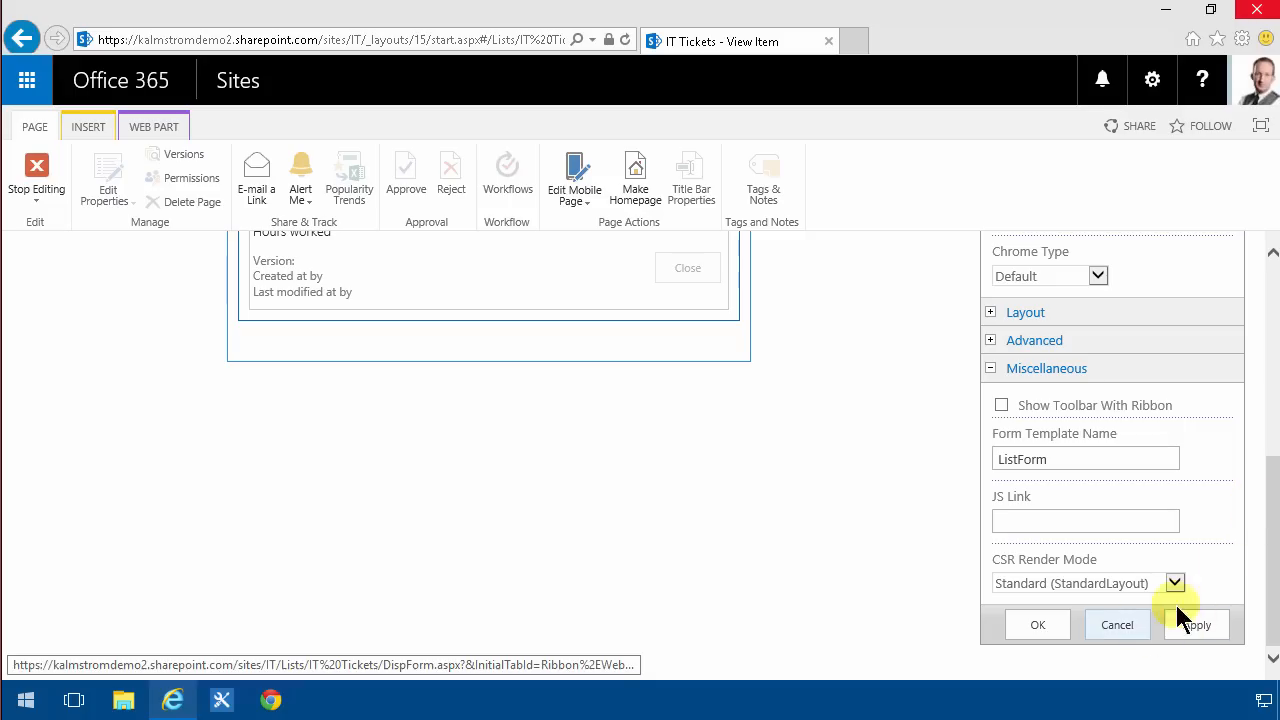
pyautogui.click(1196, 624)
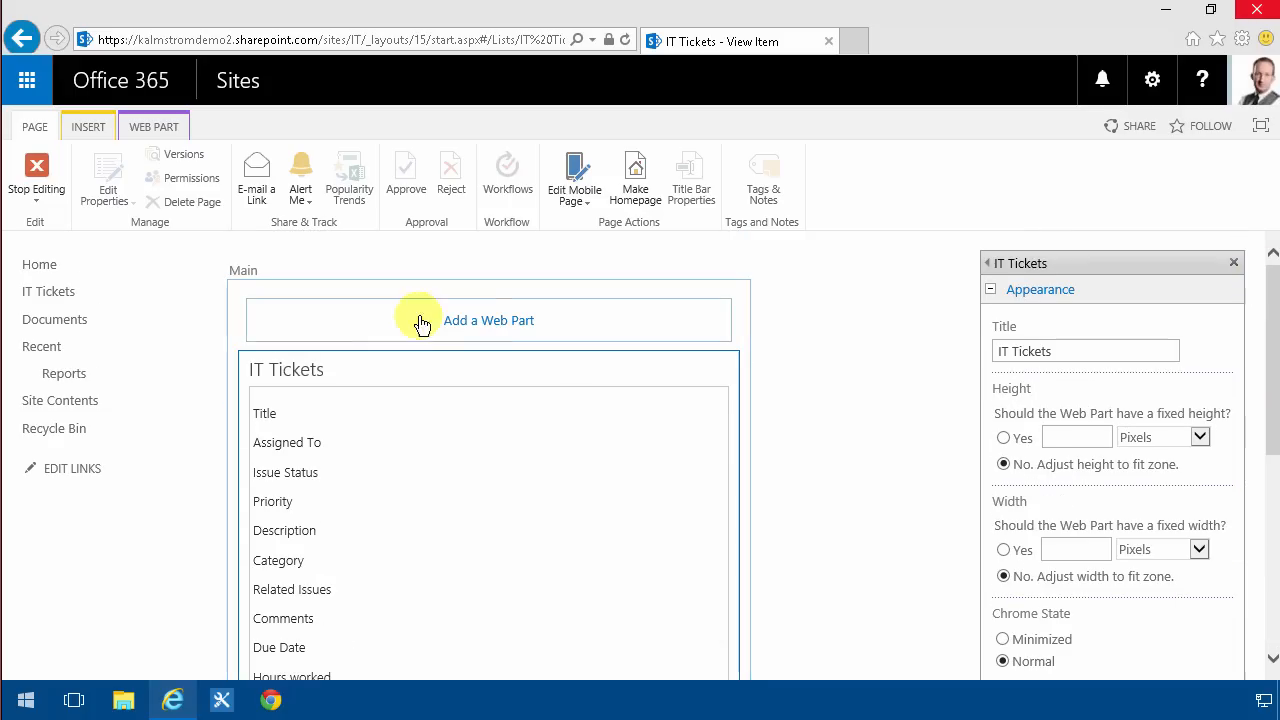
pyautogui.moveTo(510, 320)
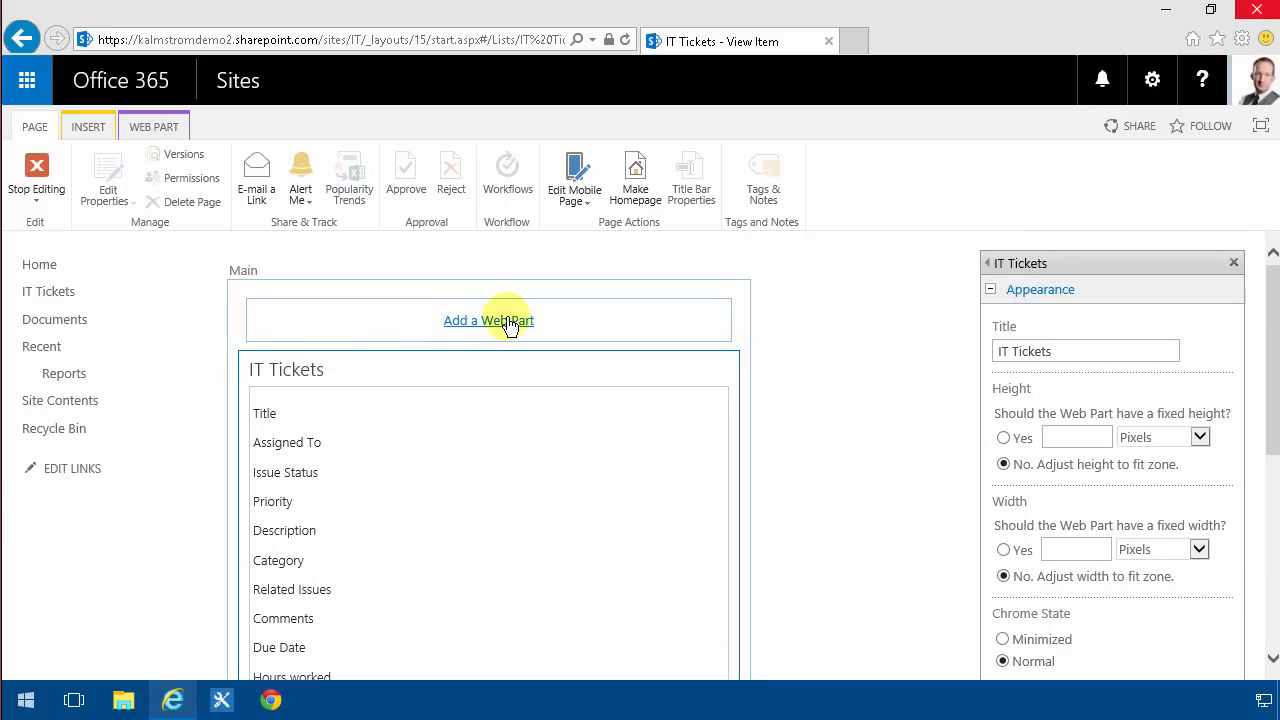
pyautogui.moveTo(489, 320)
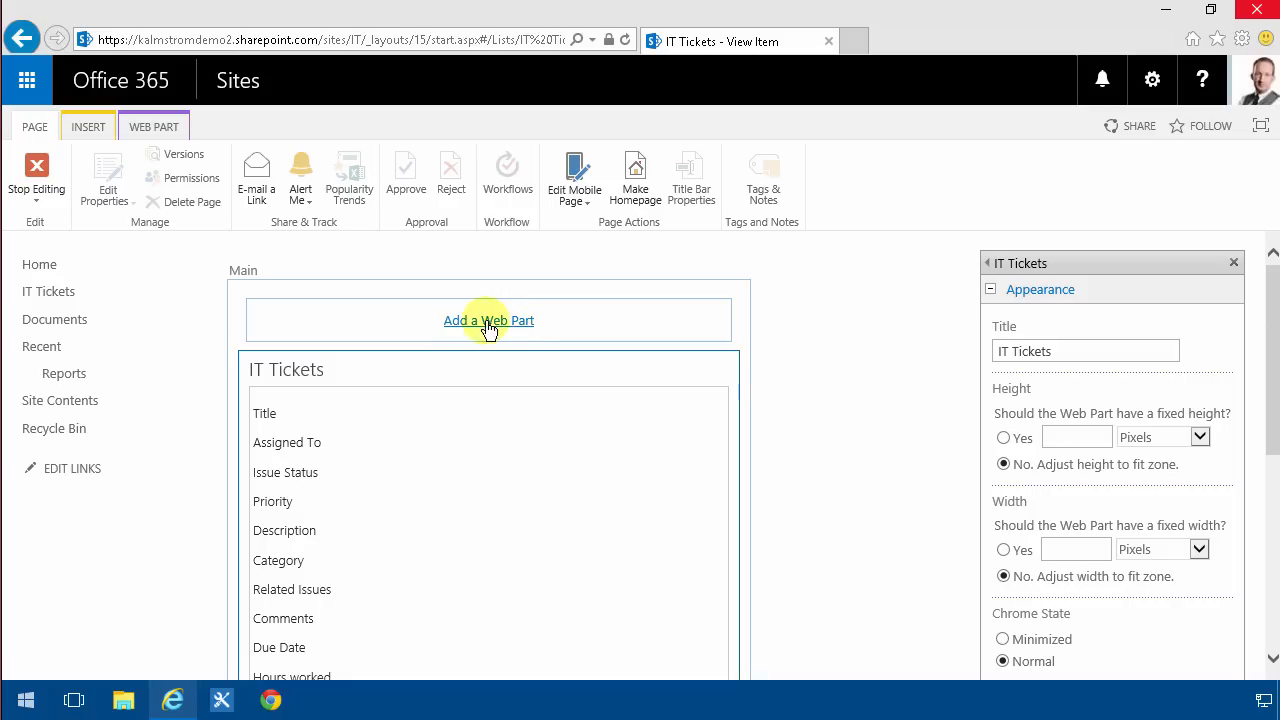
pyautogui.moveTo(340, 280)
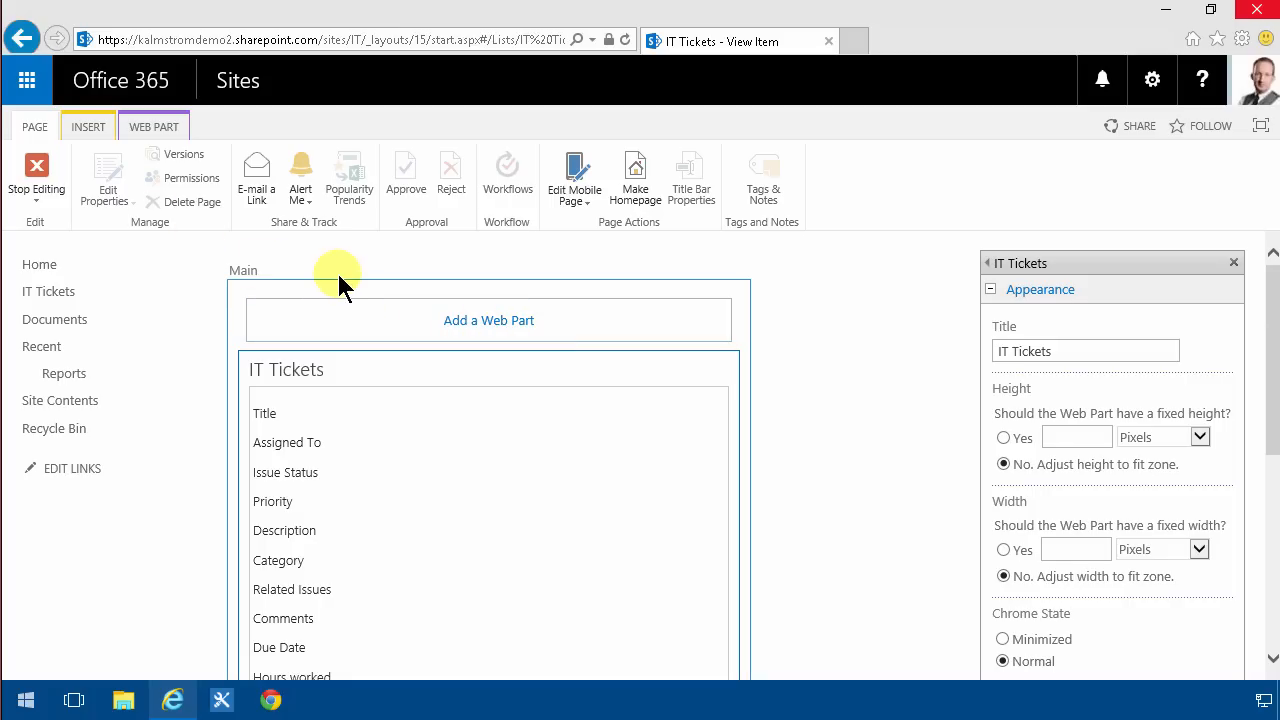
pyautogui.moveTo(489, 320)
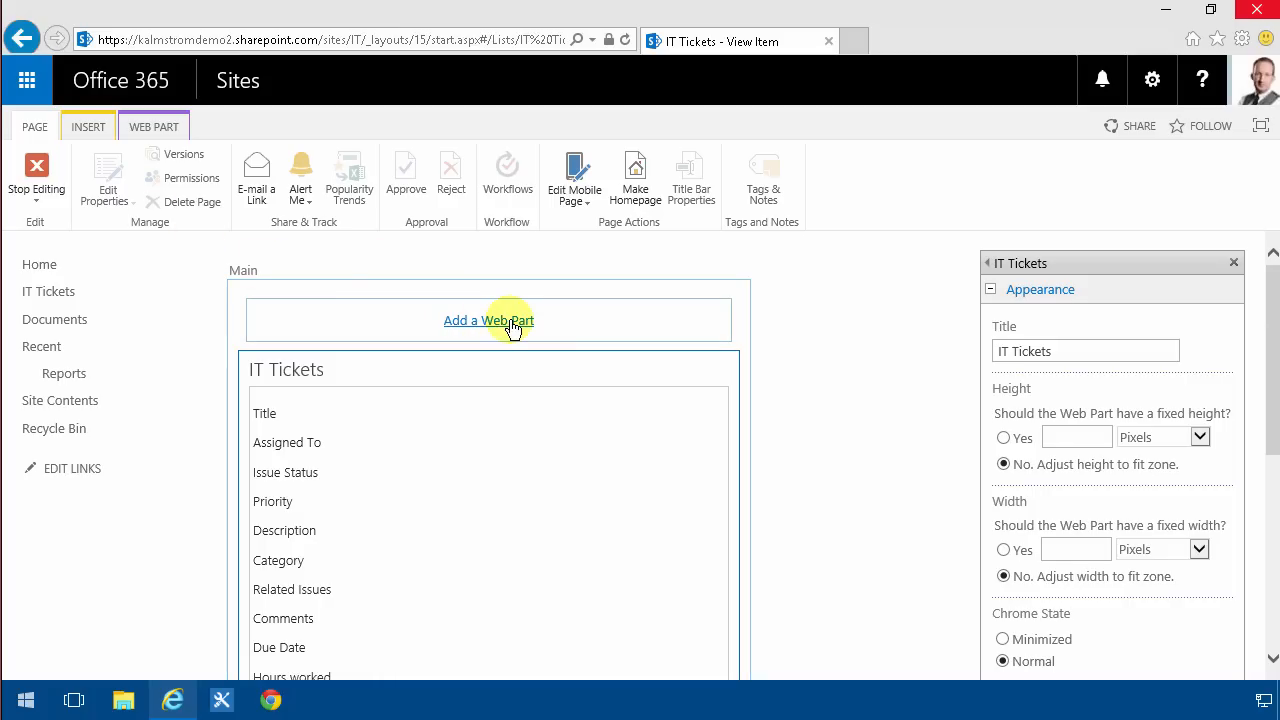
pyautogui.click(36, 178)
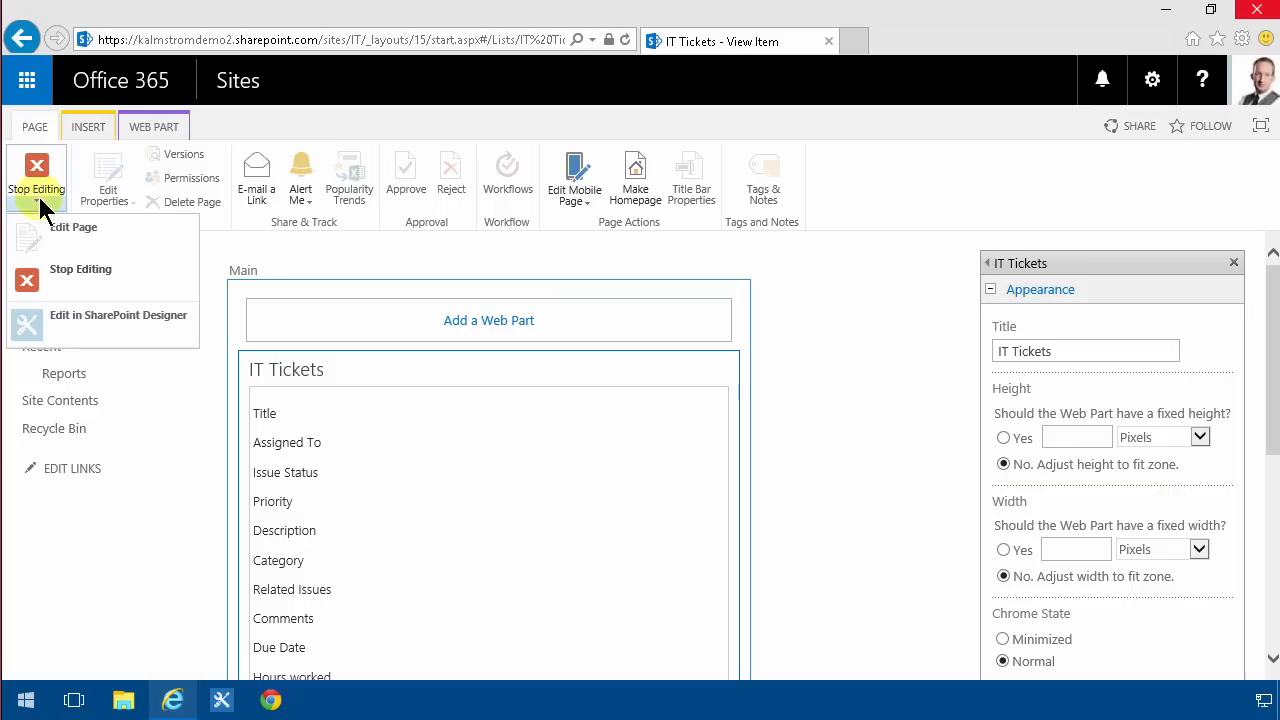
# Stop editing, then review IT Tickets' DispForm.aspx code in SharePoint Designer 2013 and close it.
pyautogui.click(80, 268)
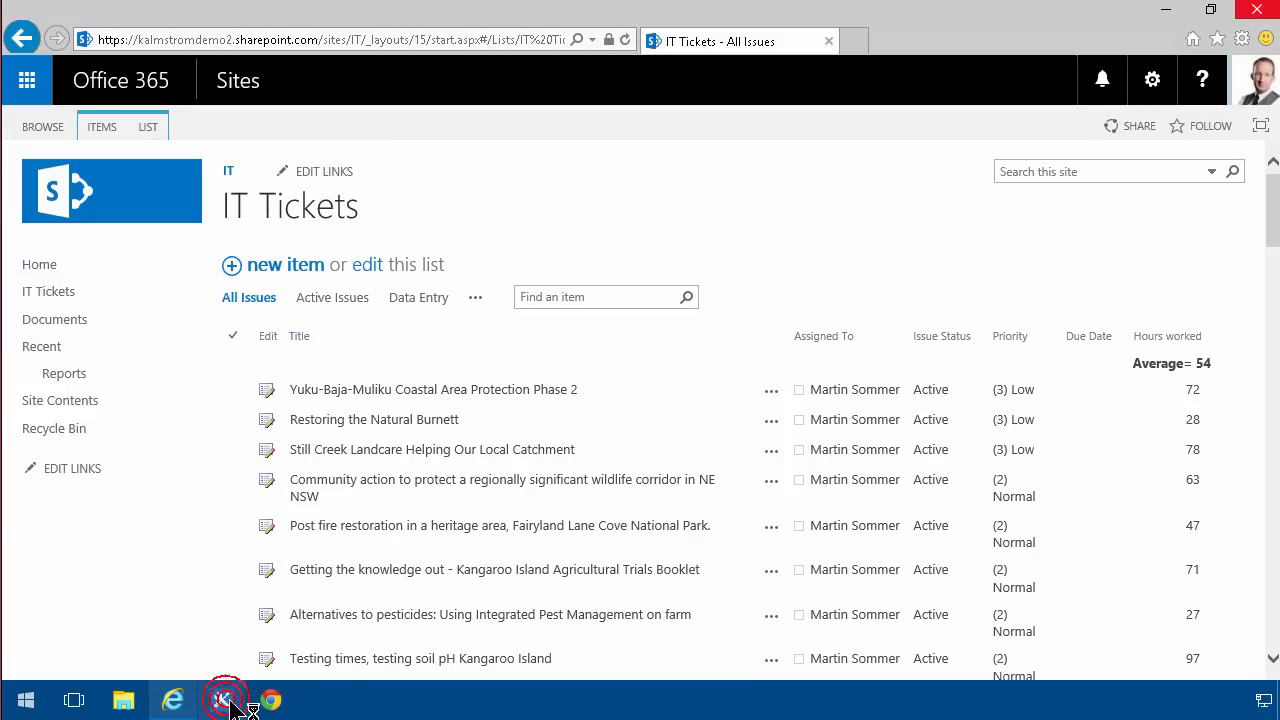
pyautogui.click(225, 699)
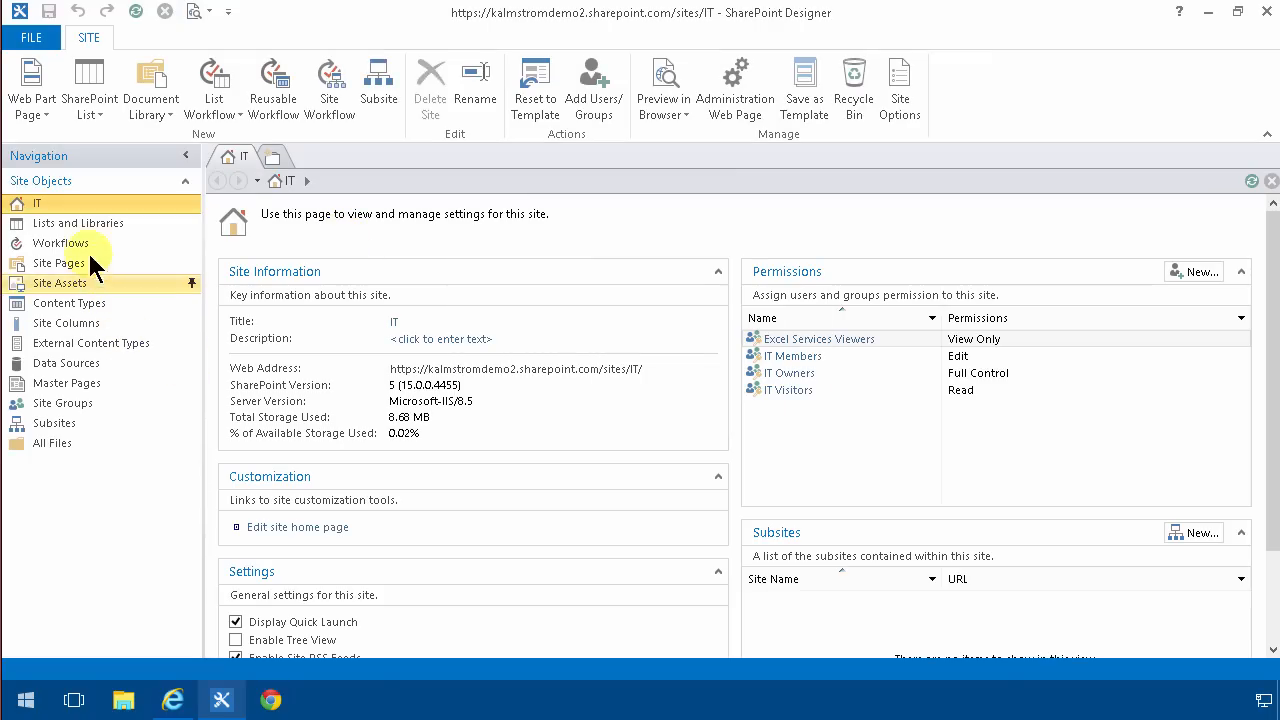
pyautogui.click(78, 223)
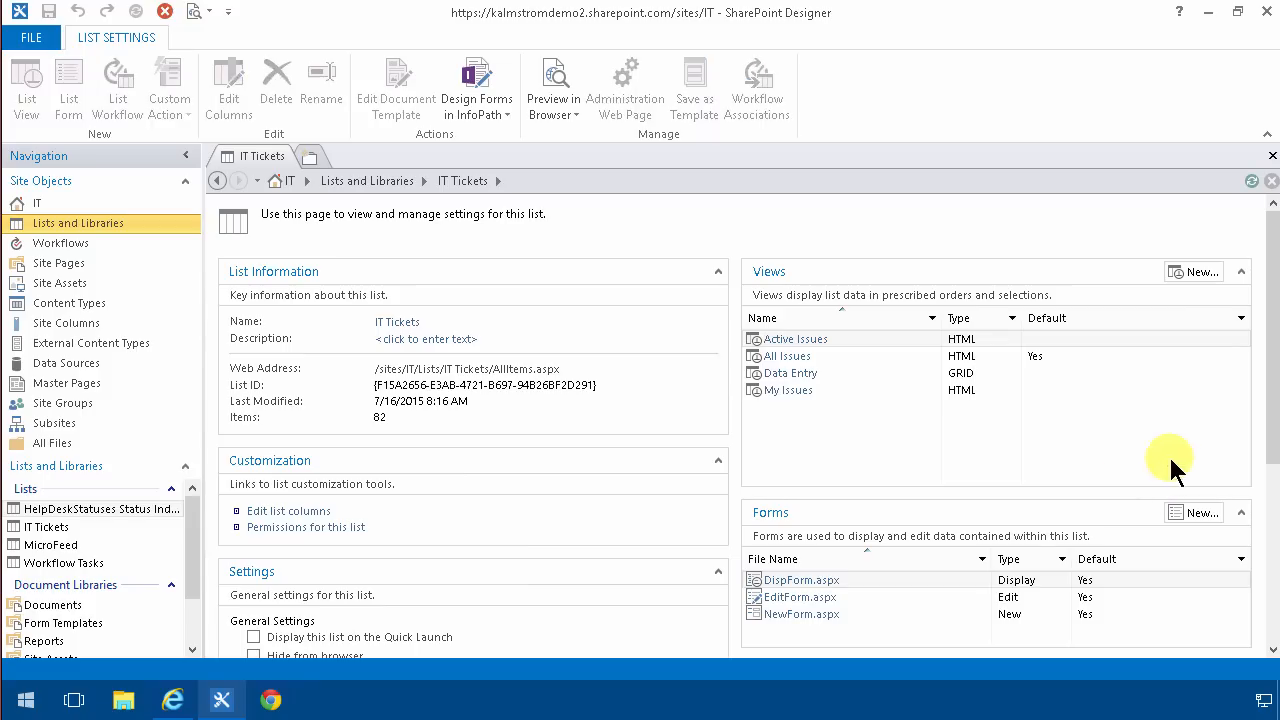
pyautogui.click(795, 597)
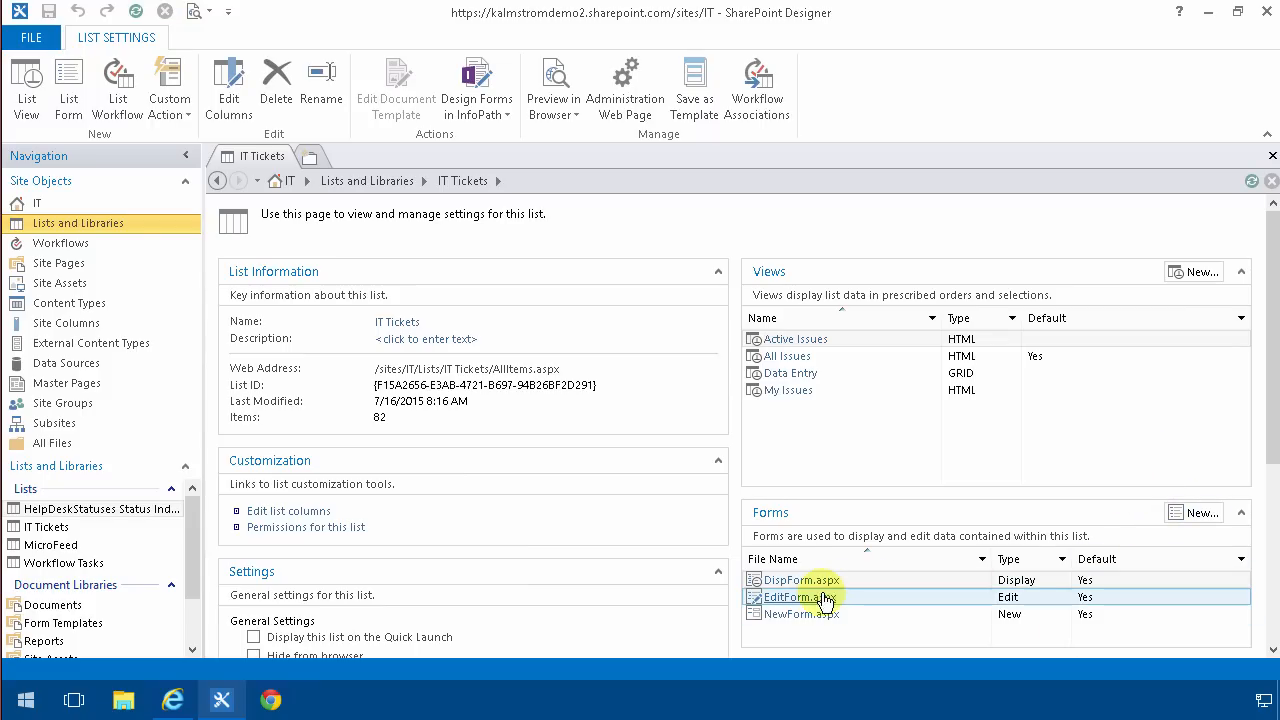
pyautogui.doubleClick(800, 580)
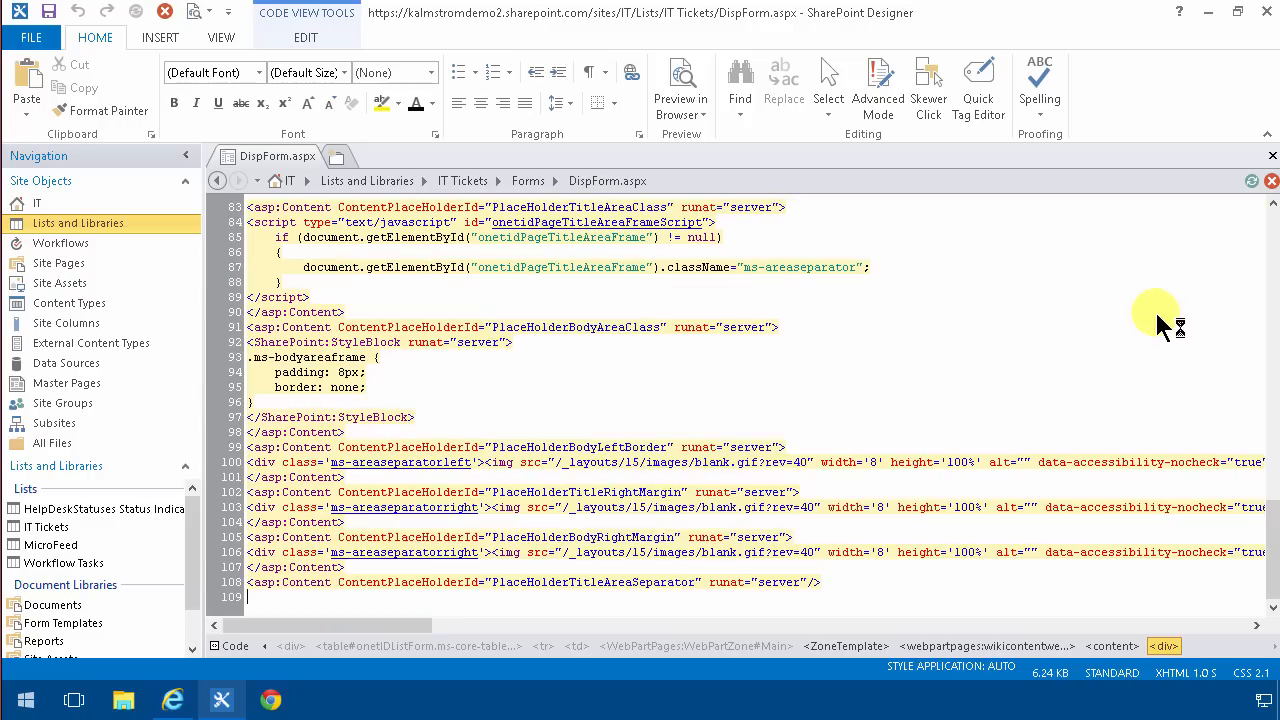
pyautogui.moveTo(385, 620)
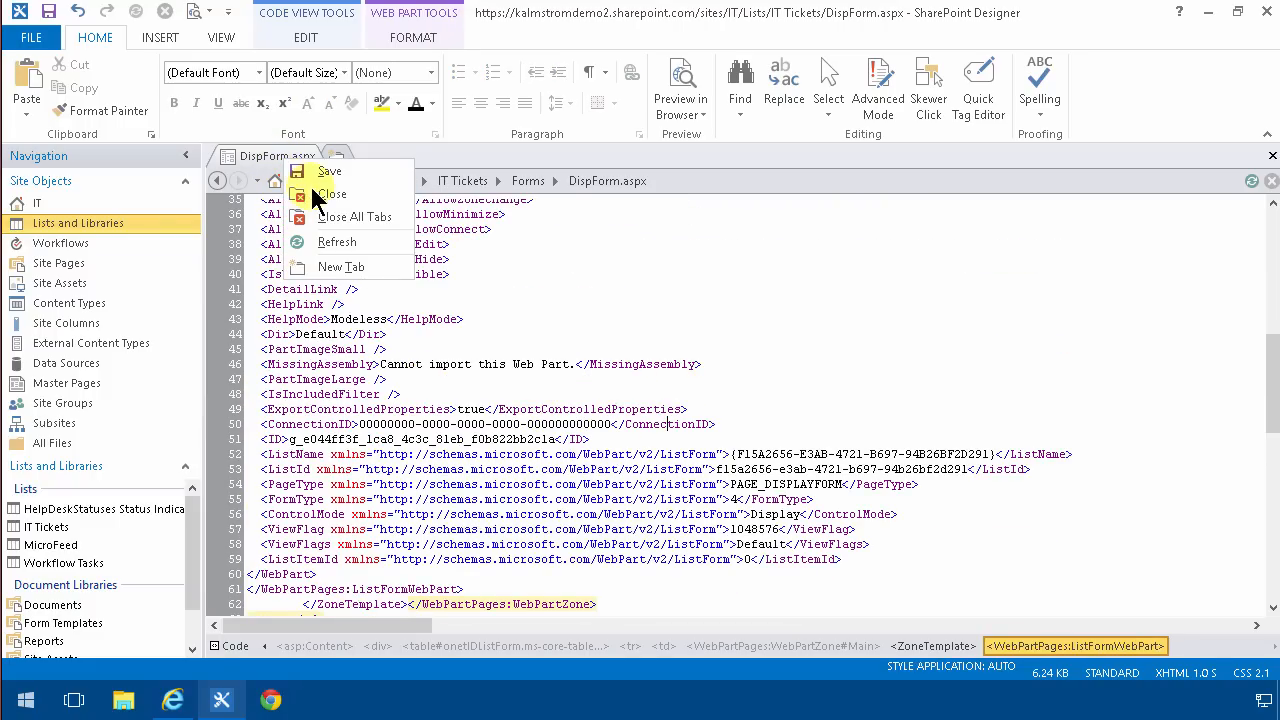
pyautogui.click(332, 194)
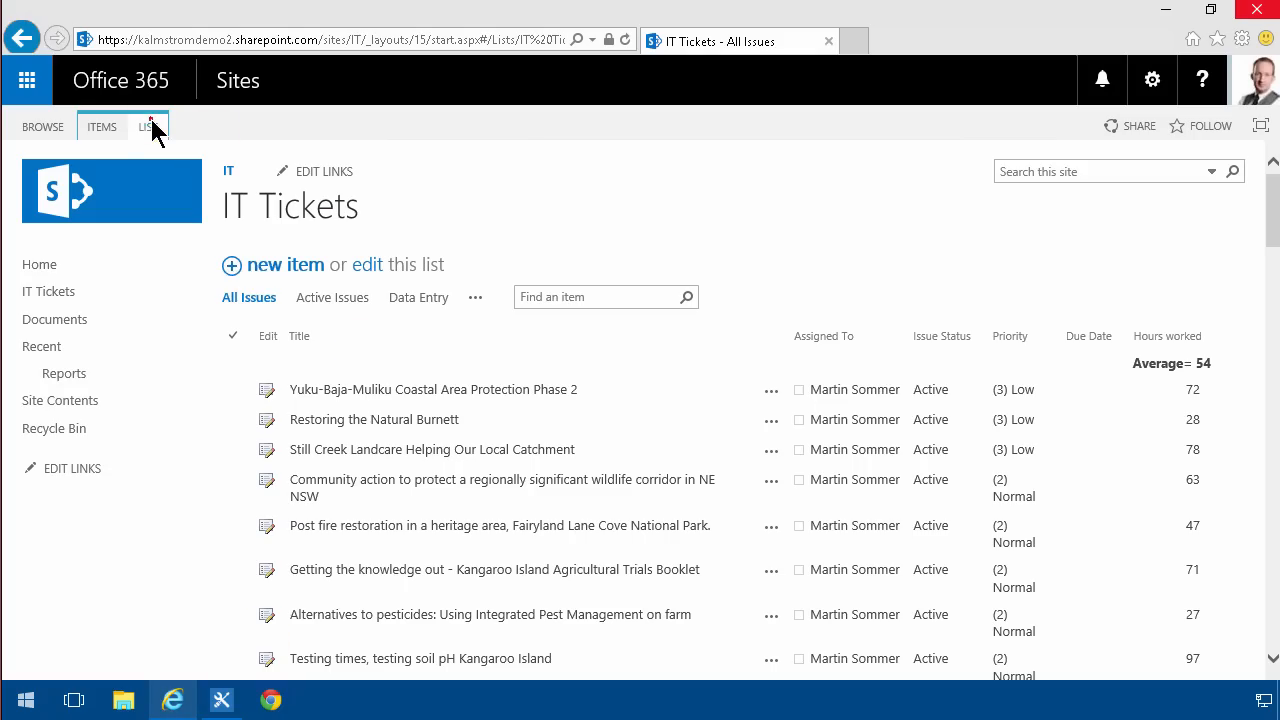
# Open the IT Tickets form in InfoPath Designer via Customize in InfoPath, then close InfoPath.
pyautogui.click(147, 126)
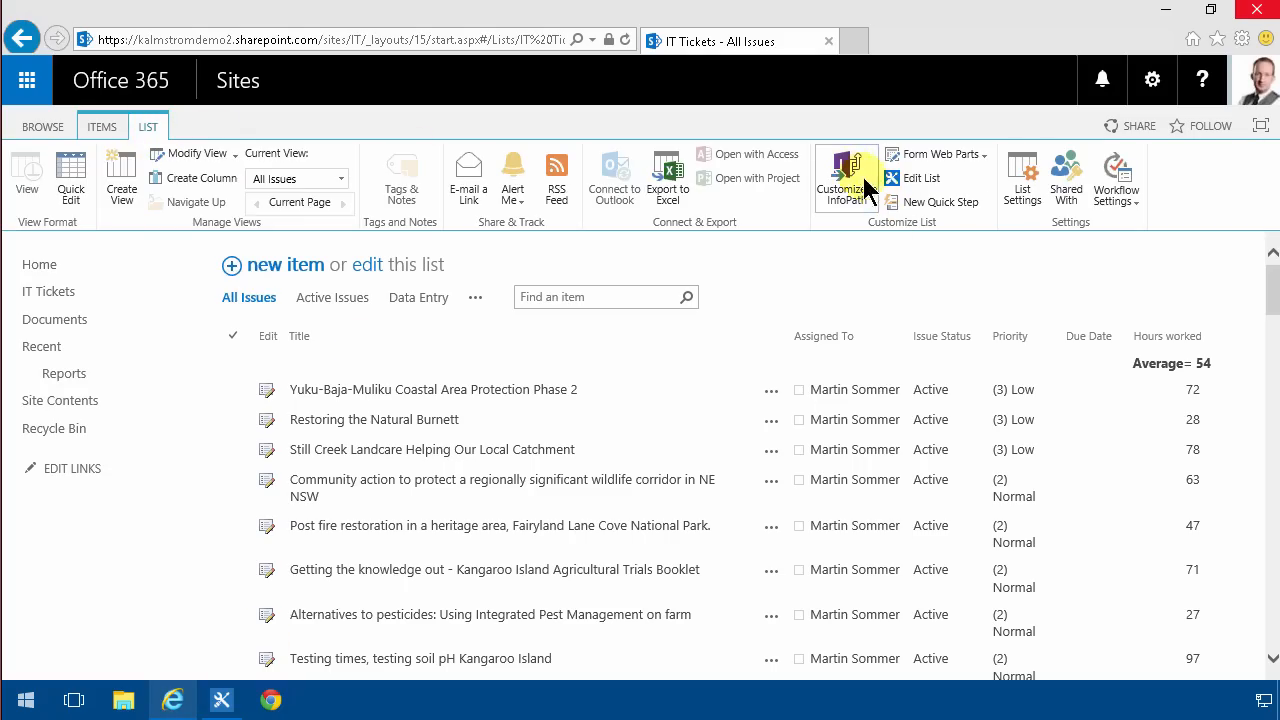
pyautogui.moveTo(845, 178)
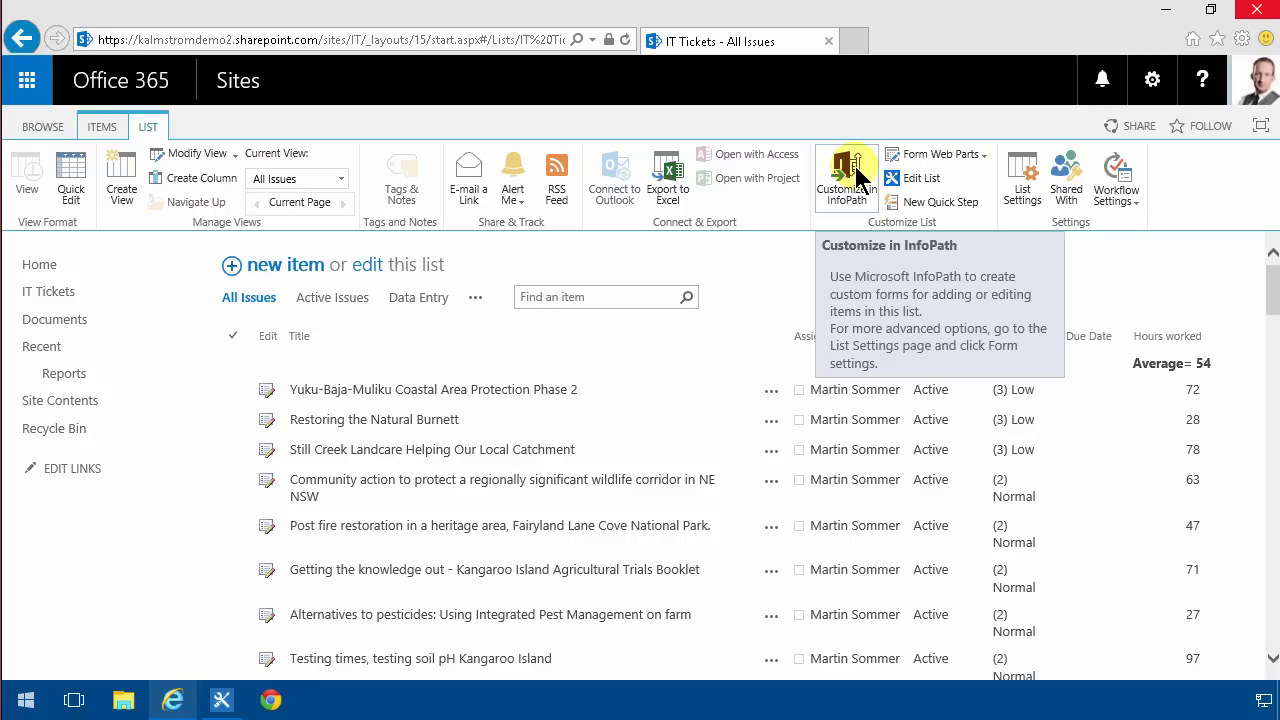
pyautogui.click(845, 175)
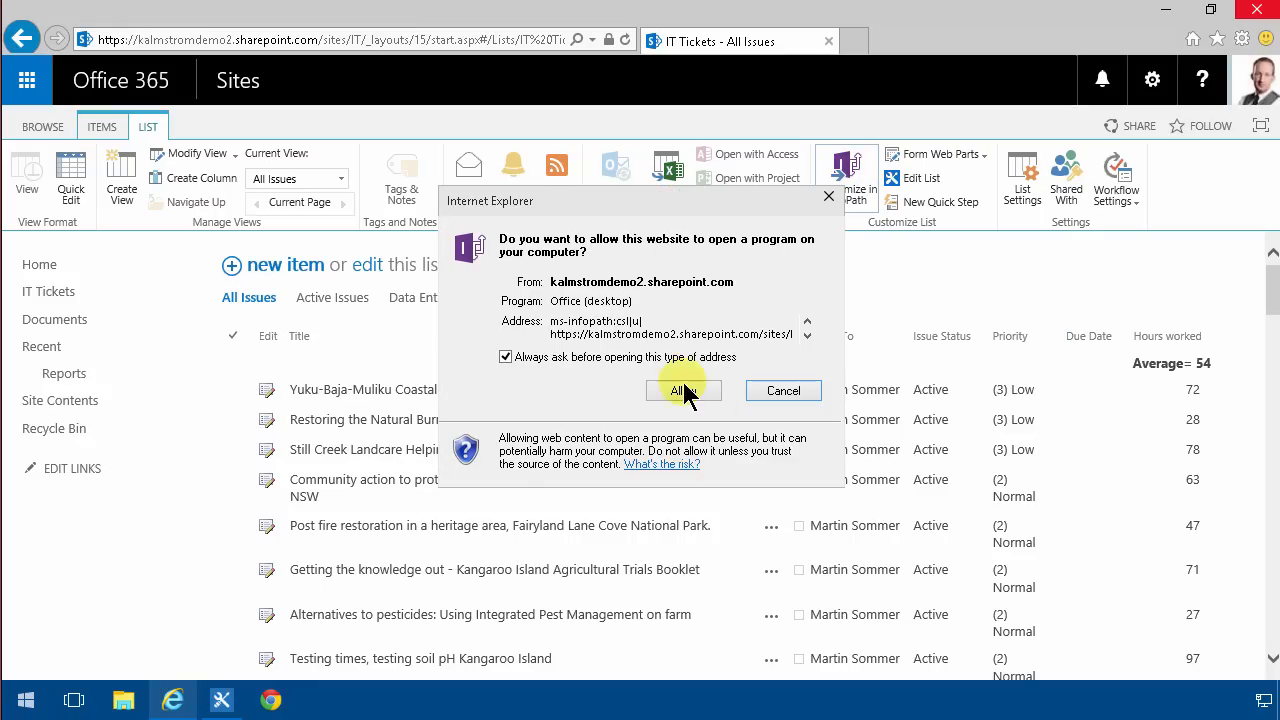
pyautogui.click(676, 390)
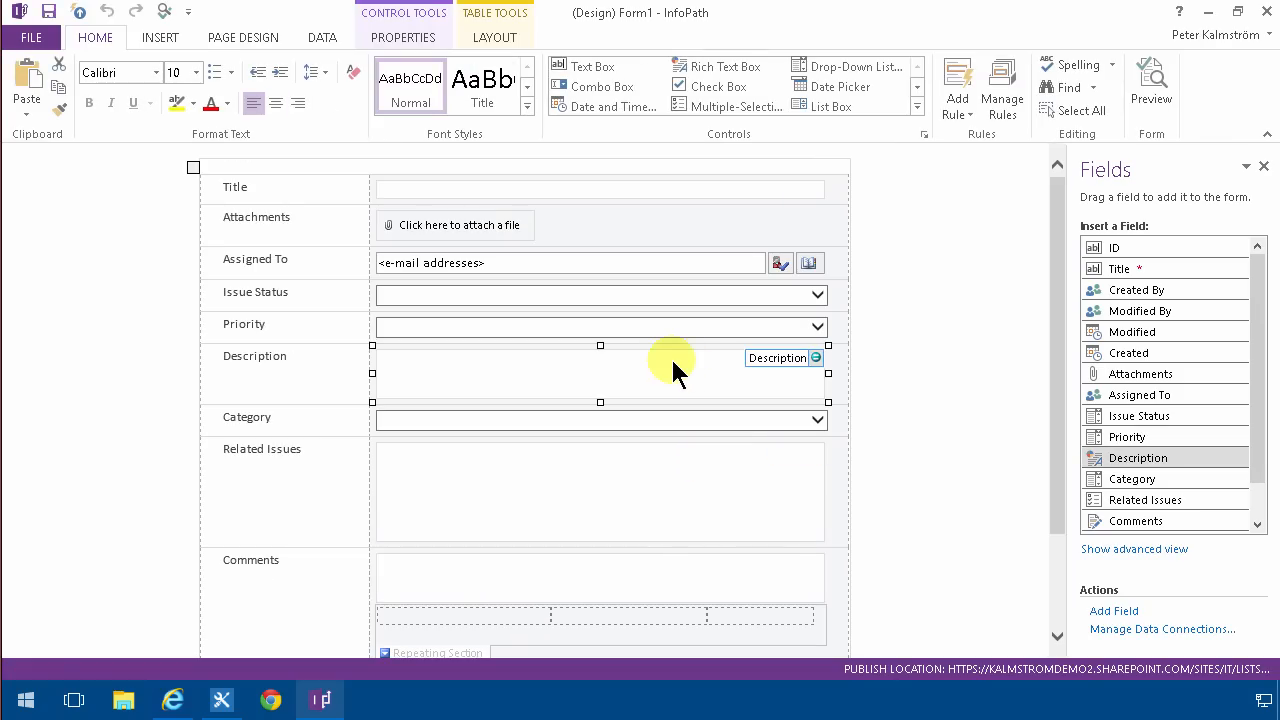
pyautogui.moveTo(685, 385)
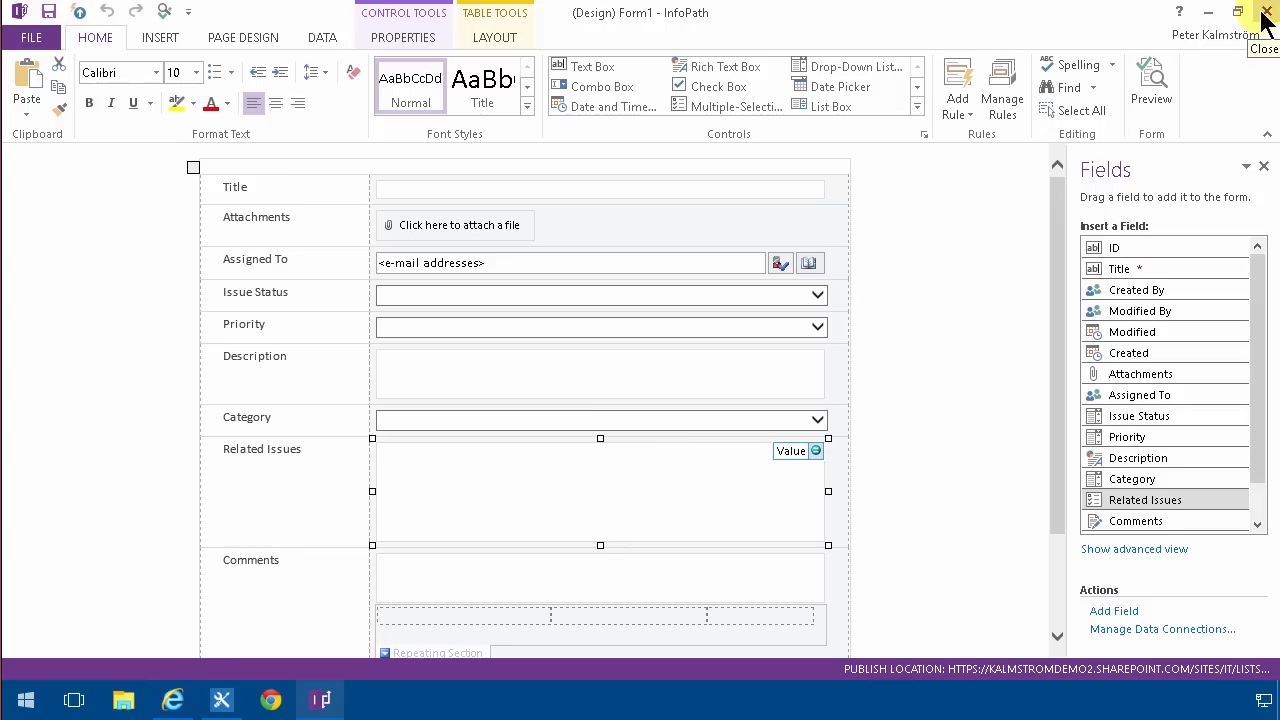
pyautogui.click(1266, 12)
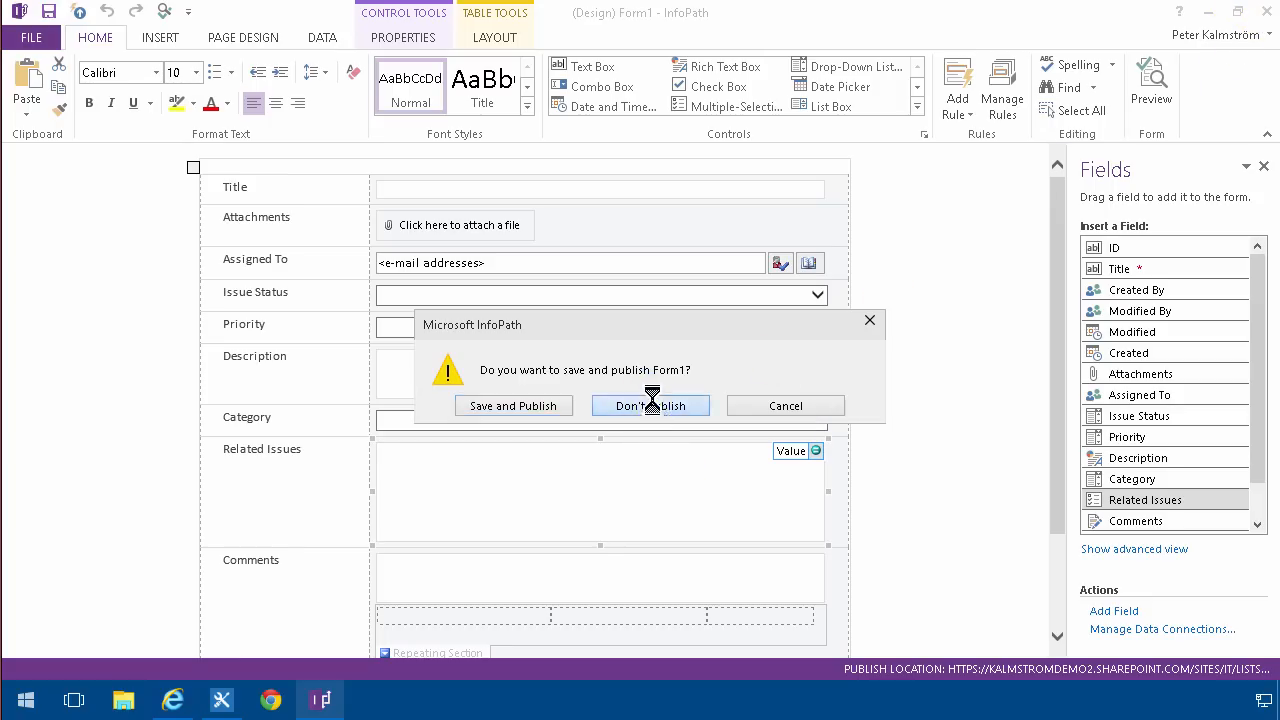
# Close InfoPath without publishing Form1 and launch Microsoft Access.
pyautogui.click(651, 405)
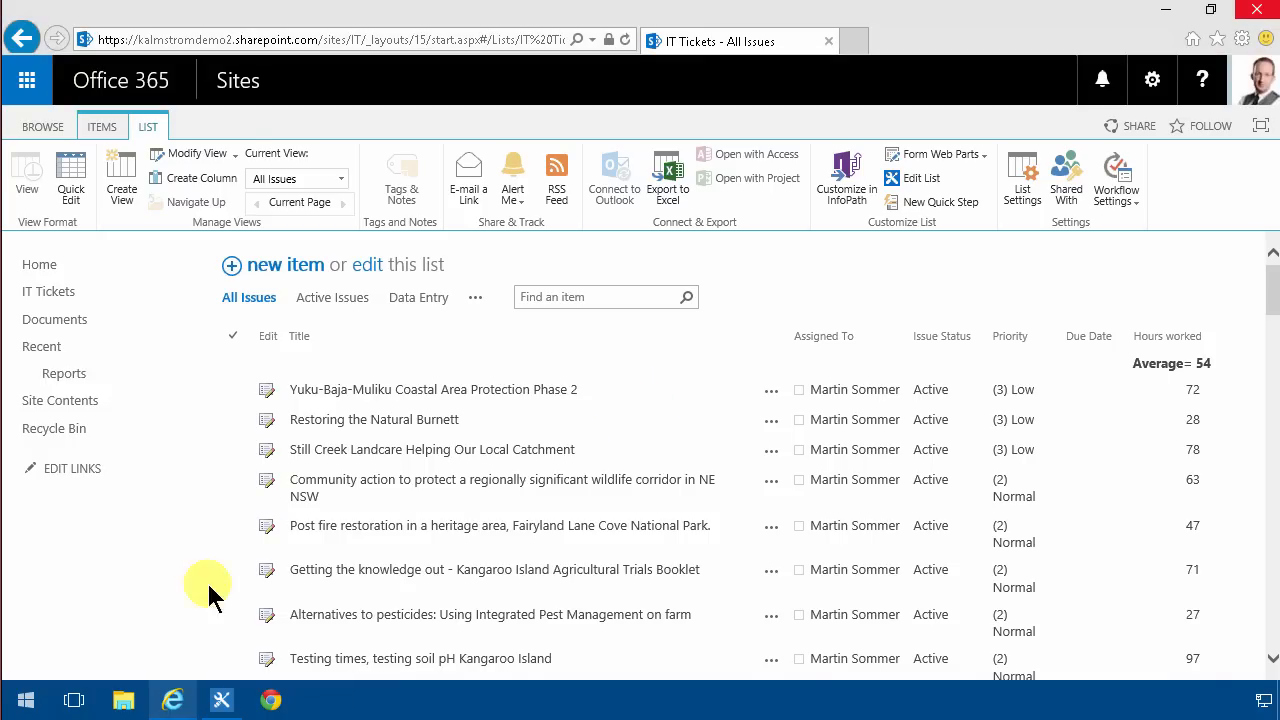
pyautogui.click(25, 699)
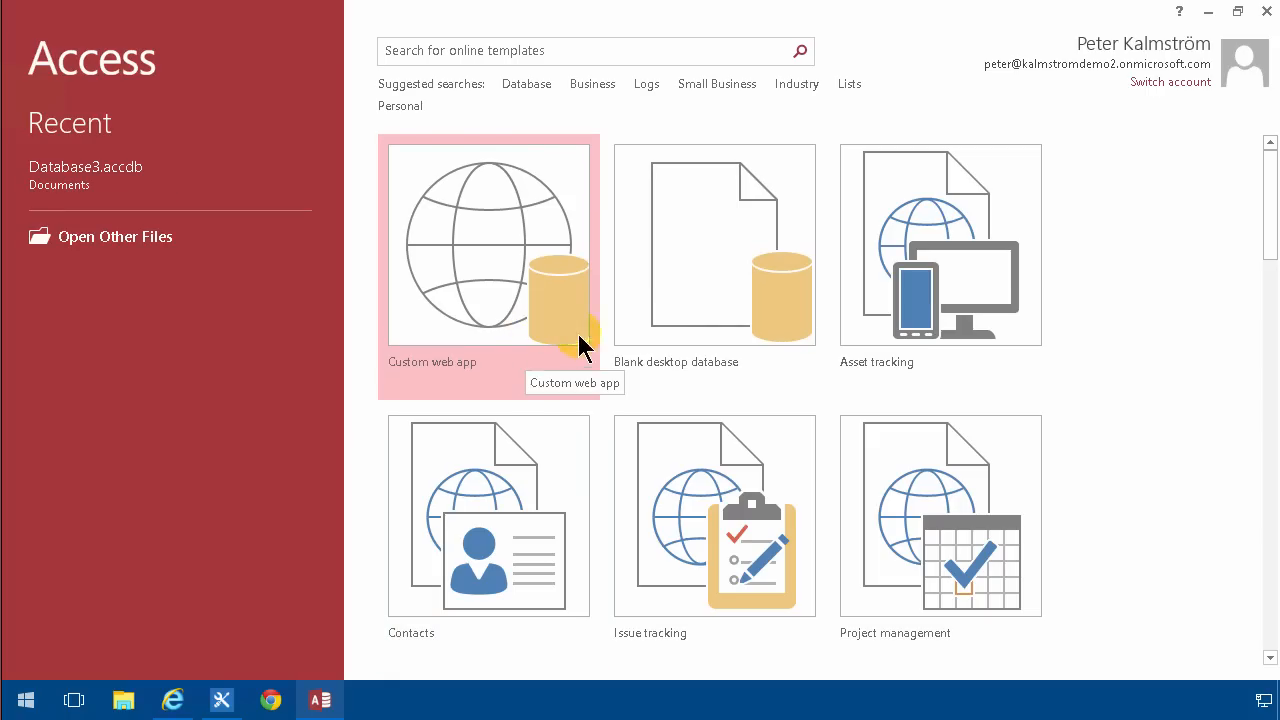
# Create blank database Database4 and link the IT site's IT Tickets SharePoint list.
pyautogui.click(714, 245)
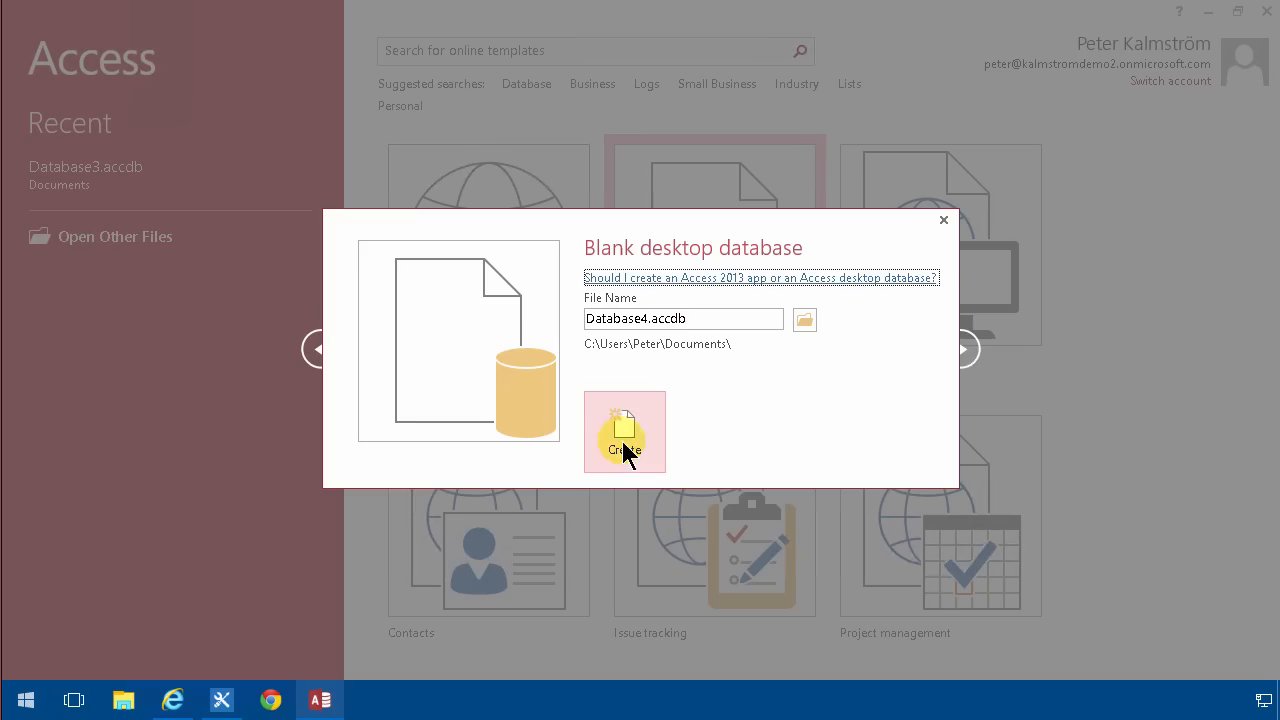
pyautogui.click(624, 432)
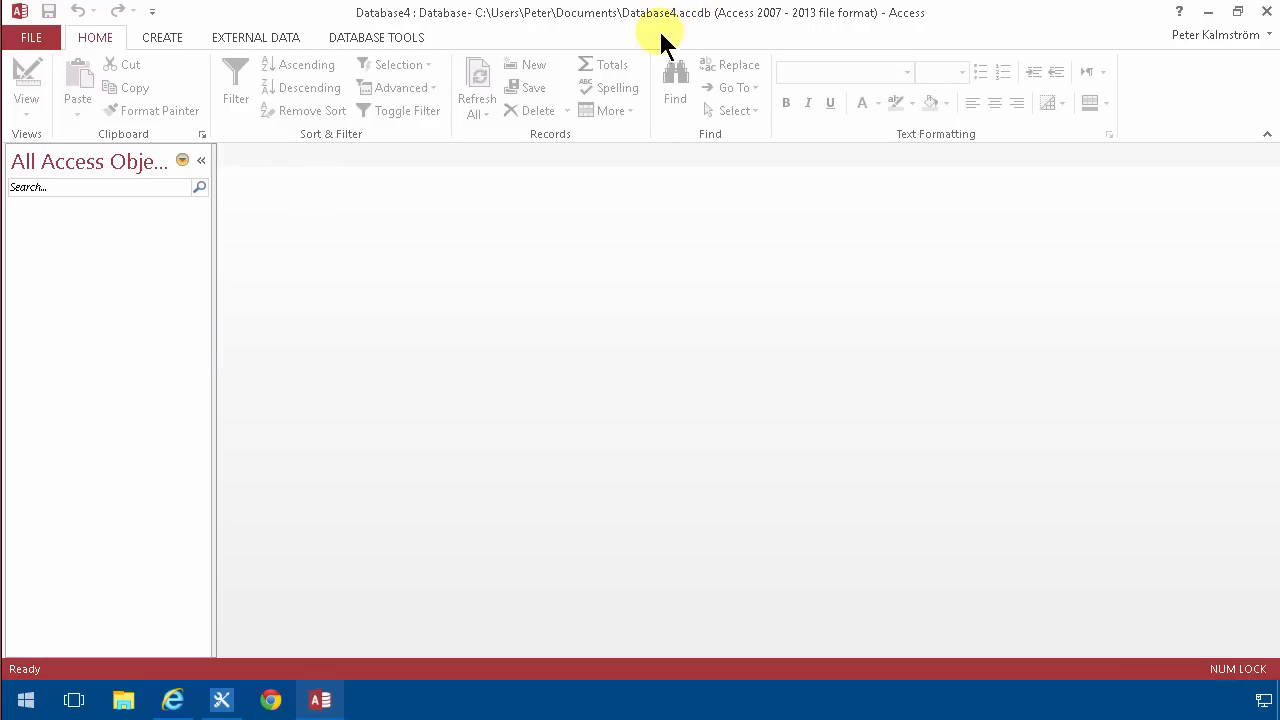
pyautogui.click(255, 37)
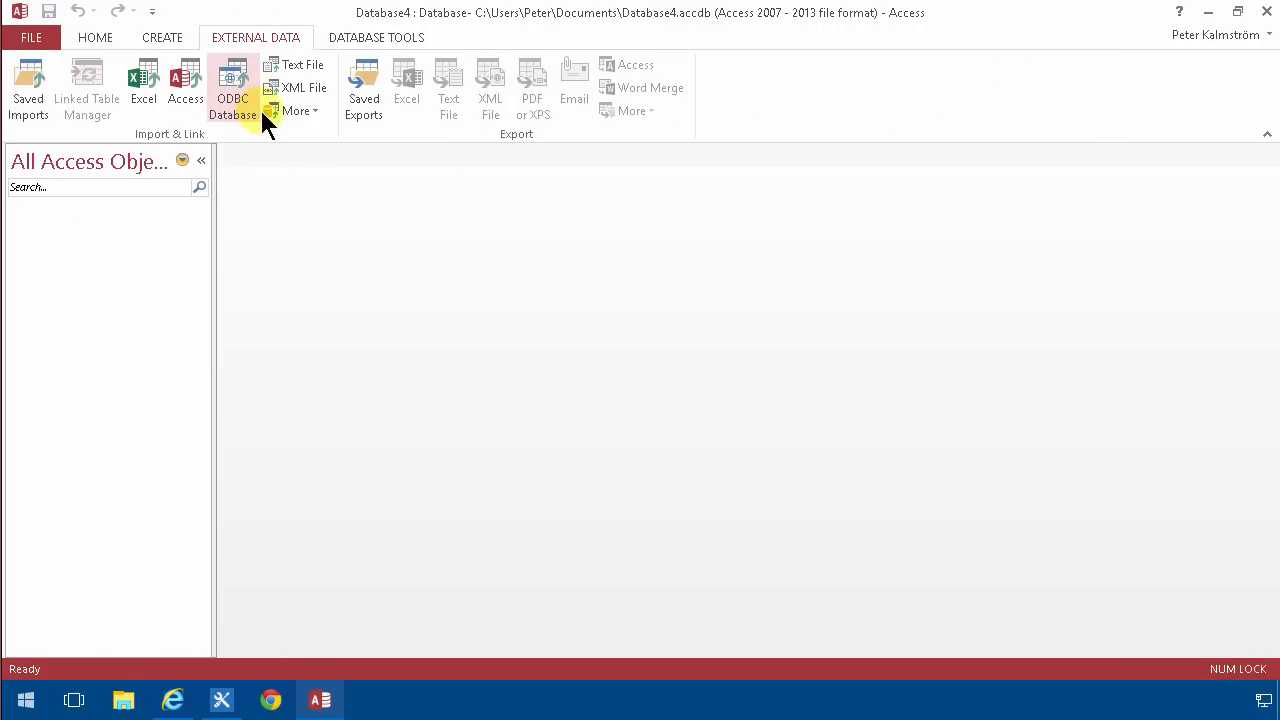
pyautogui.click(297, 110)
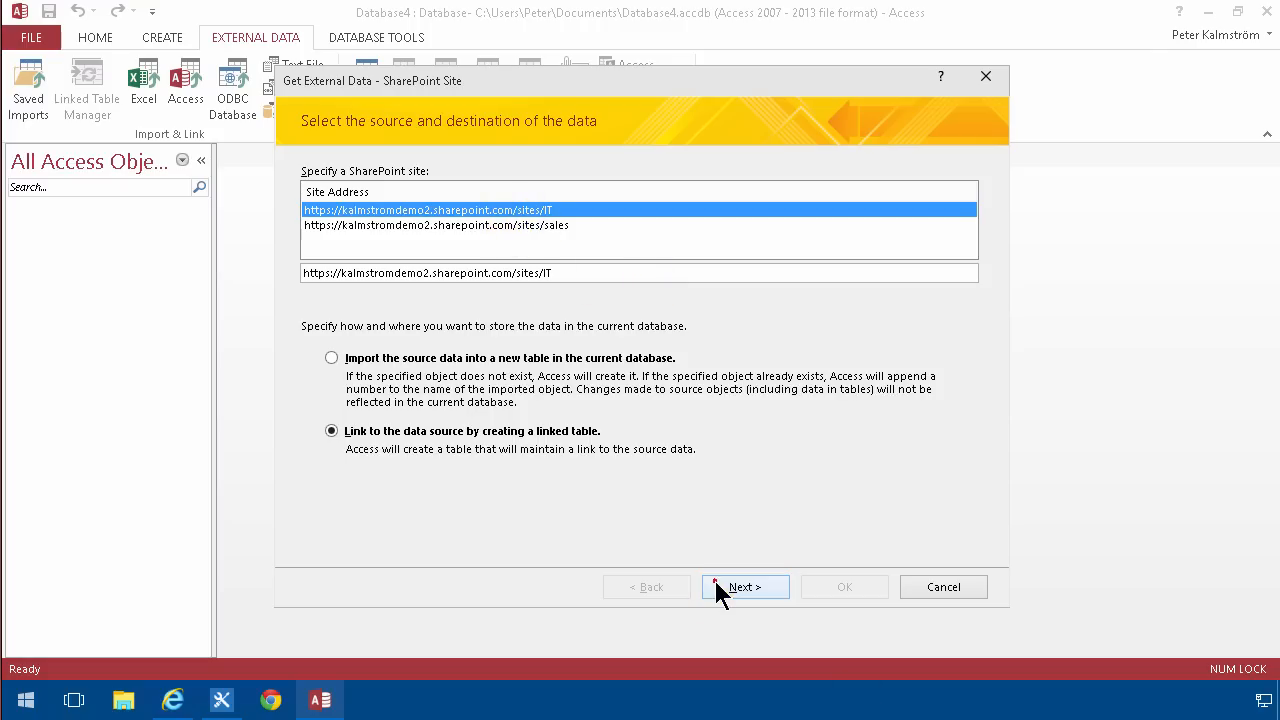
pyautogui.click(744, 587)
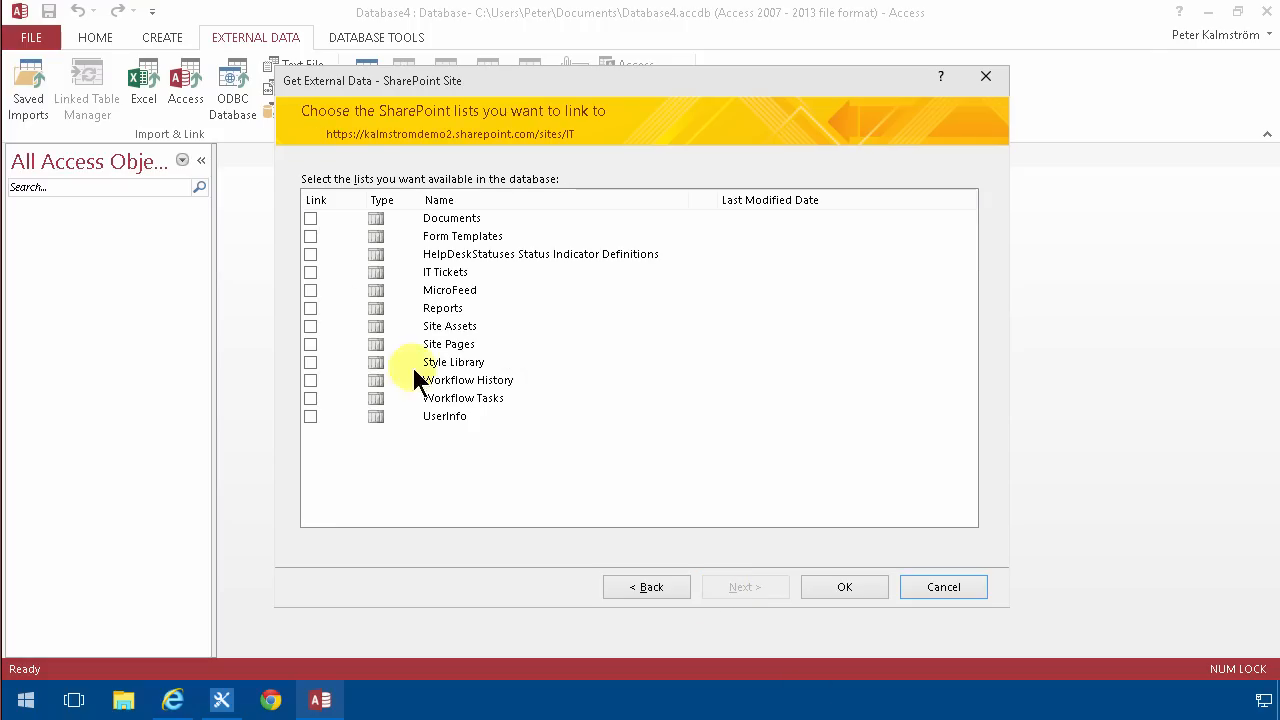
pyautogui.click(311, 272)
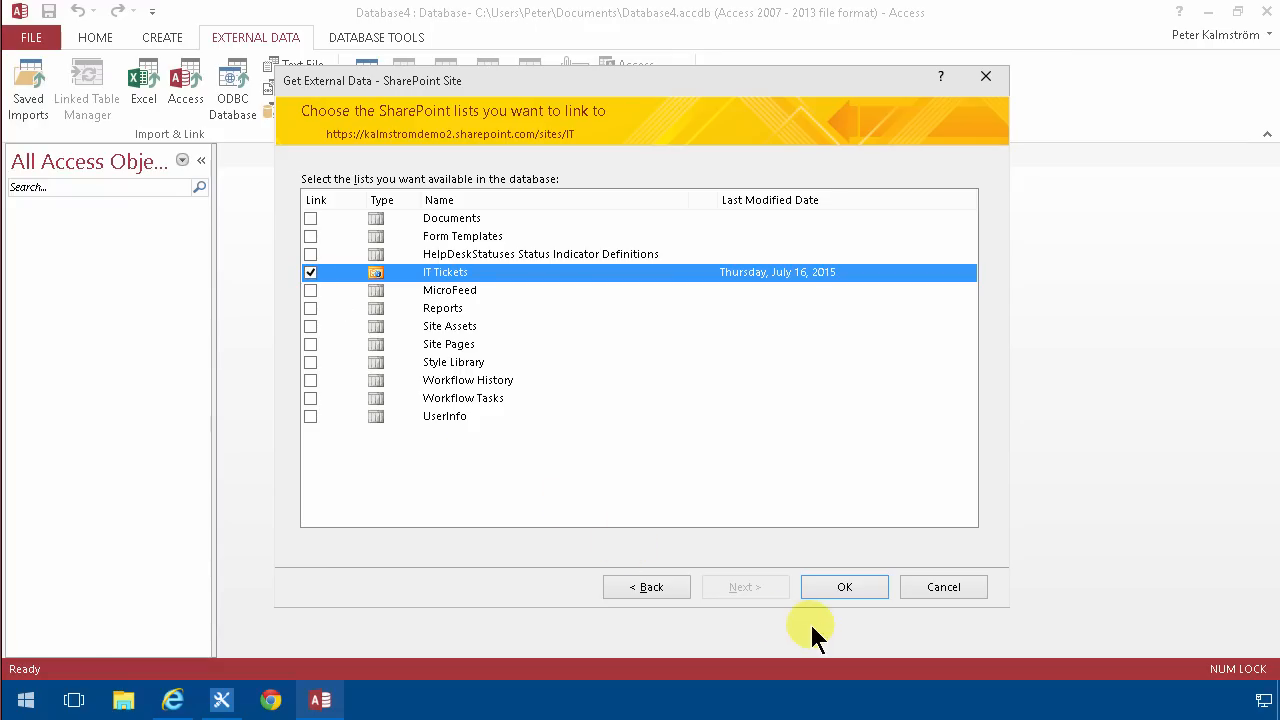
pyautogui.click(844, 587)
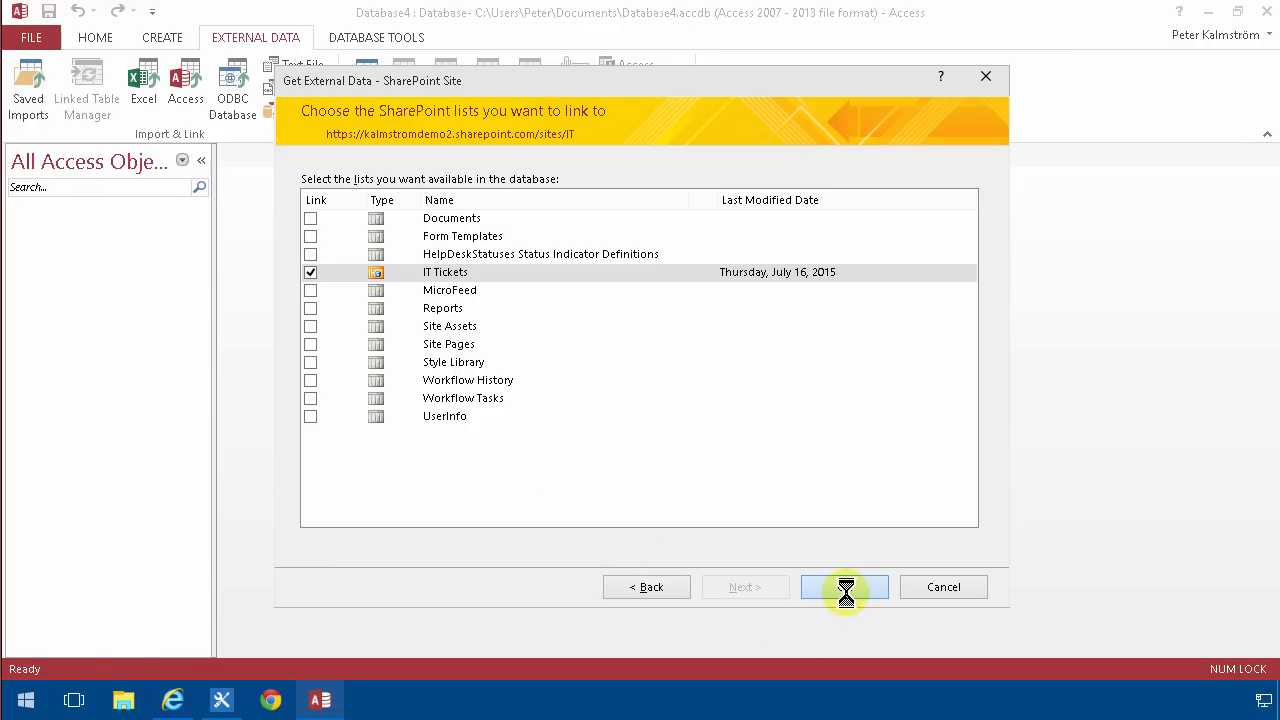
pyautogui.click(844, 587)
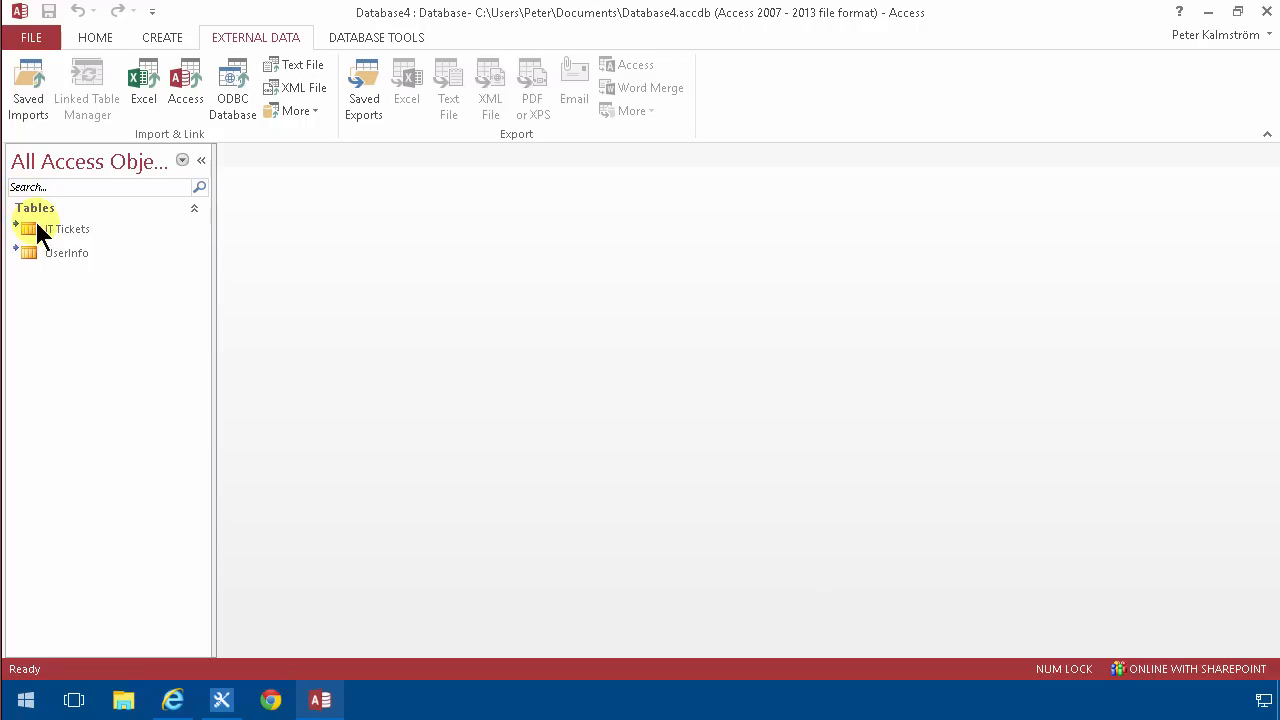
pyautogui.click(67, 229)
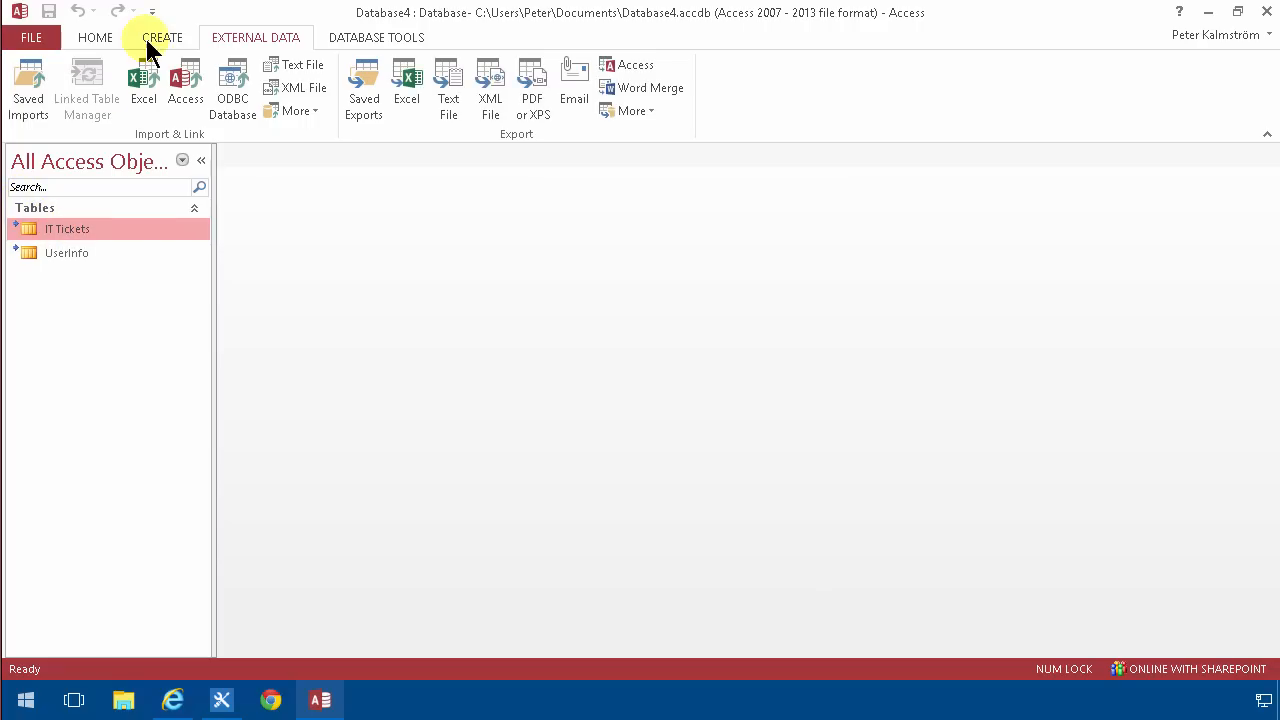
pyautogui.click(162, 37)
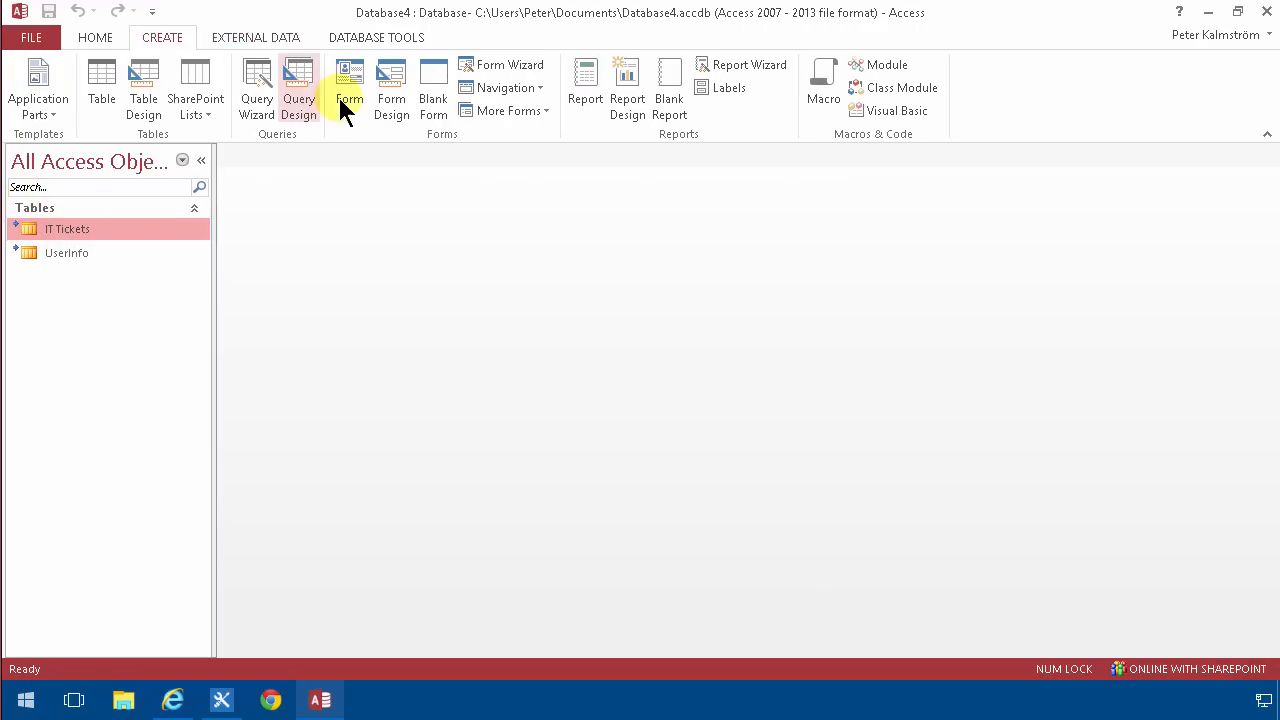
pyautogui.click(349, 88)
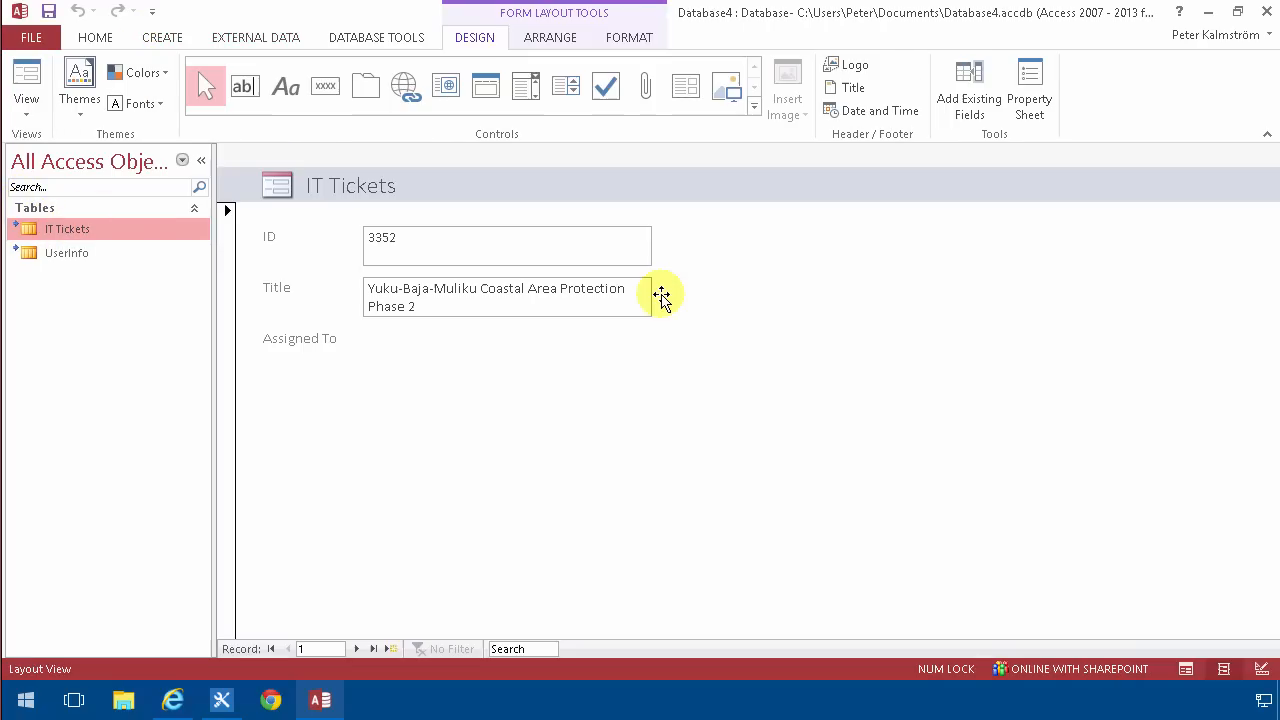
pyautogui.click(27, 88)
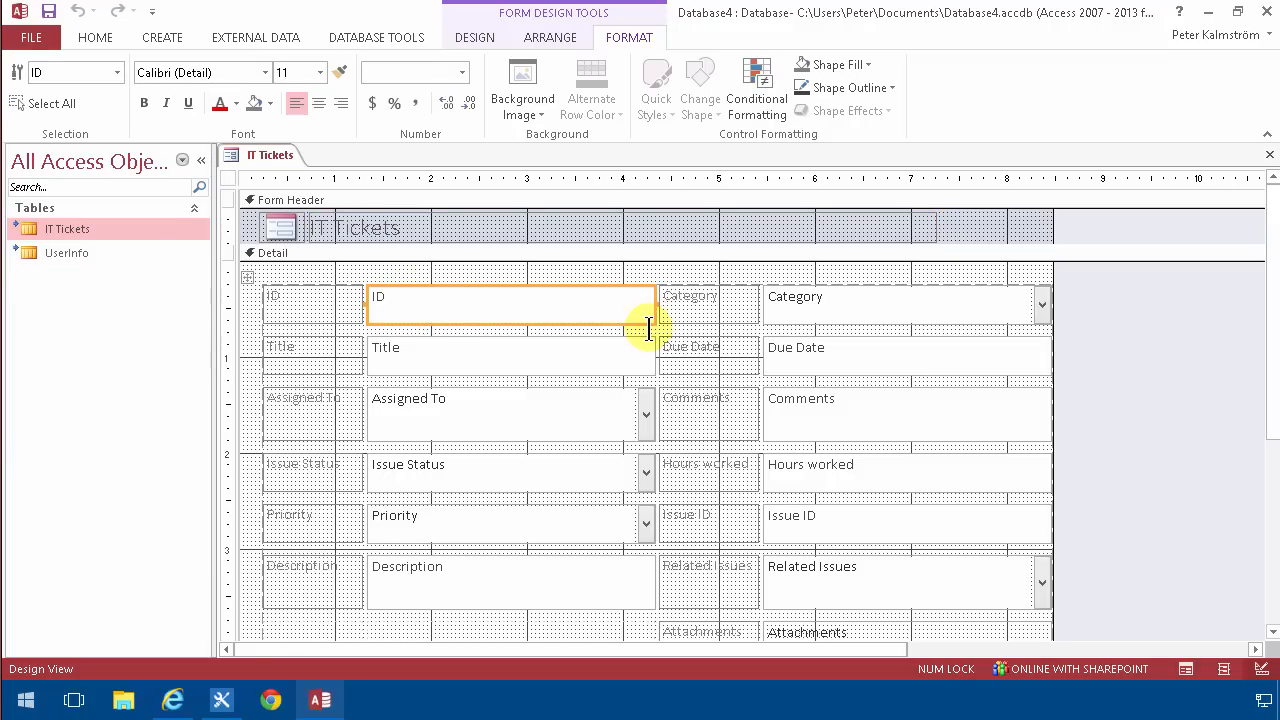
pyautogui.moveTo(630, 311)
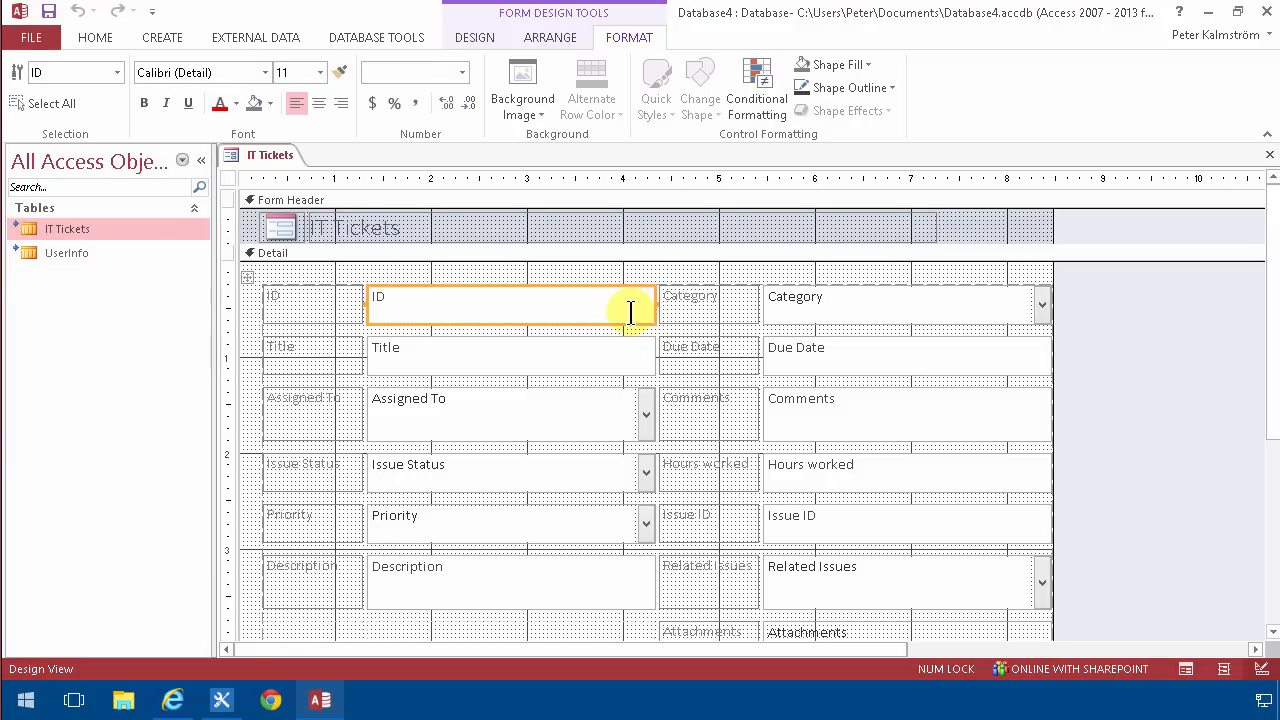
pyautogui.moveTo(582, 326)
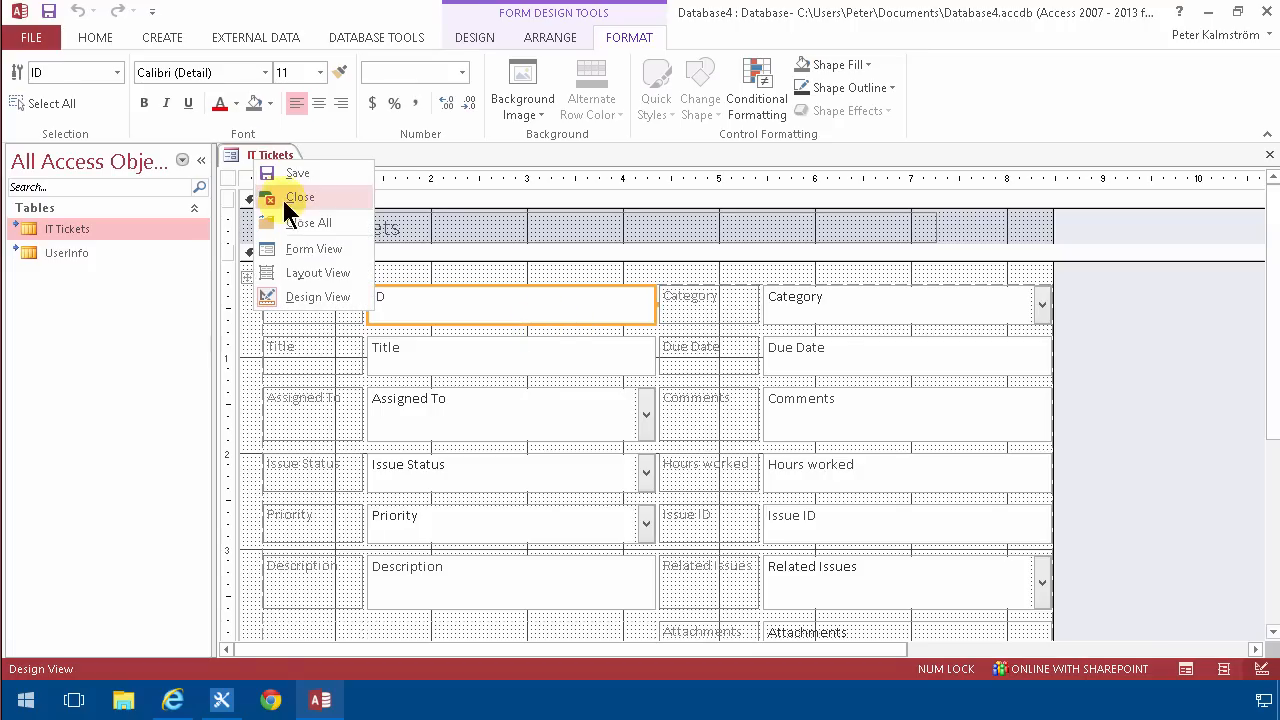
pyautogui.click(300, 197)
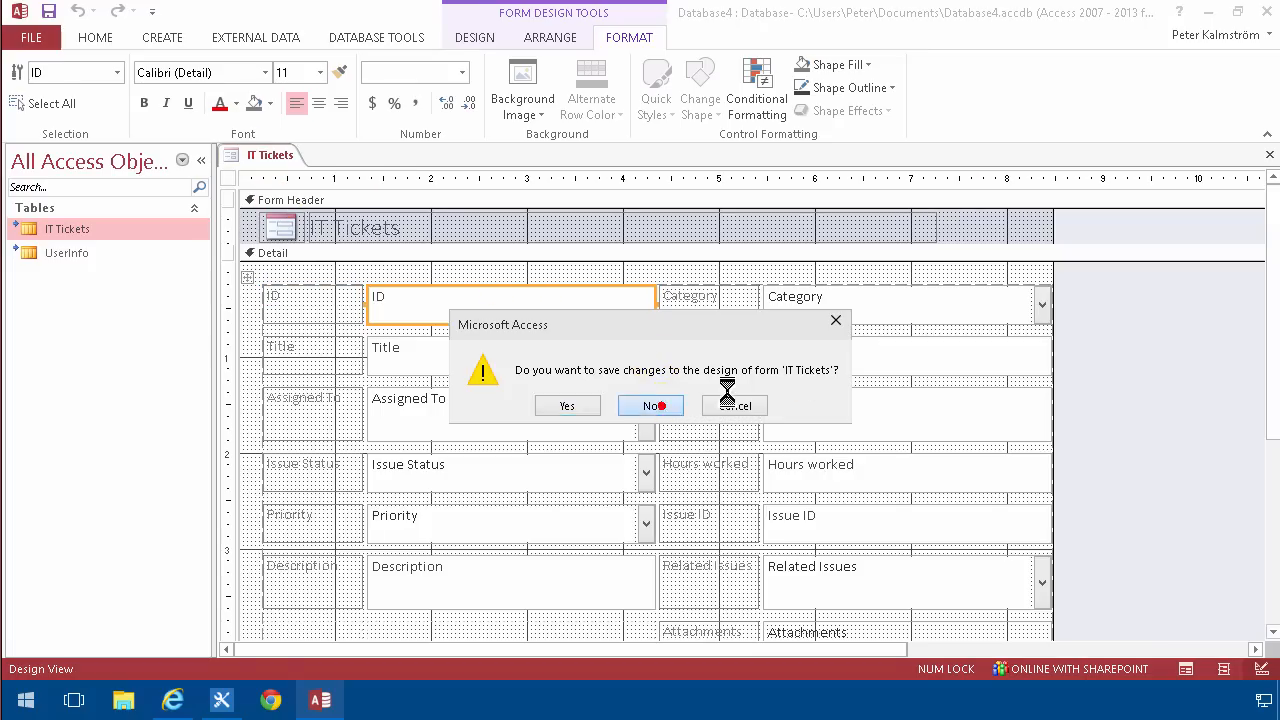
pyautogui.click(651, 405)
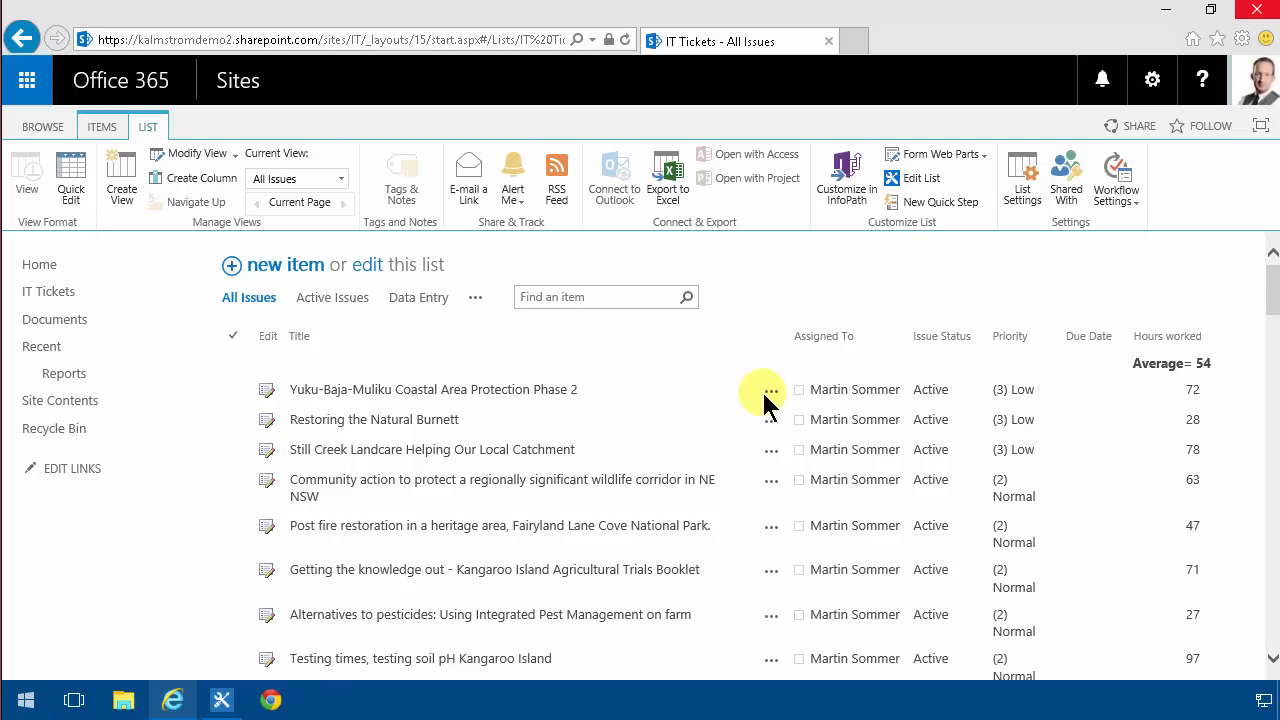
pyautogui.moveTo(768, 405)
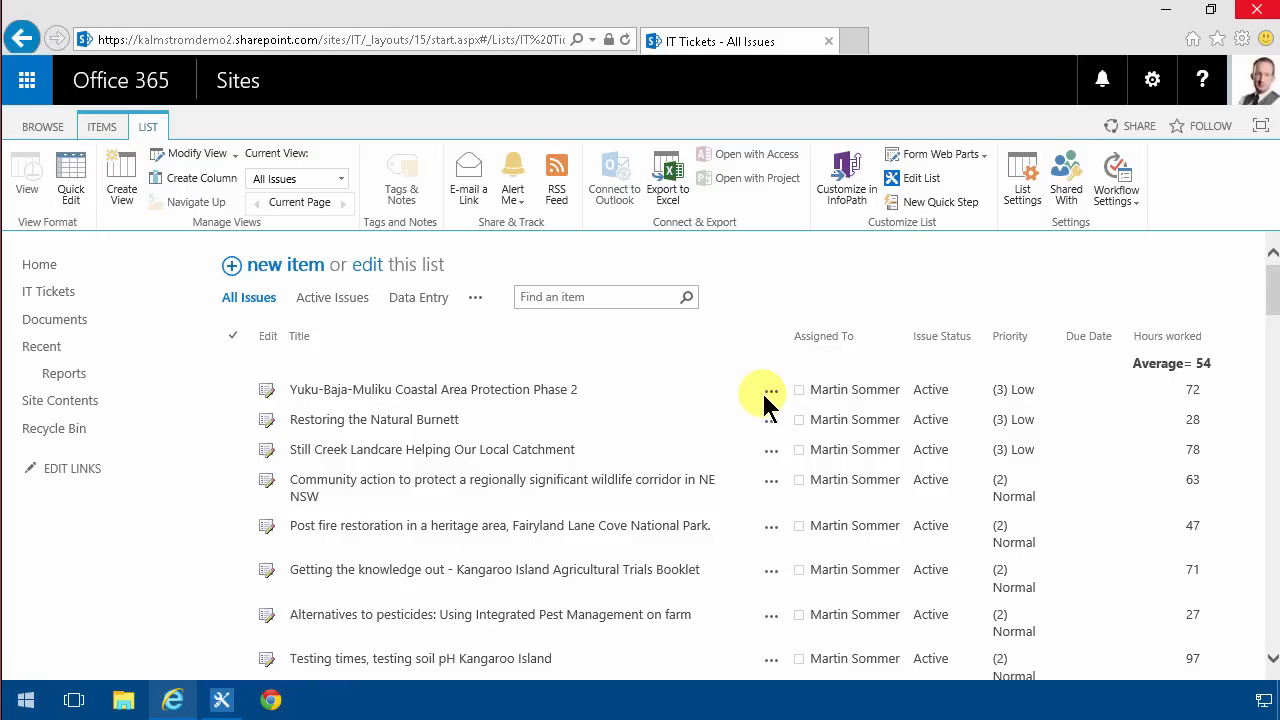
pyautogui.moveTo(778, 302)
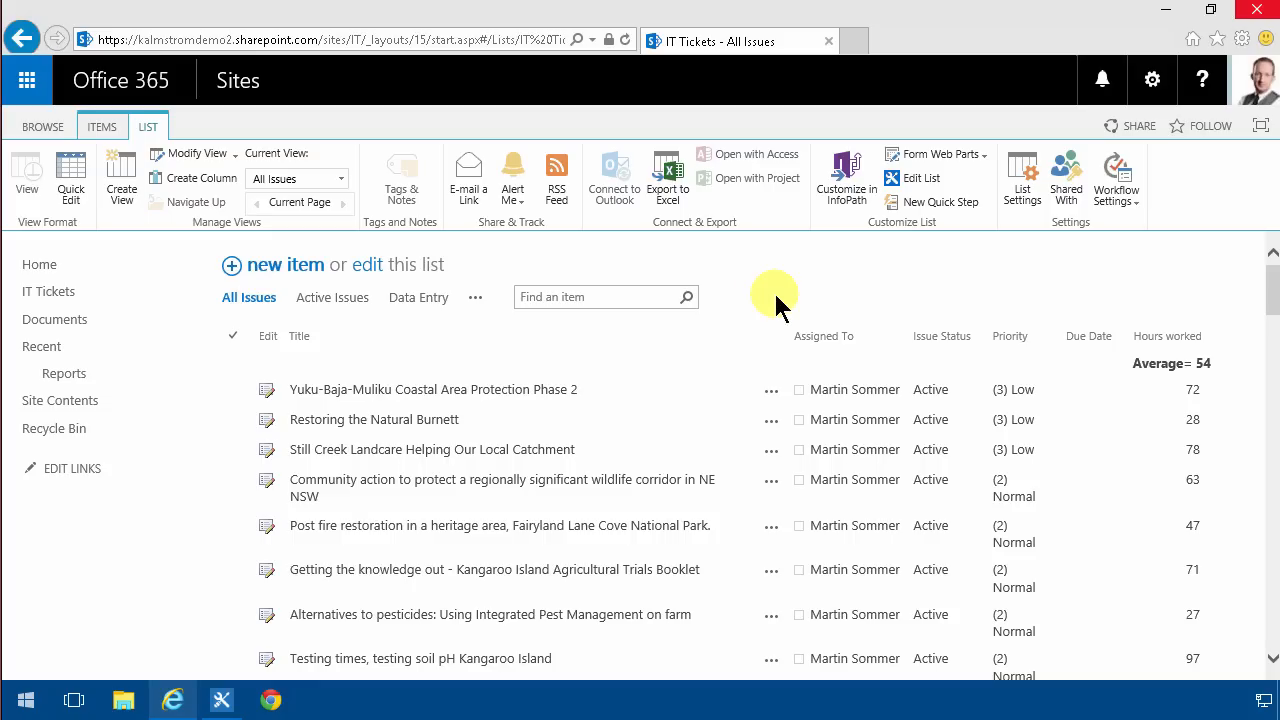
pyautogui.moveTo(1022, 175)
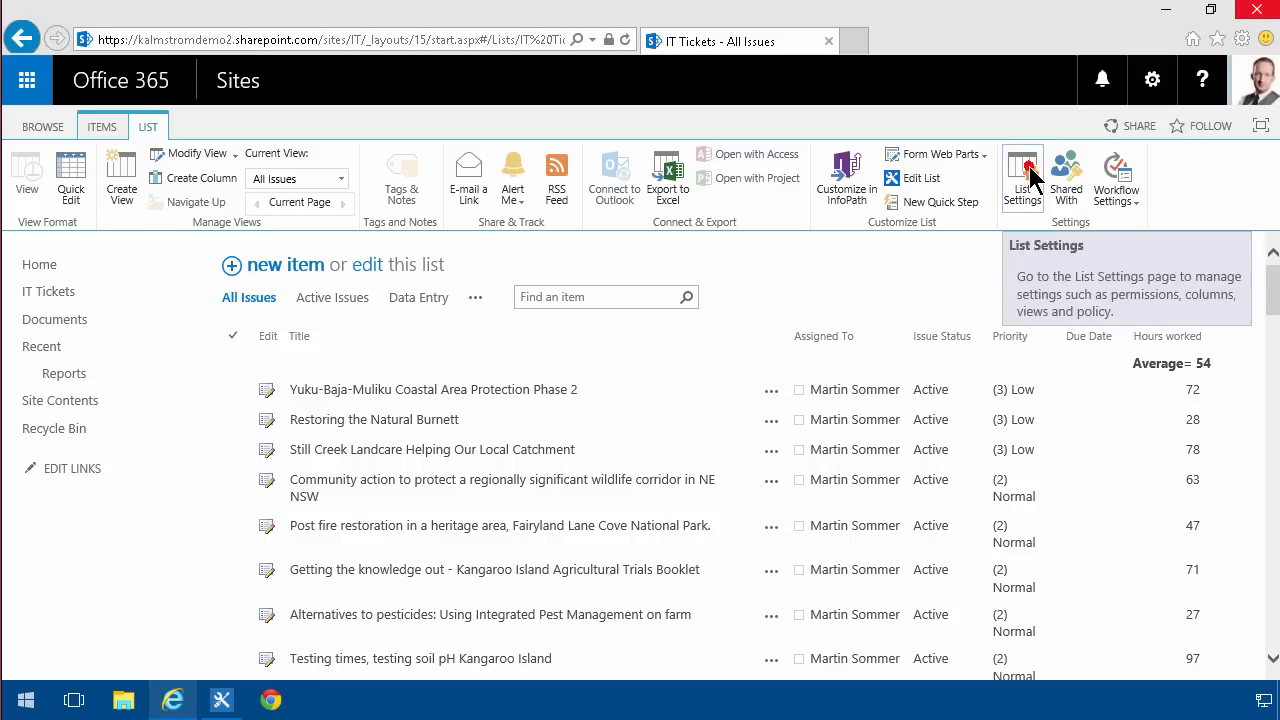
# Check the IT Tickets advanced settings for content type management, then return to List Settings.
pyautogui.click(1022, 178)
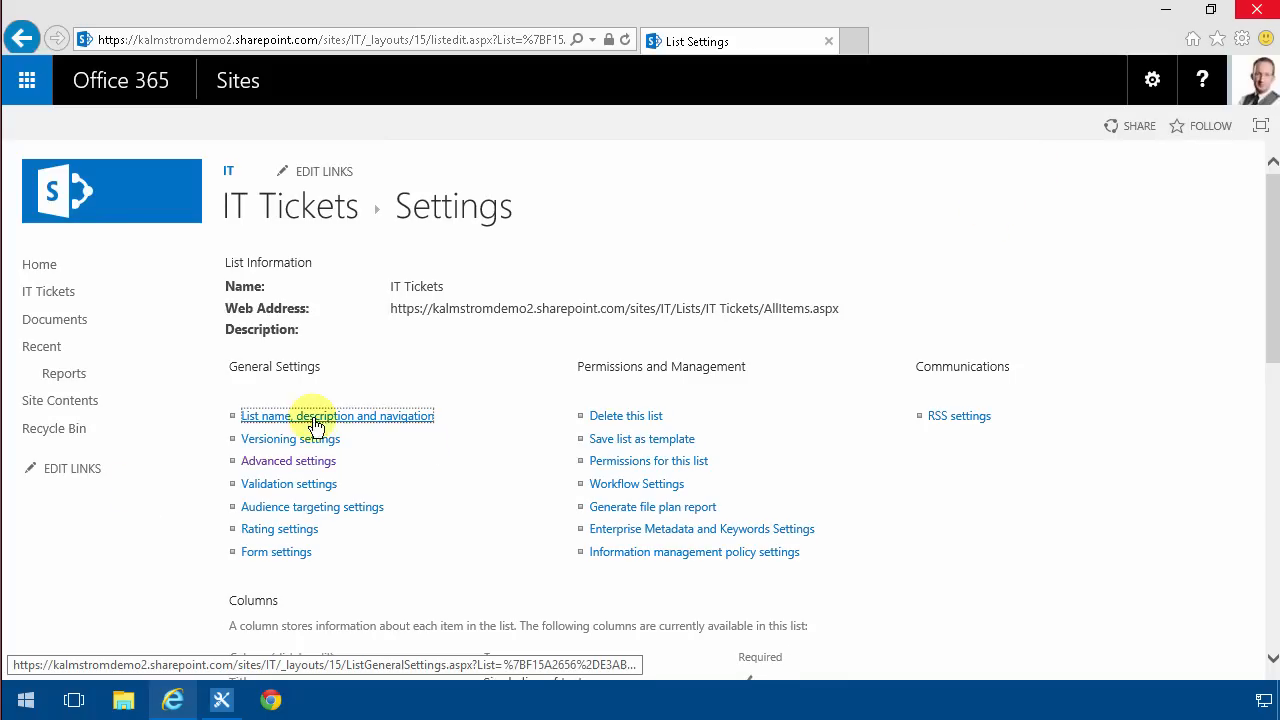
pyautogui.click(288, 460)
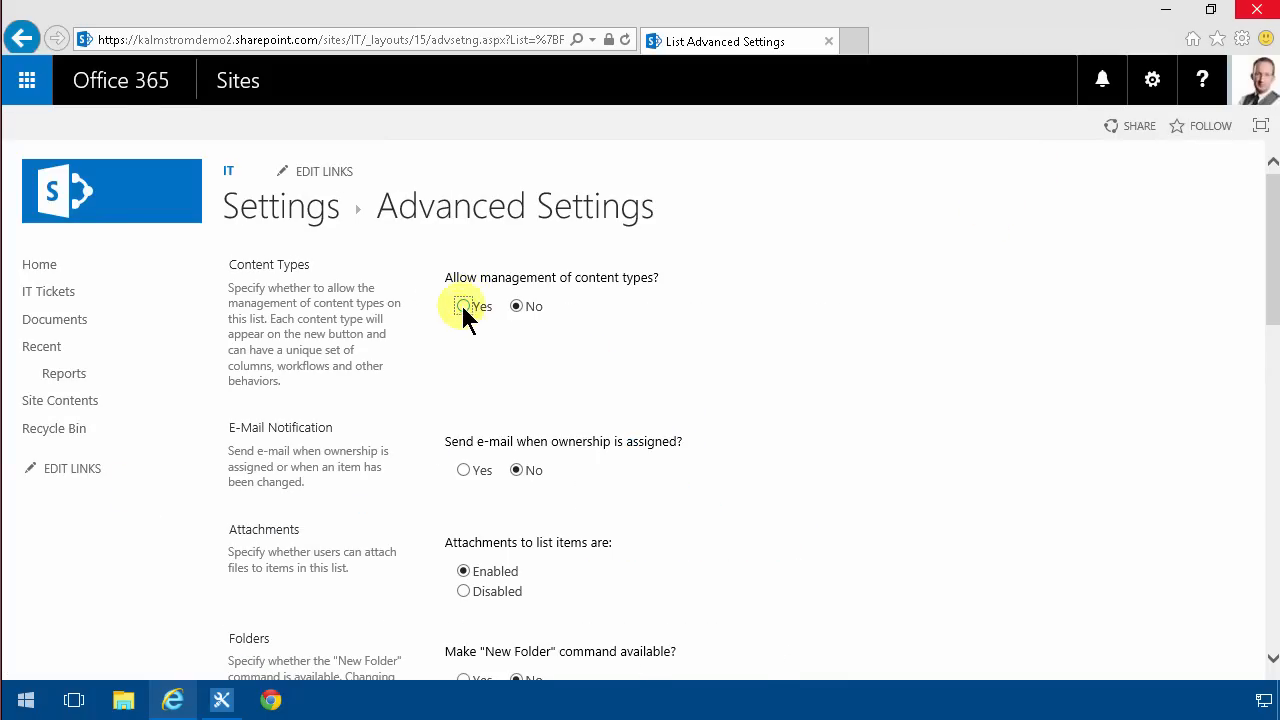
pyautogui.click(463, 306)
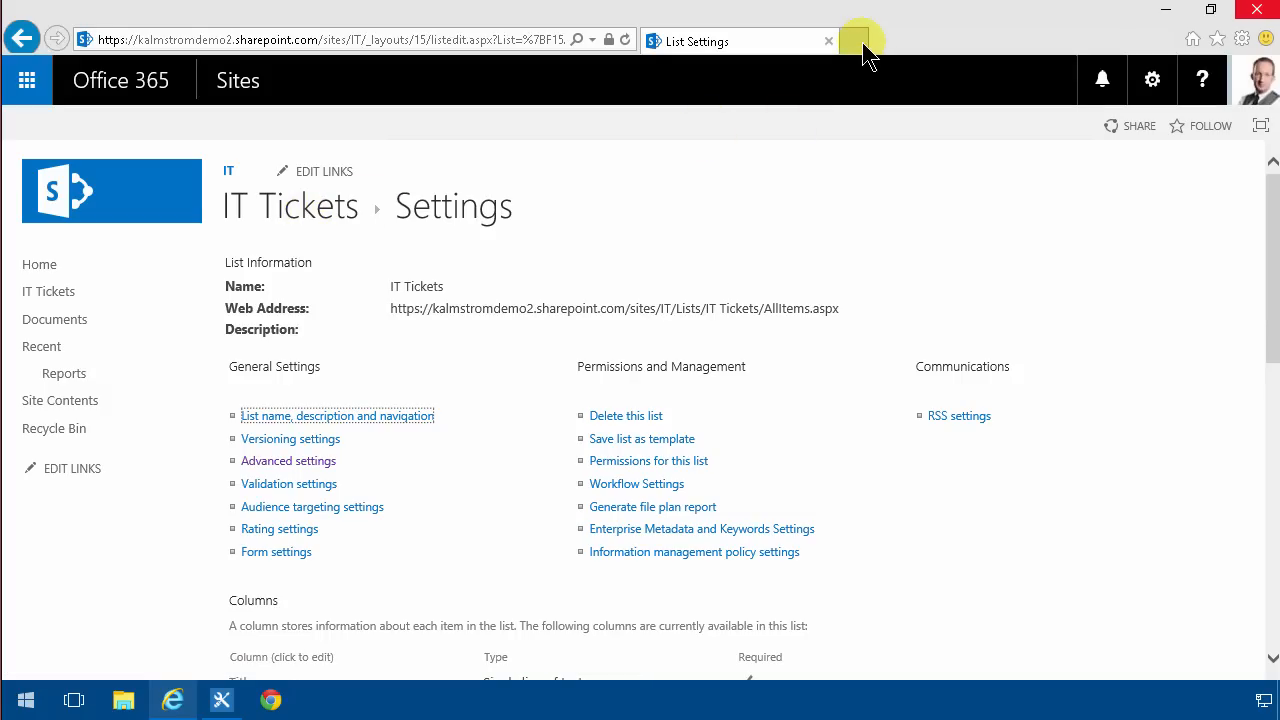
# In a new tab, browse to nintex.com's Nintex Forms Enterprise Edition page.
pyautogui.click(860, 41)
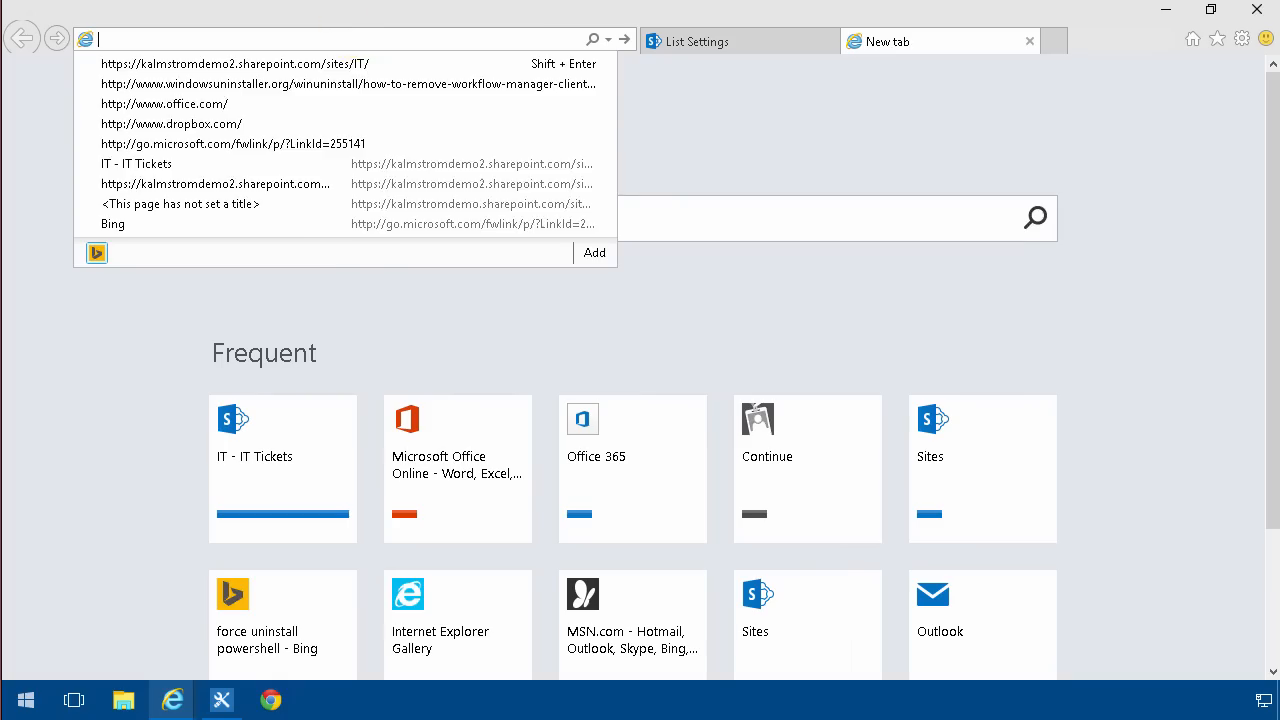
pyautogui.write('nintex.com/workflow-platform/nintex-forms')
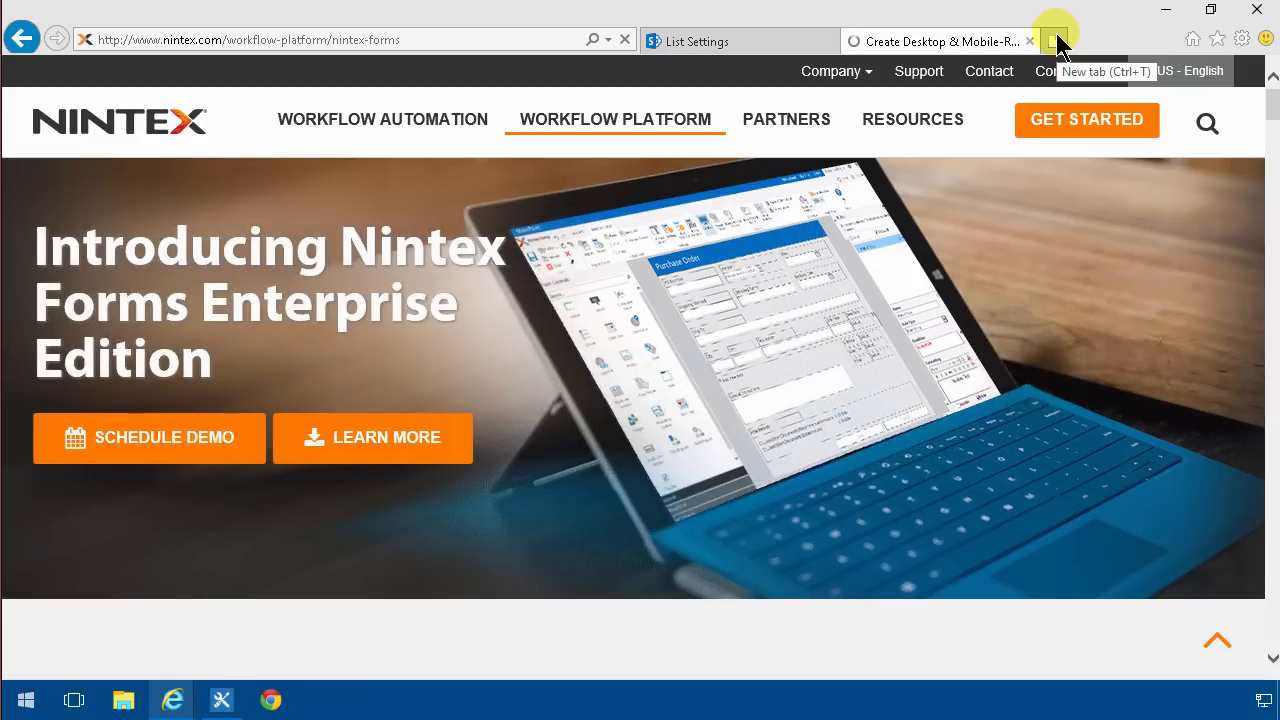
pyautogui.click(935, 41)
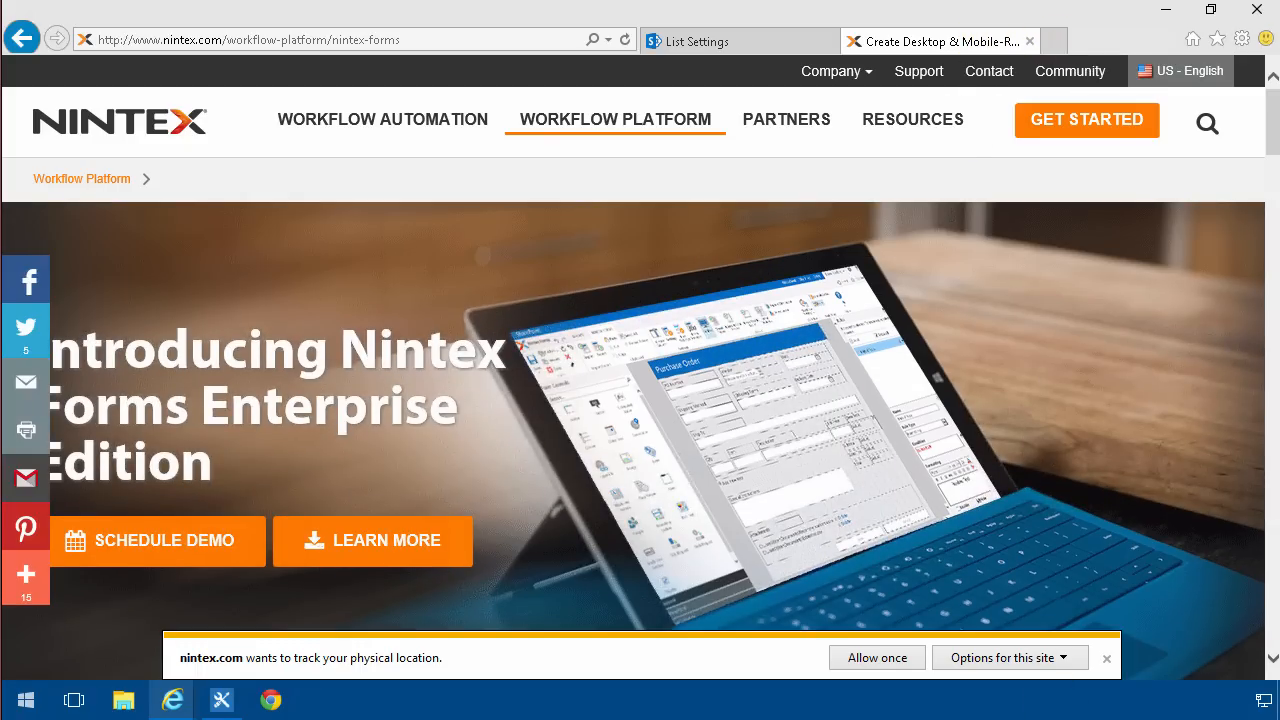
# Search Bing for 'dynamic forms for sharepoint' and open the spjsblog Dynamic Forms v3 result.
pyautogui.click(1062, 41)
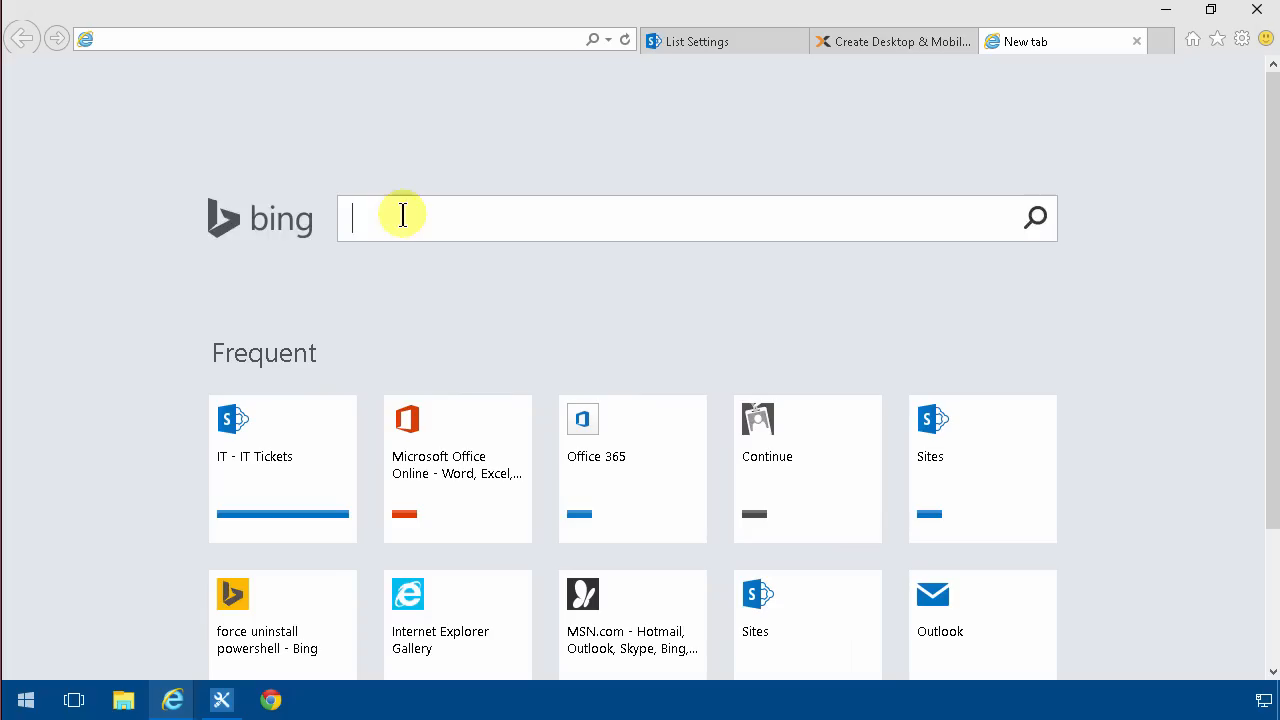
pyautogui.write('dynamic form')
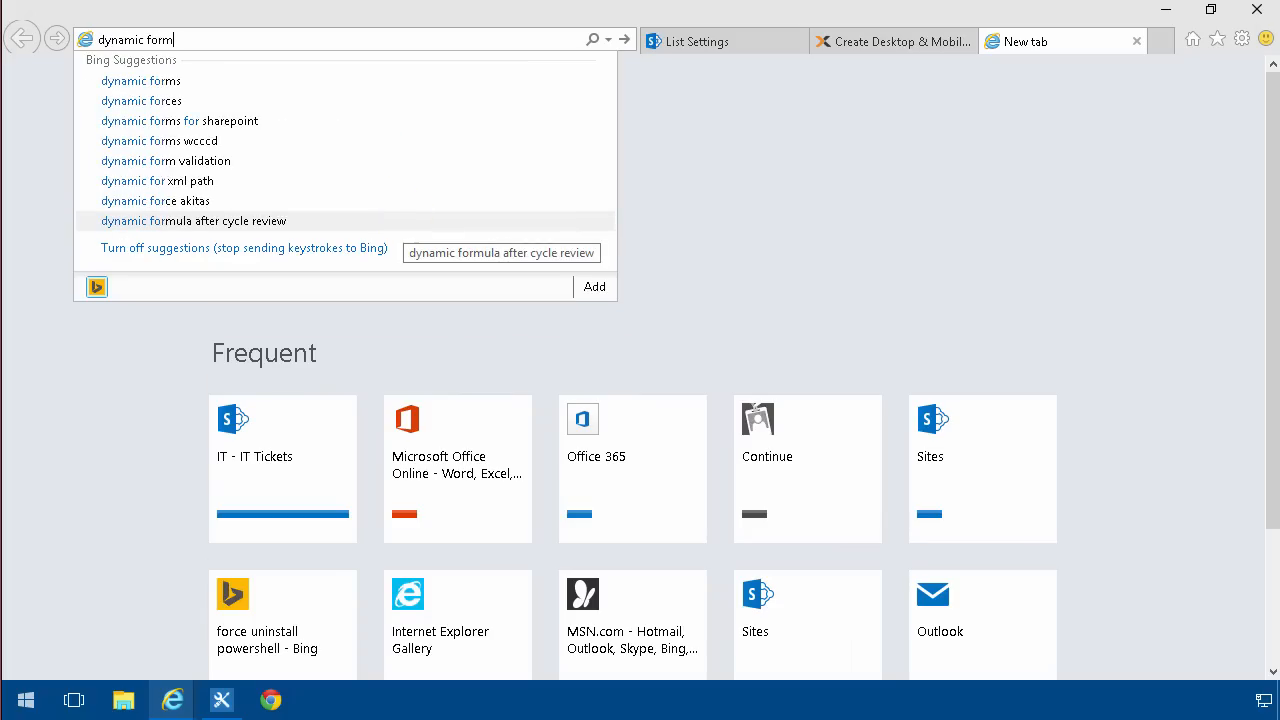
pyautogui.click(179, 120)
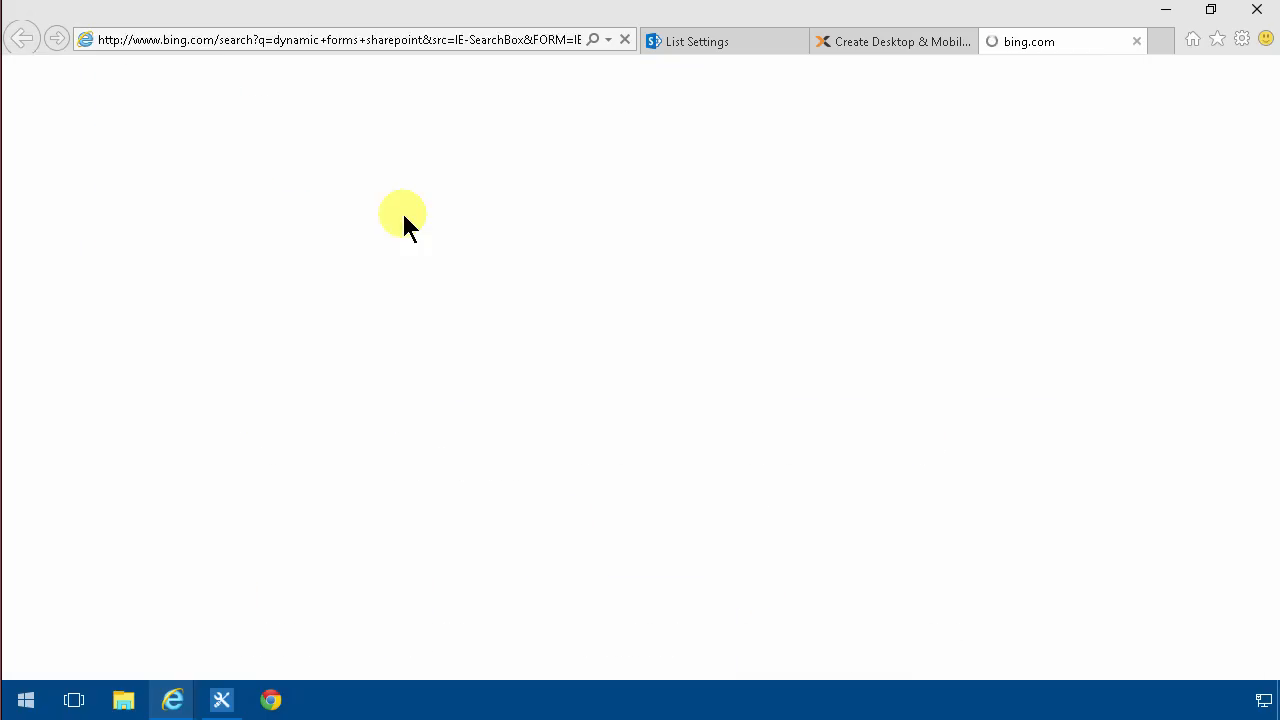
pyautogui.click(353, 540)
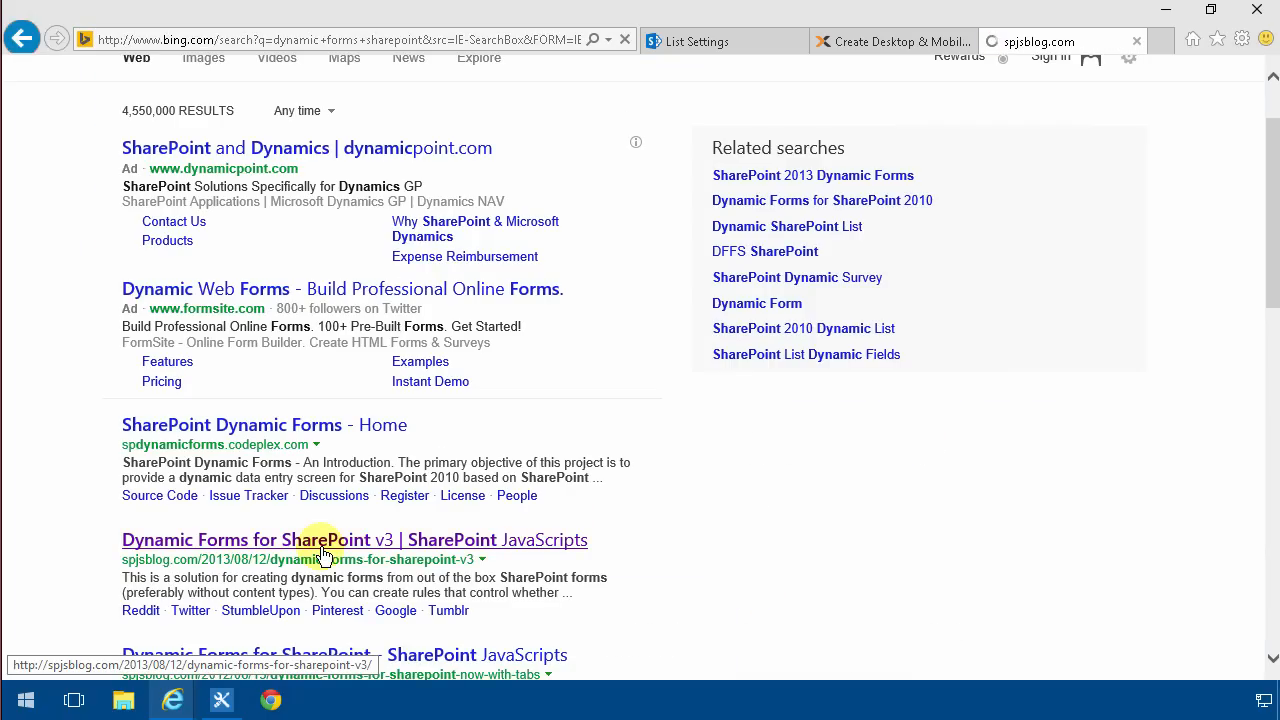
pyautogui.click(353, 540)
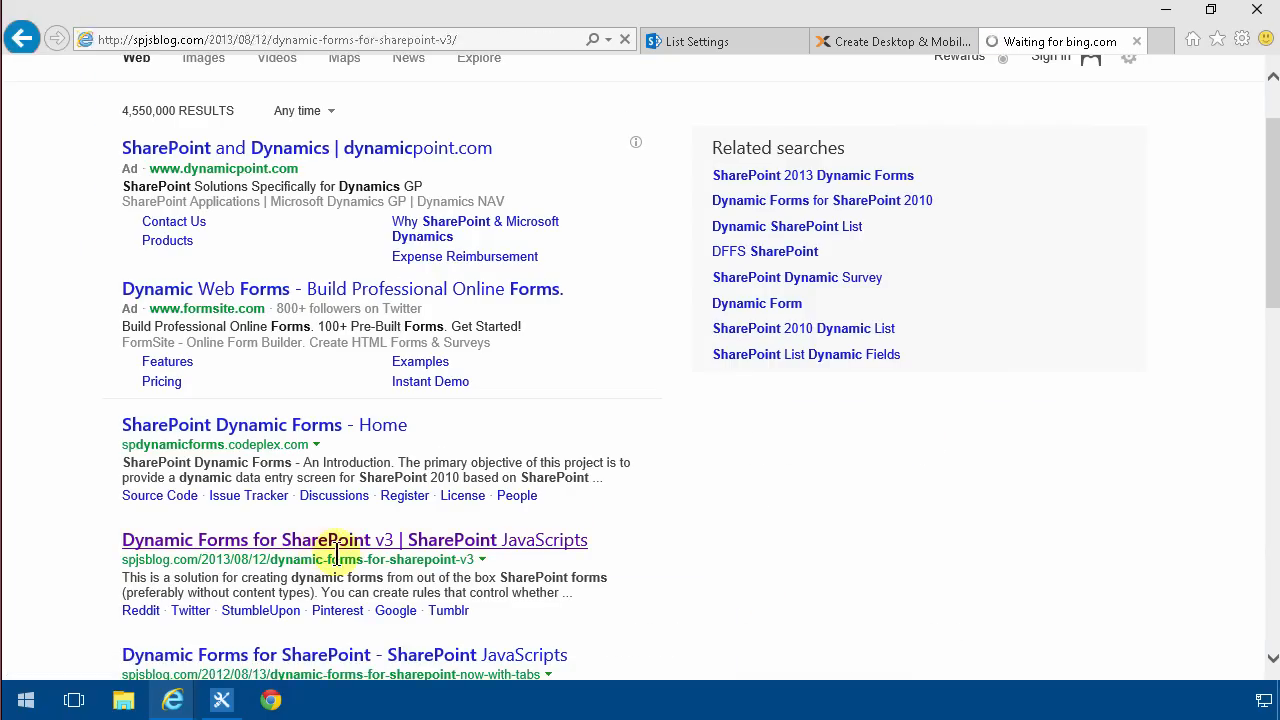
# Read the Dynamic Forms for SharePoint v3 post, then switch back to the IT Tickets List Settings tab.
pyautogui.click(355, 540)
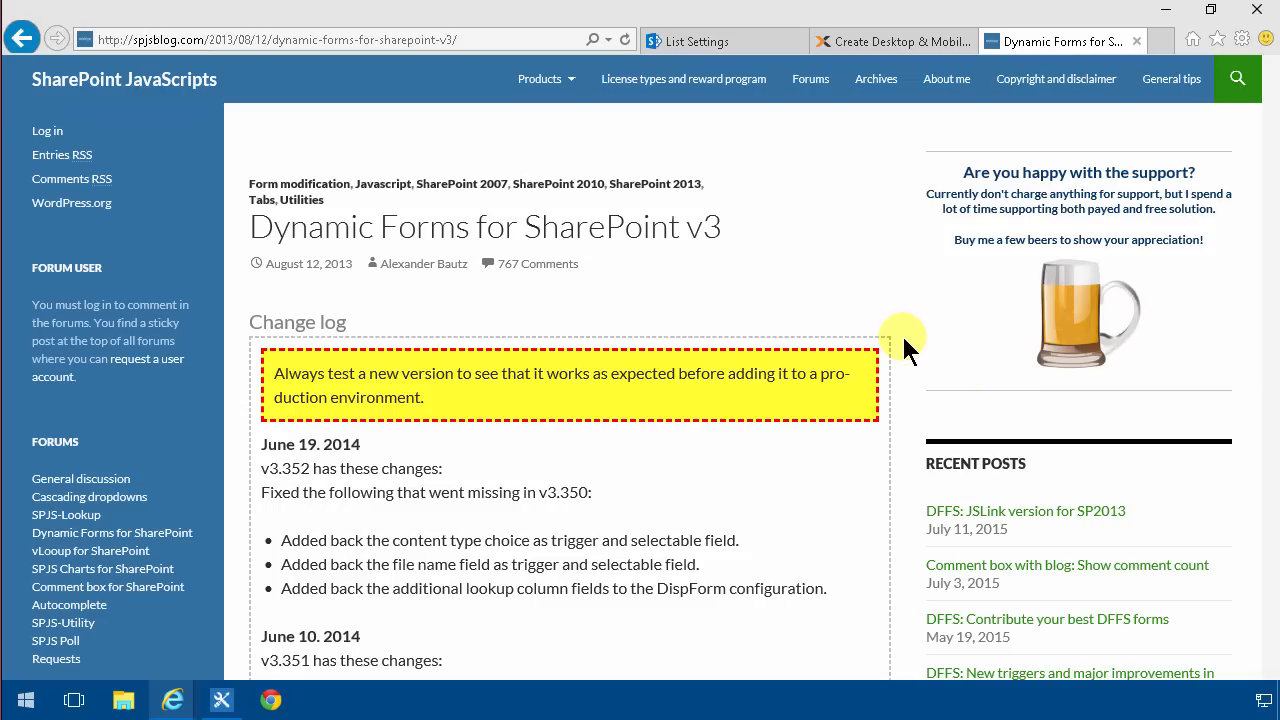
pyautogui.moveTo(1030, 210)
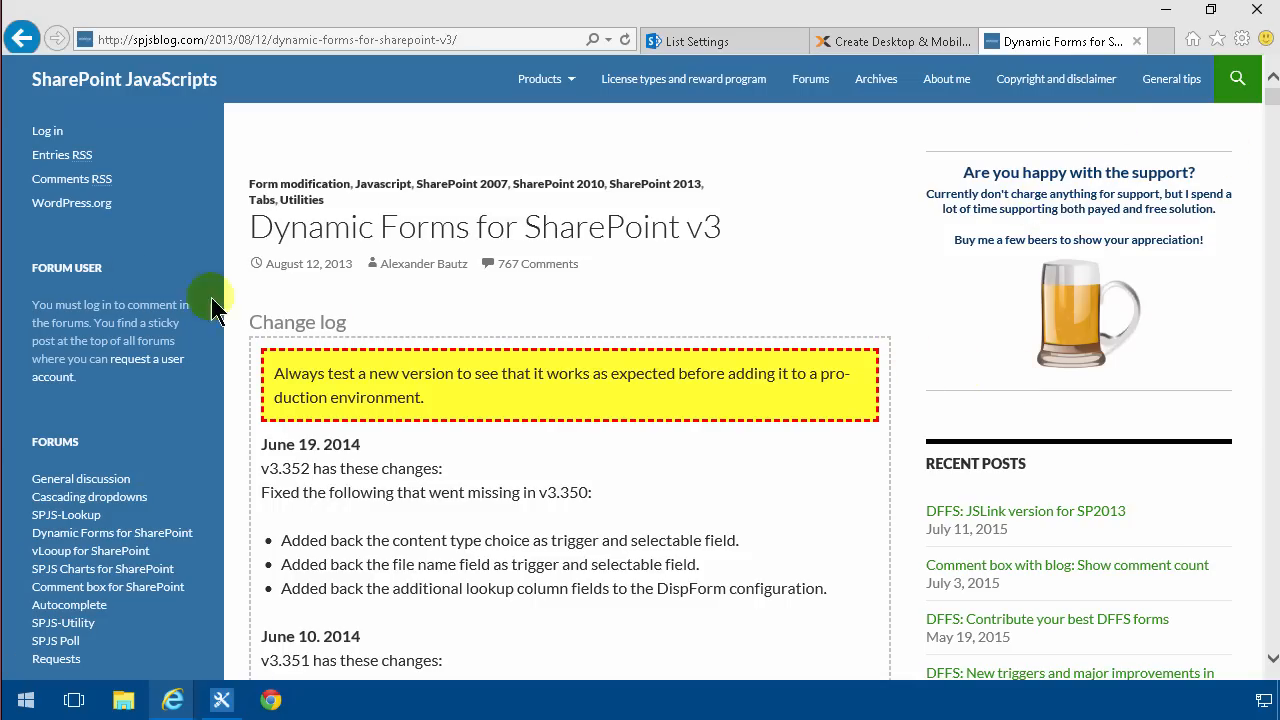
pyautogui.scroll(-3)
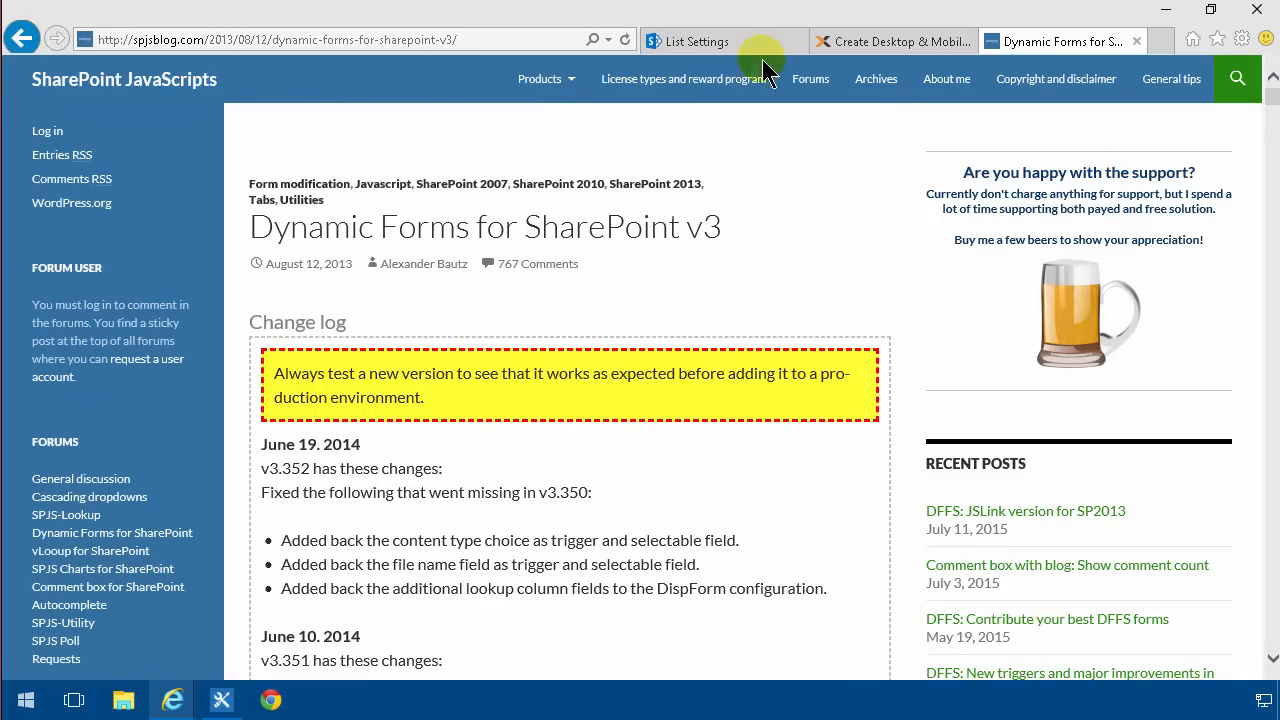
pyautogui.click(694, 41)
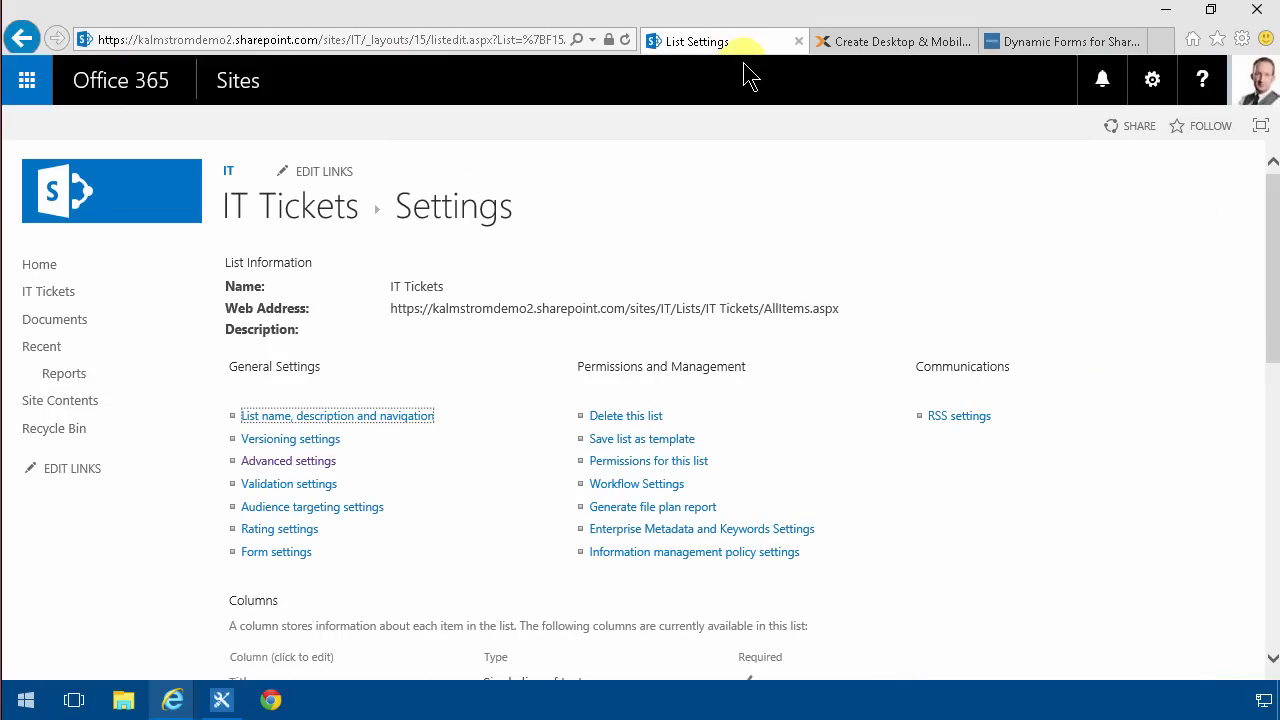
pyautogui.moveTo(733, 193)
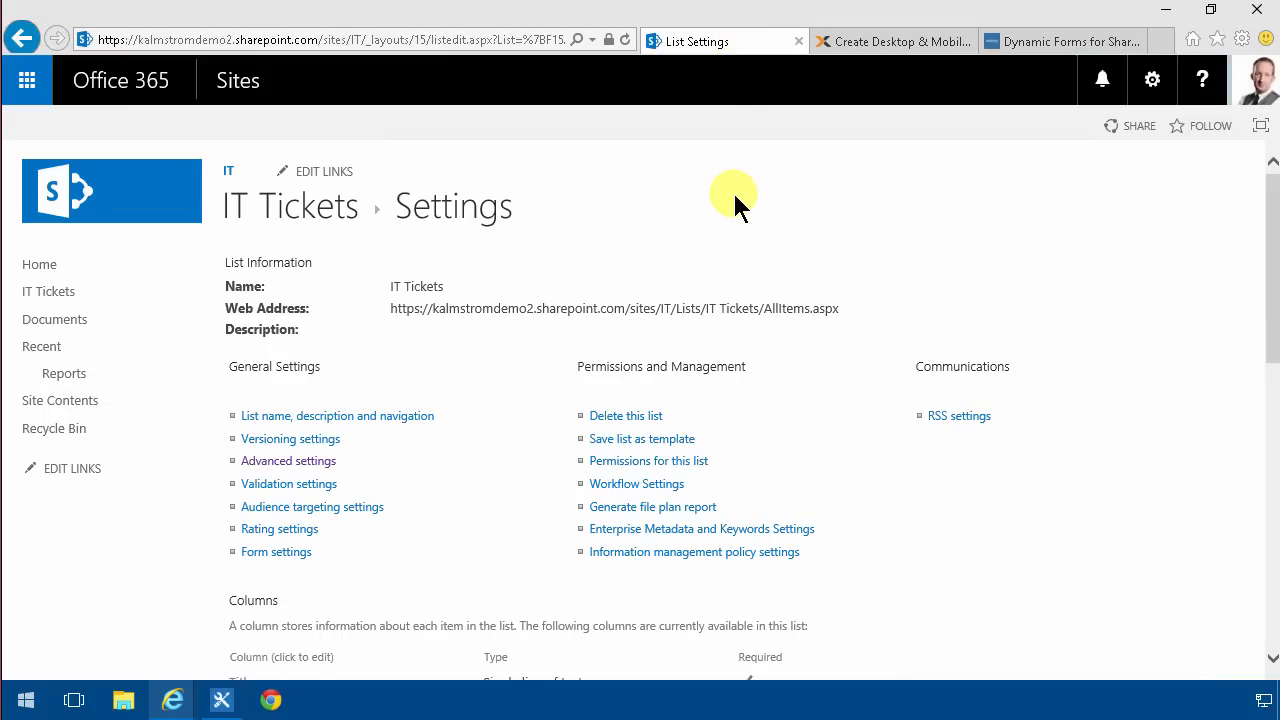